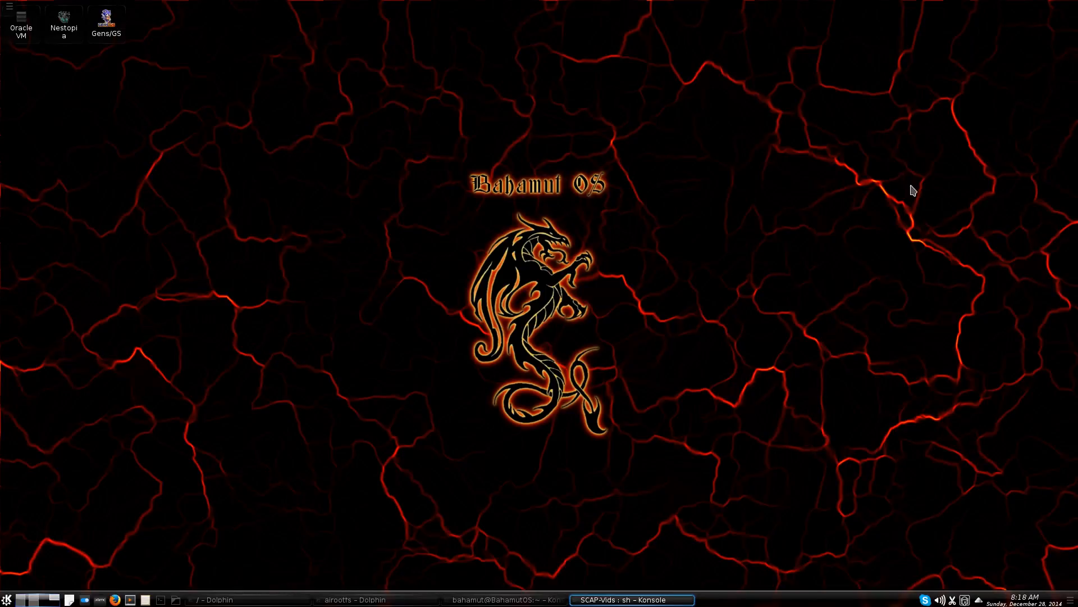
mouse_move(649, 223)
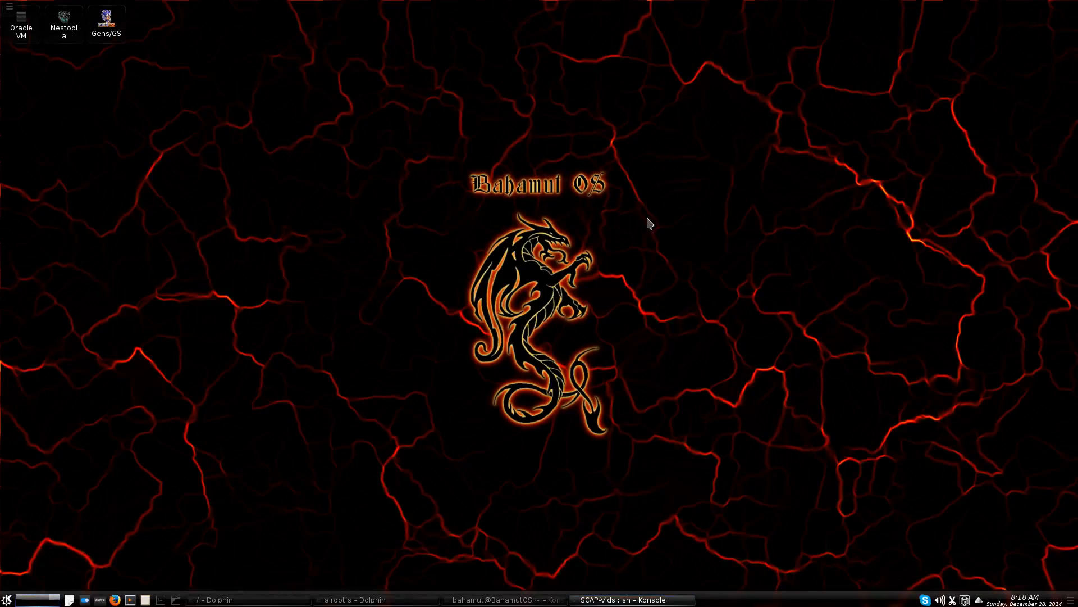
mouse_move(695, 478)
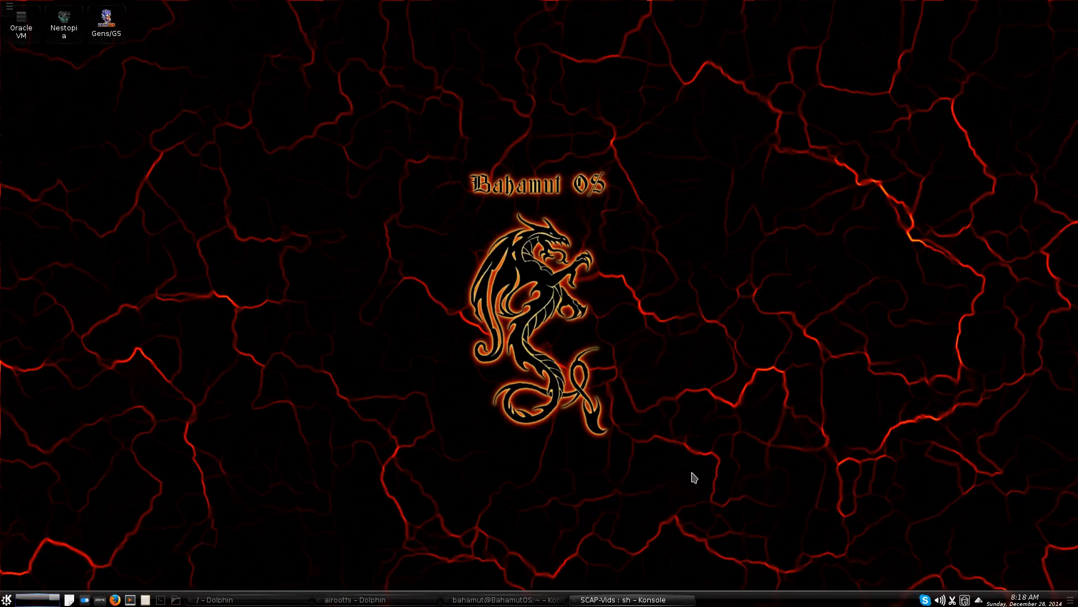
mouse_move(699, 493)
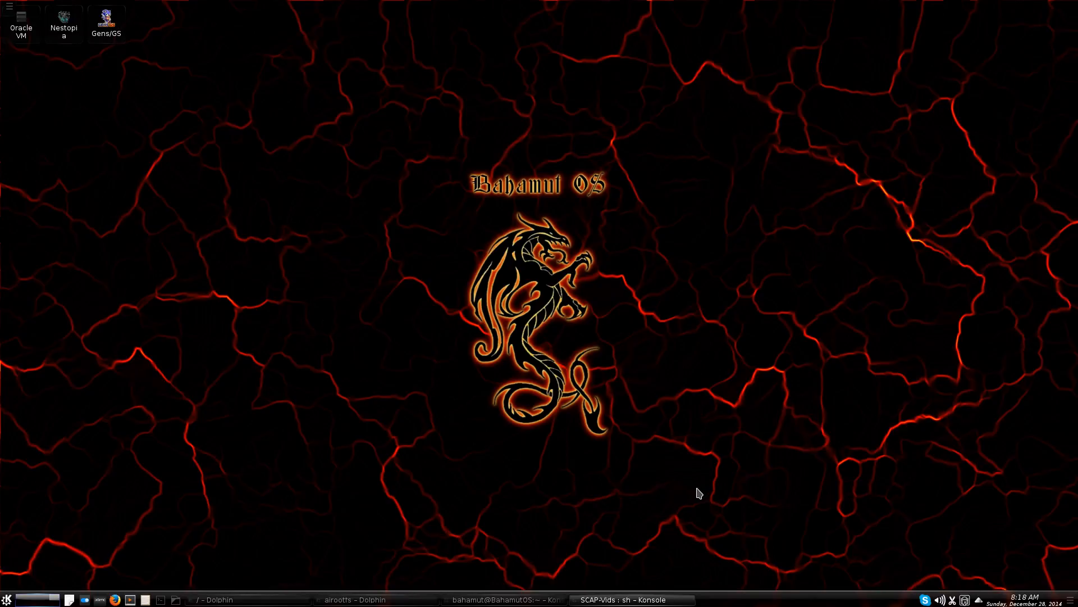
mouse_move(455, 569)
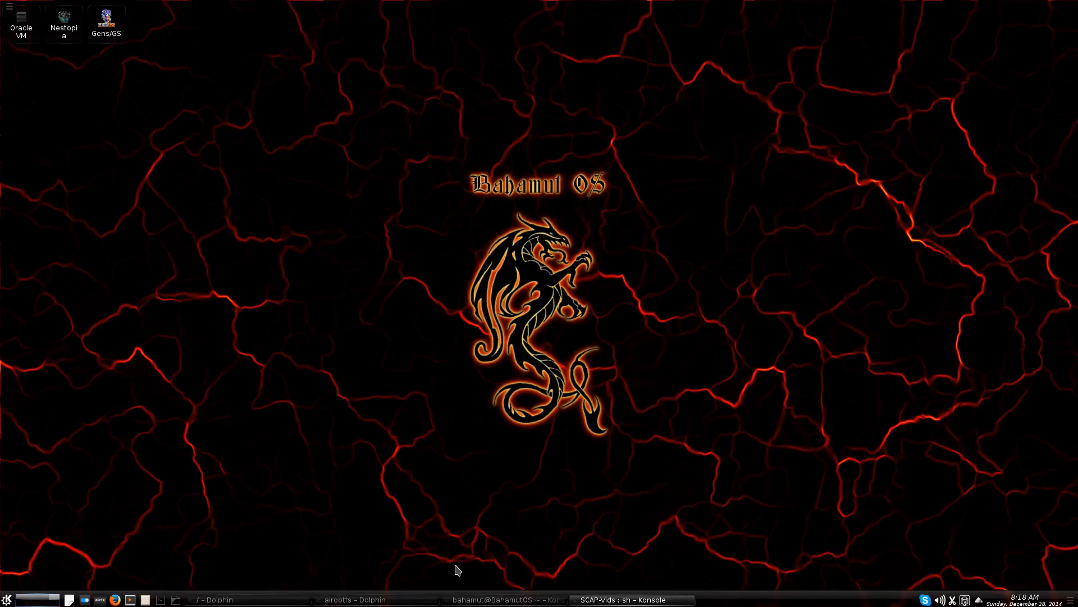
mouse_move(405, 593)
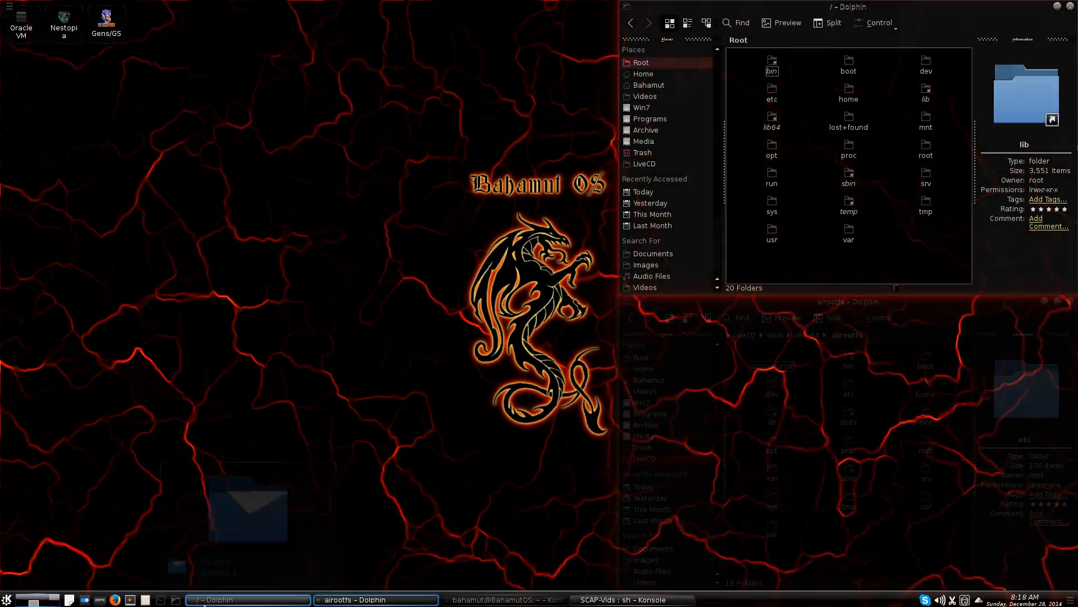
Step: Bring the Konsole bash prompt forward beside the root and airootfs Dolphin windows
left_click(631, 599)
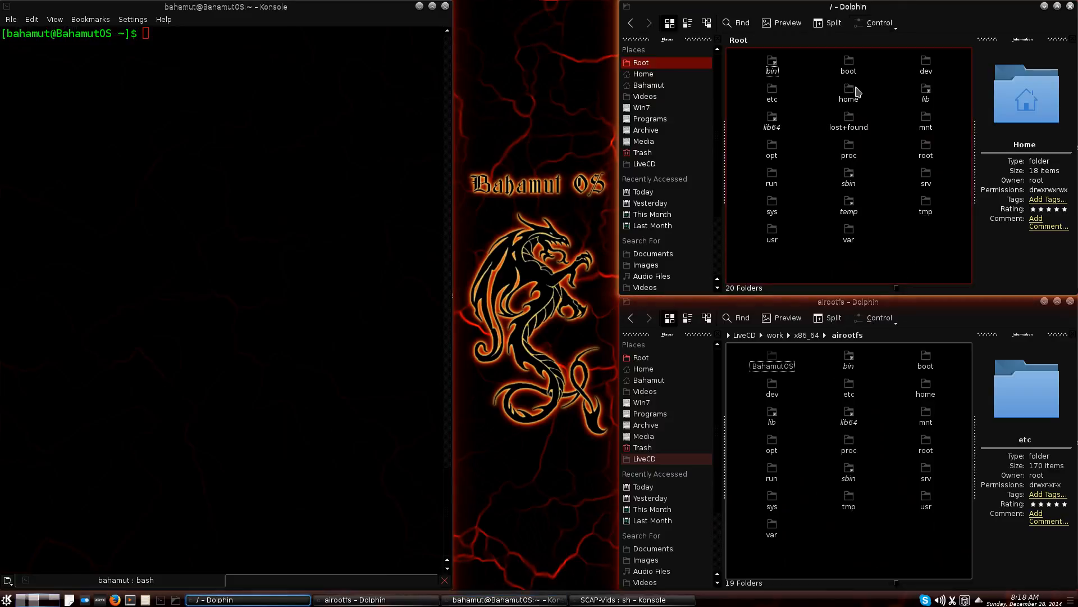
mouse_move(928, 28)
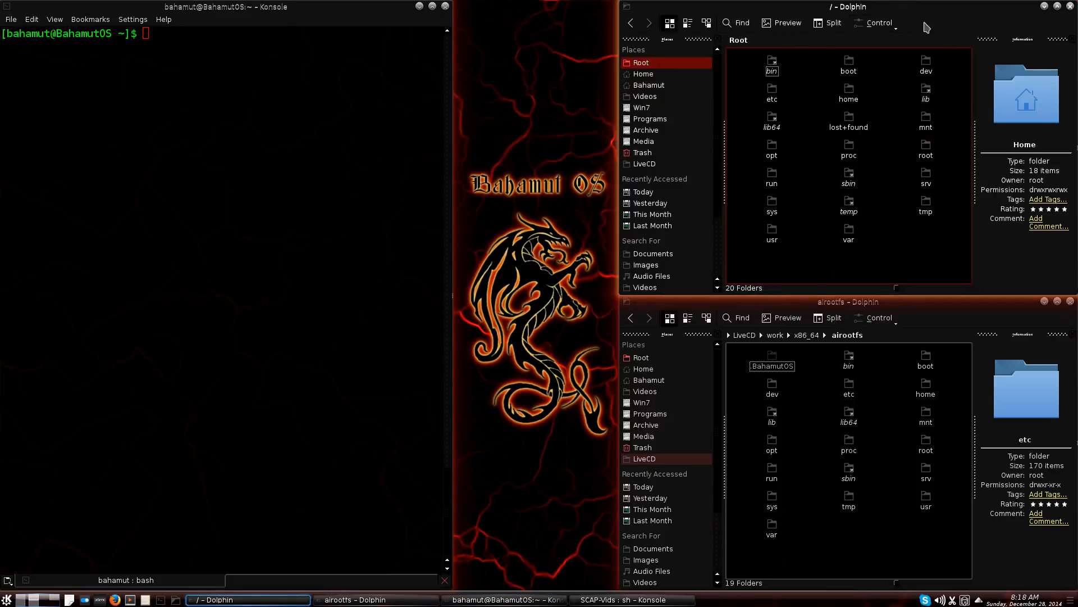
mouse_move(831, 154)
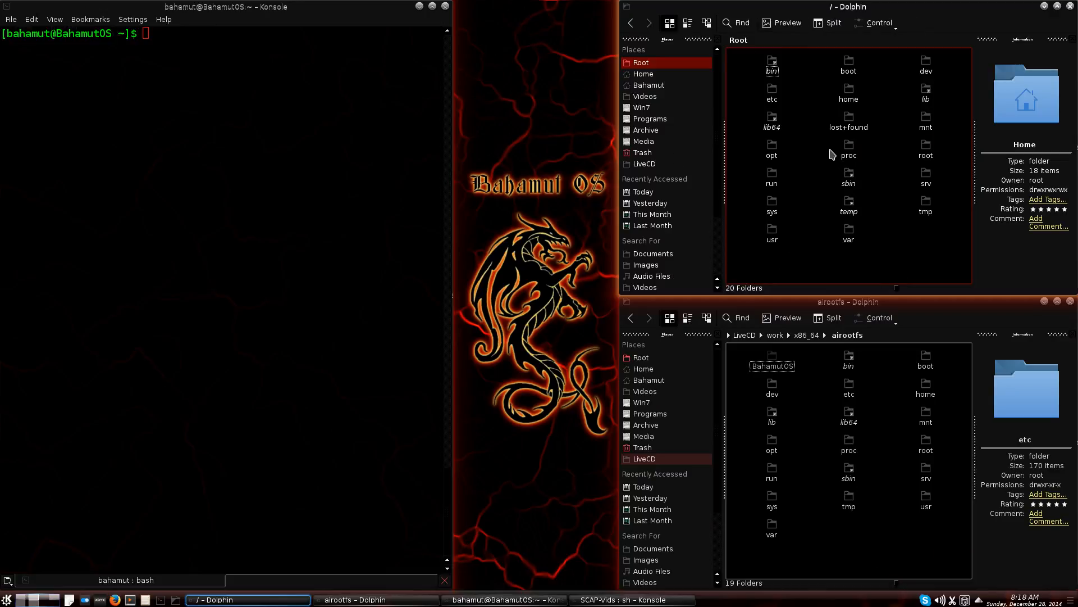
mouse_move(897, 518)
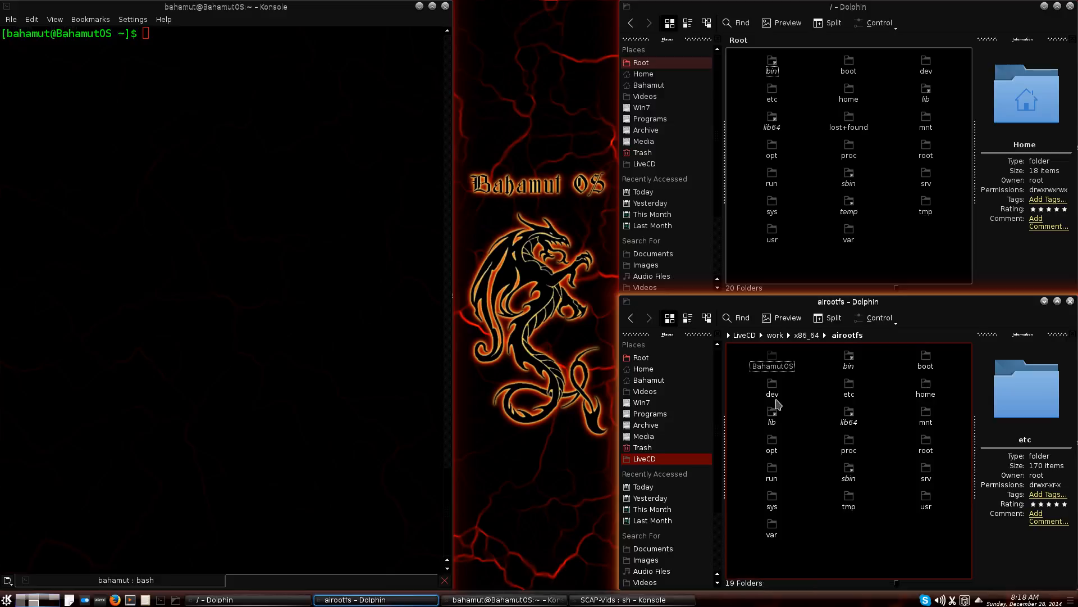
mouse_move(732, 339)
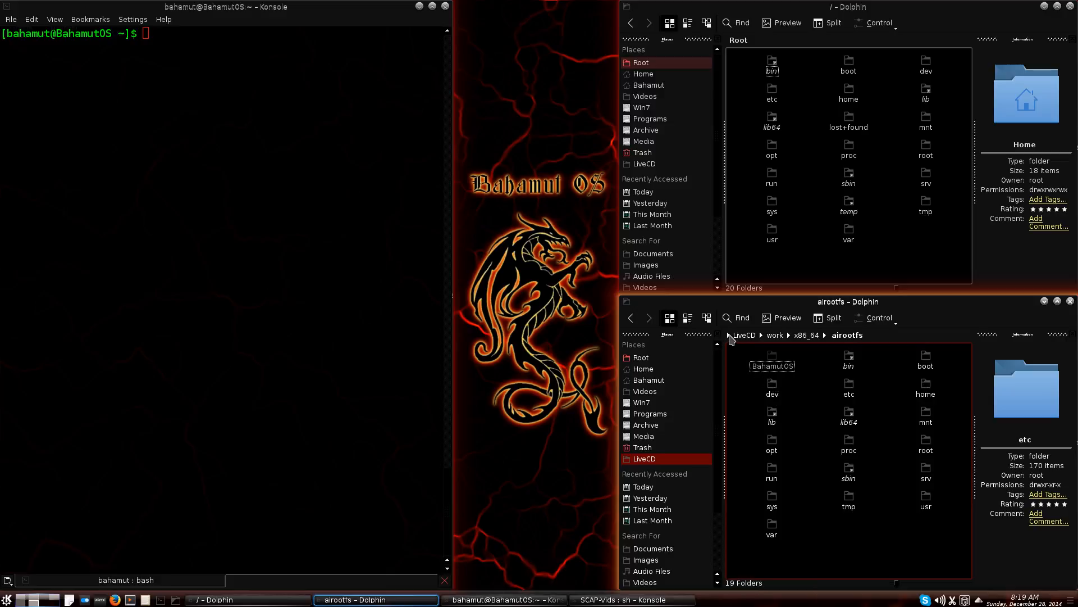
left_click(733, 340)
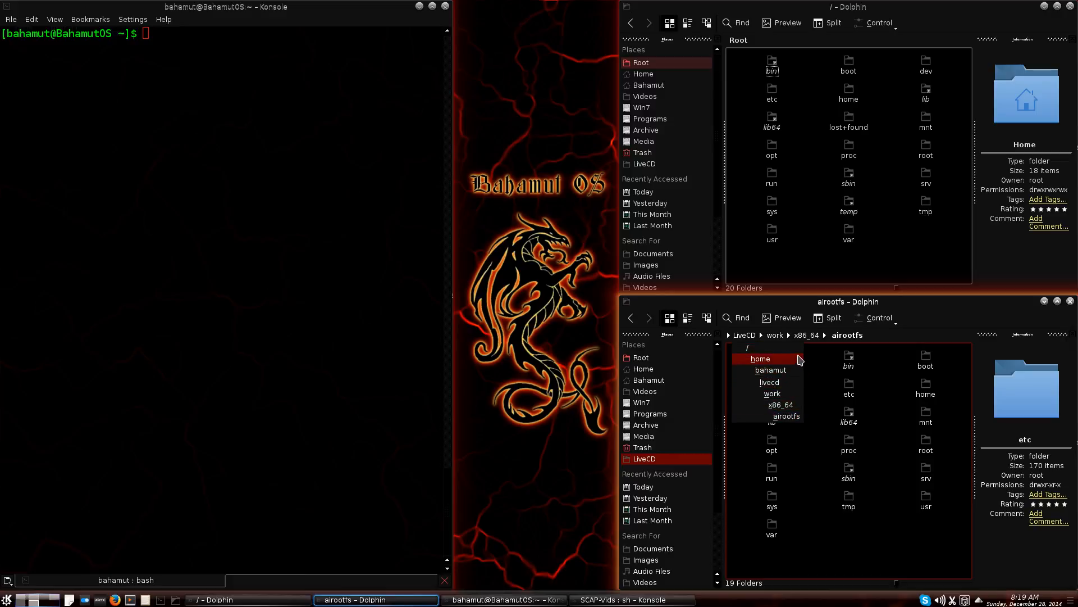
mouse_move(798, 353)
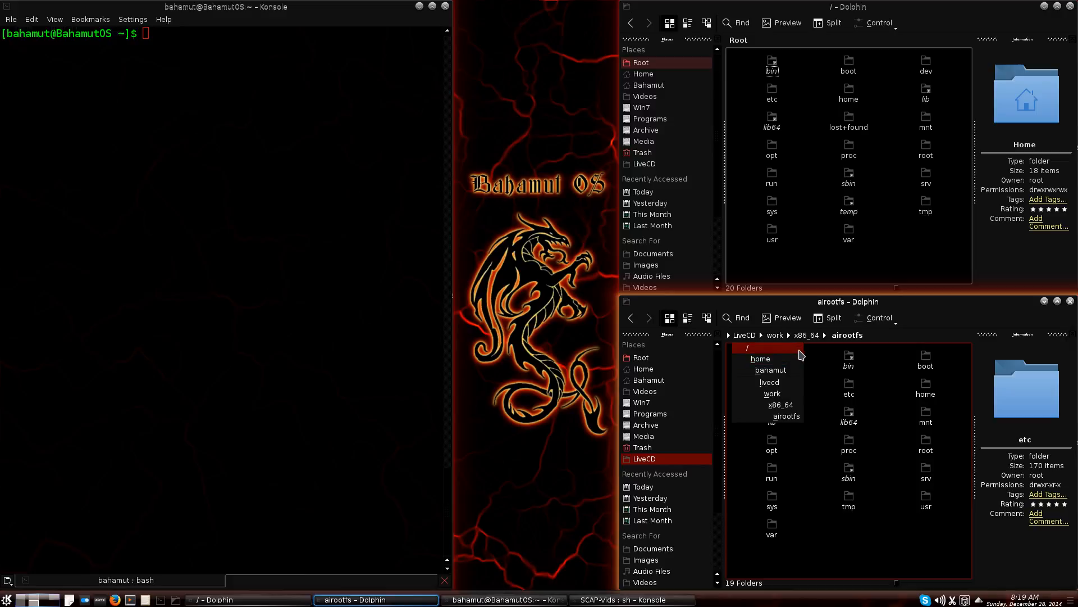
mouse_move(790, 337)
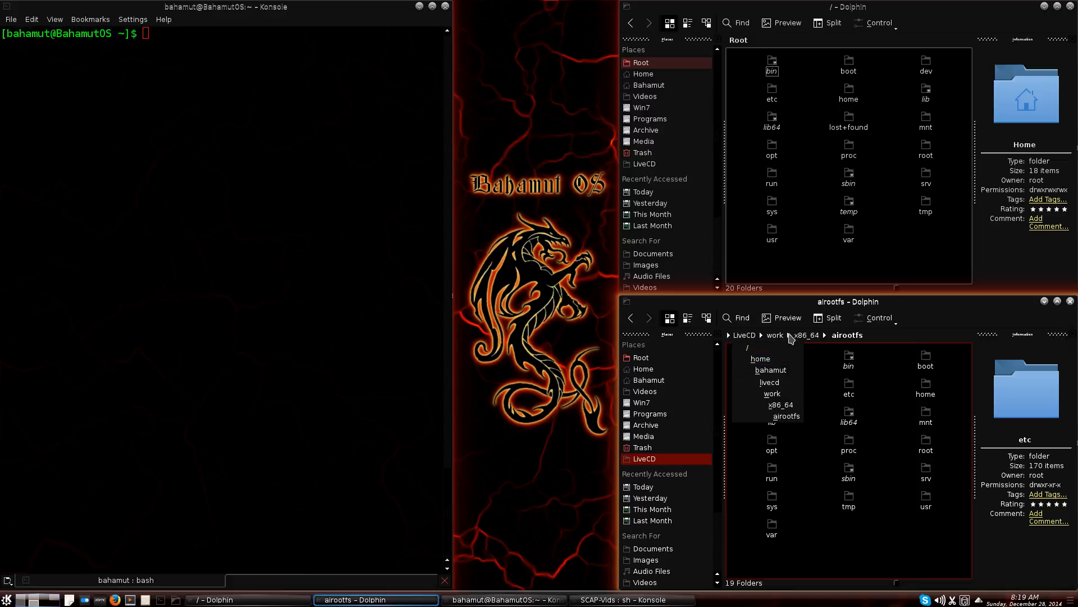
mouse_move(789, 353)
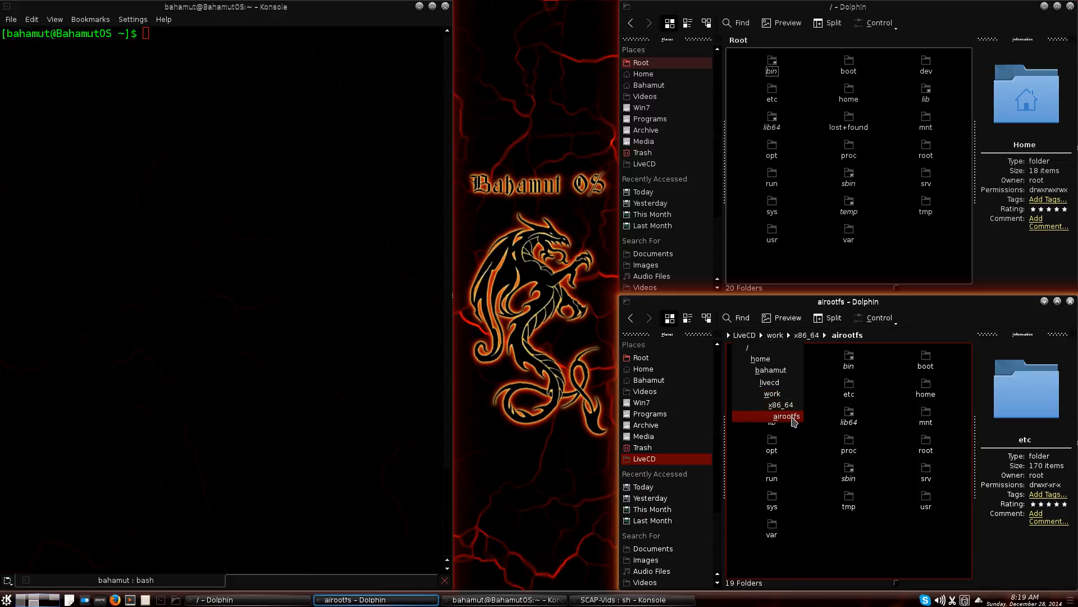
mouse_move(836, 560)
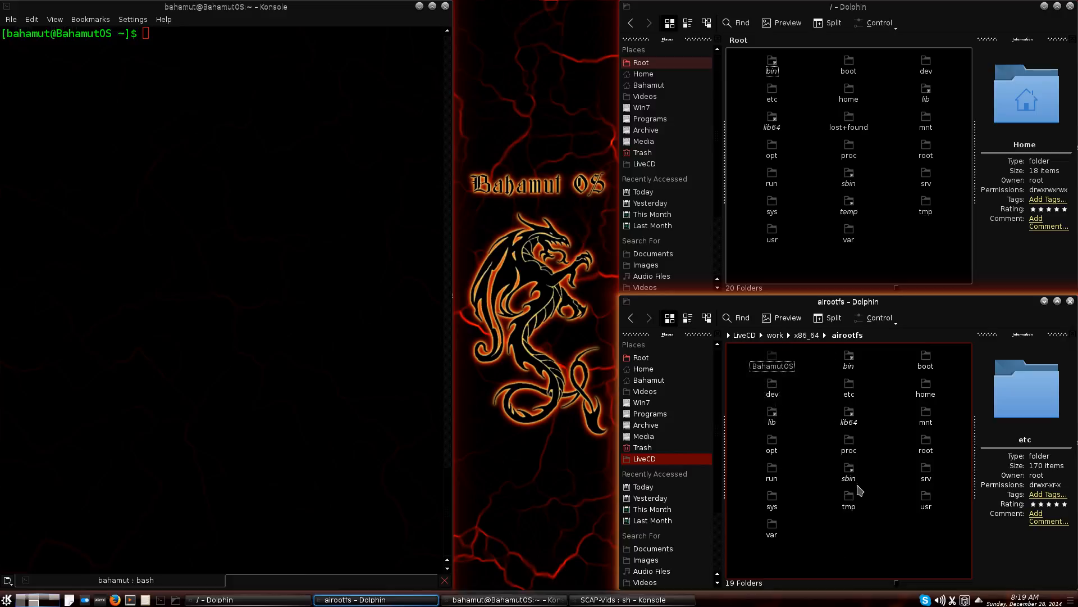
mouse_move(865, 386)
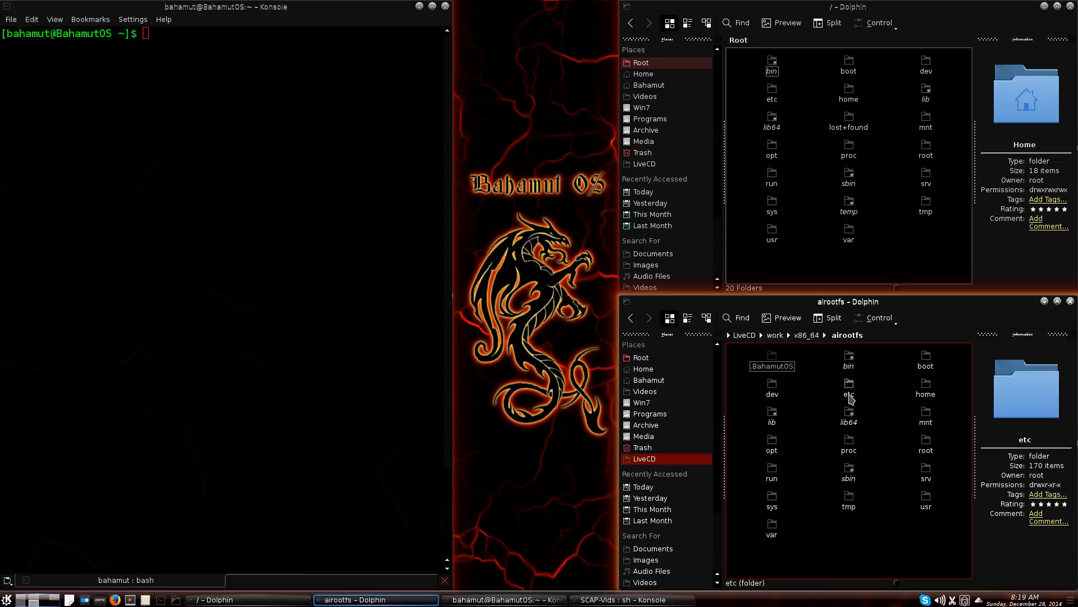
left_click(925, 382)
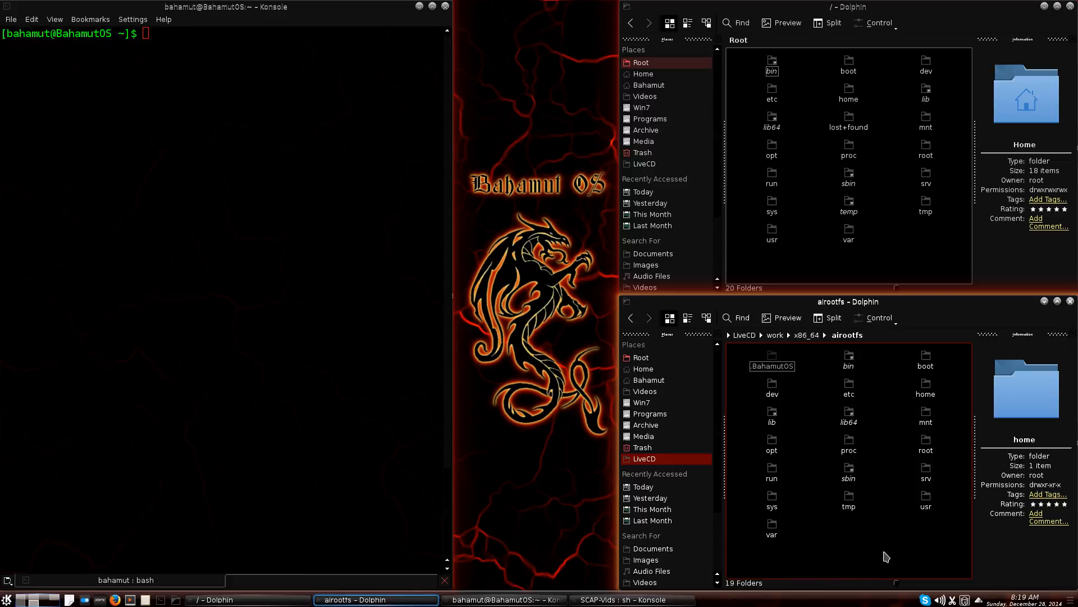
mouse_move(849, 387)
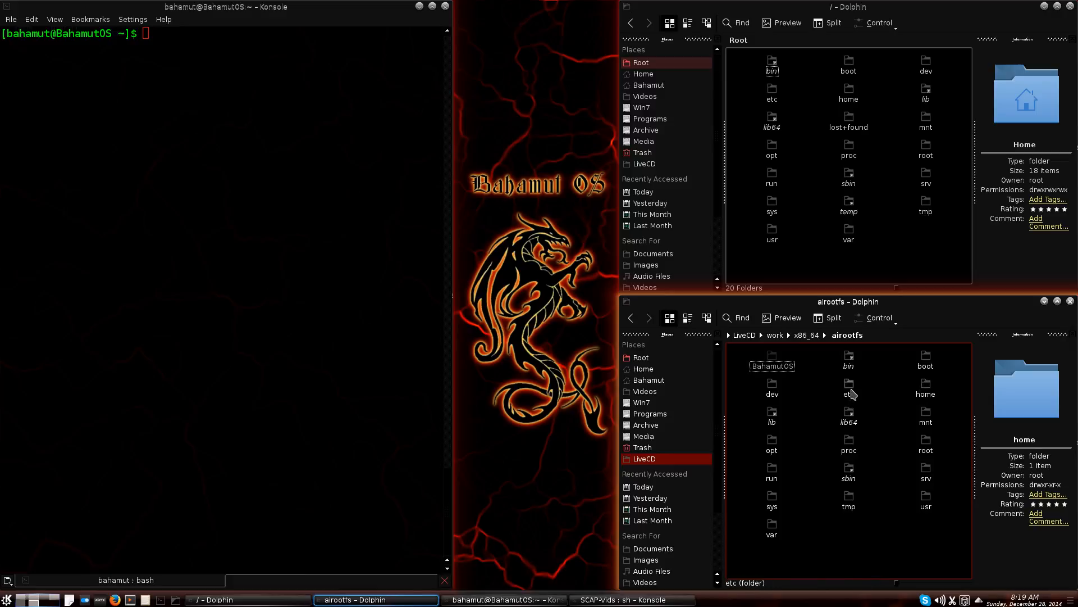
left_click(849, 389)
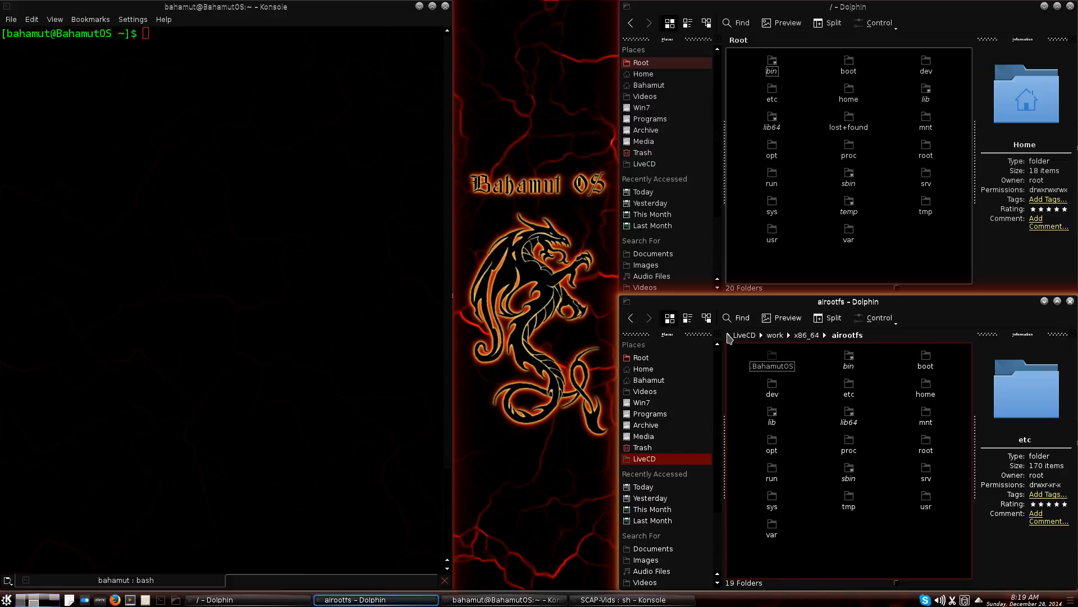
left_click(749, 346)
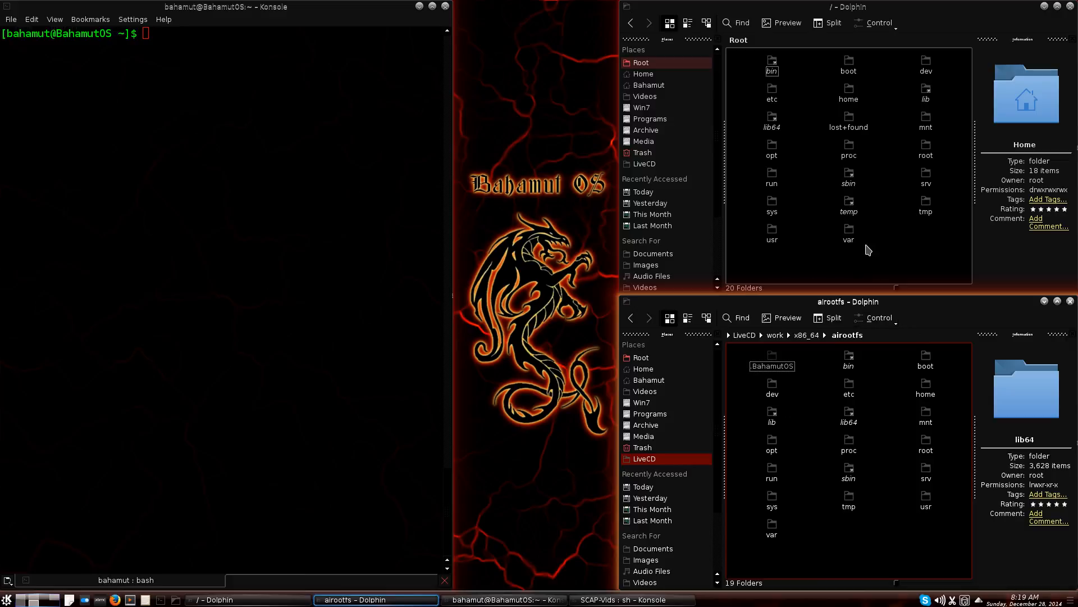
mouse_move(790, 438)
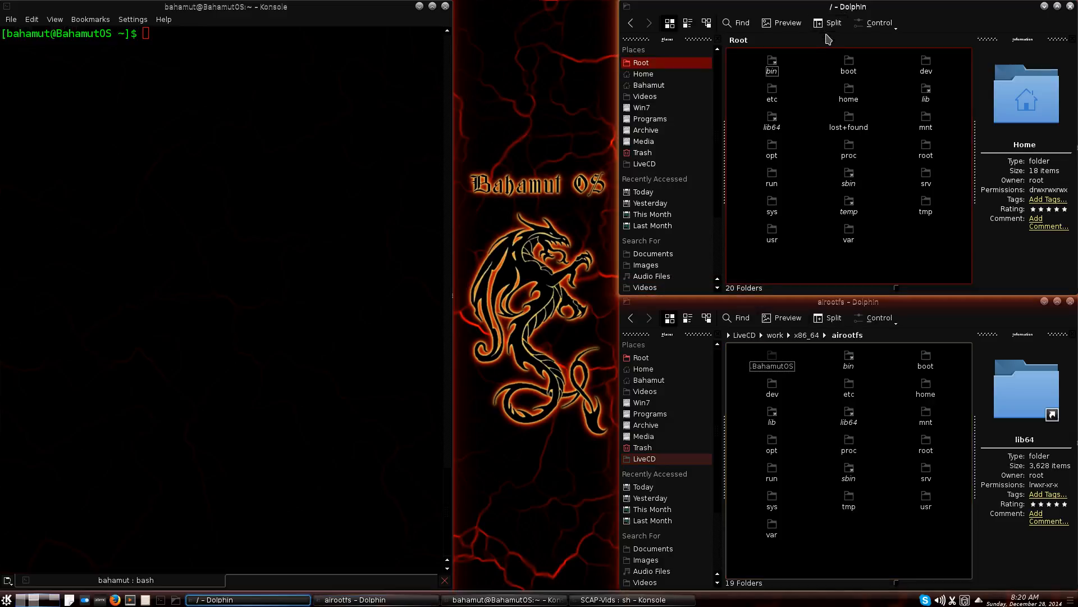
mouse_move(894, 223)
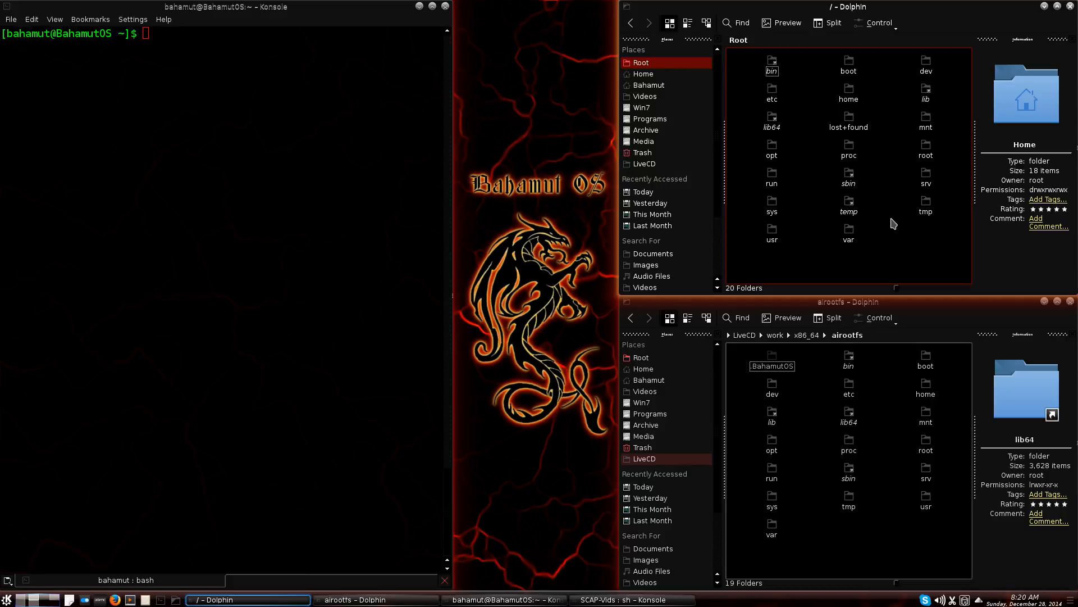
mouse_move(917, 234)
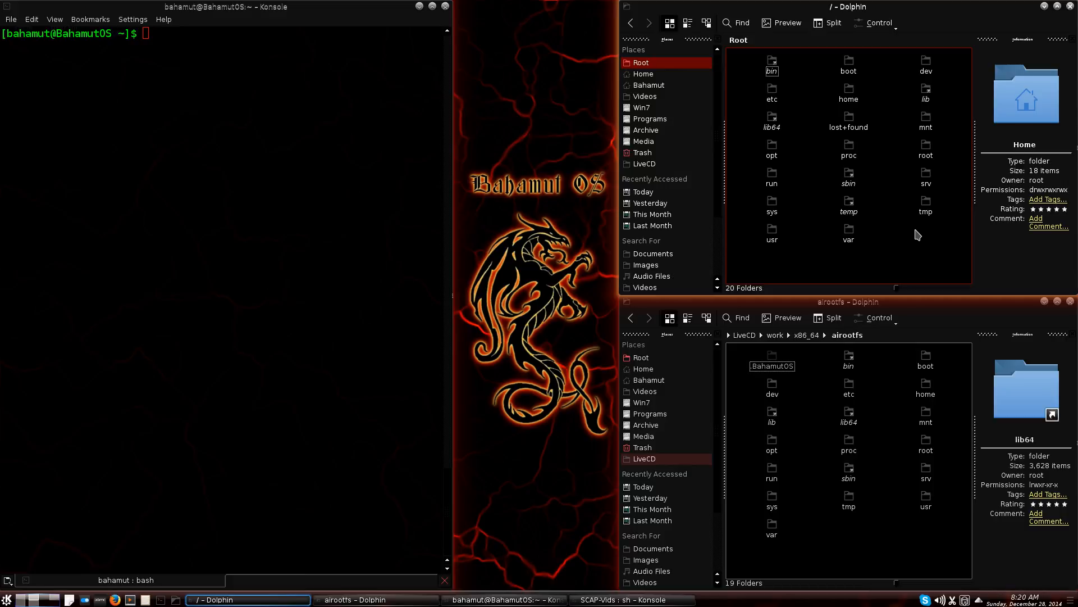
mouse_move(932, 250)
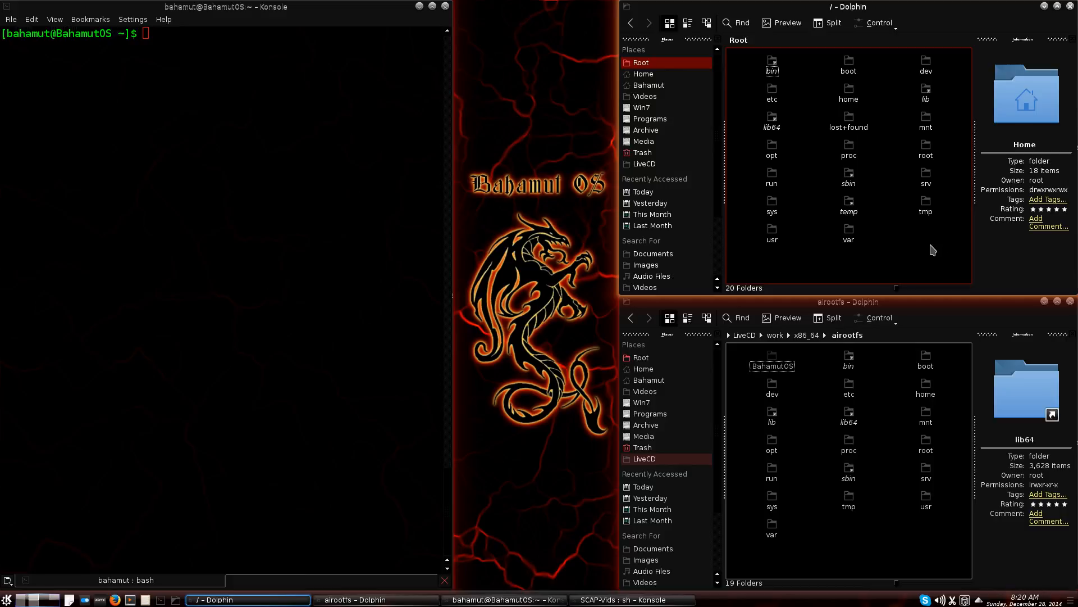
mouse_move(736, 343)
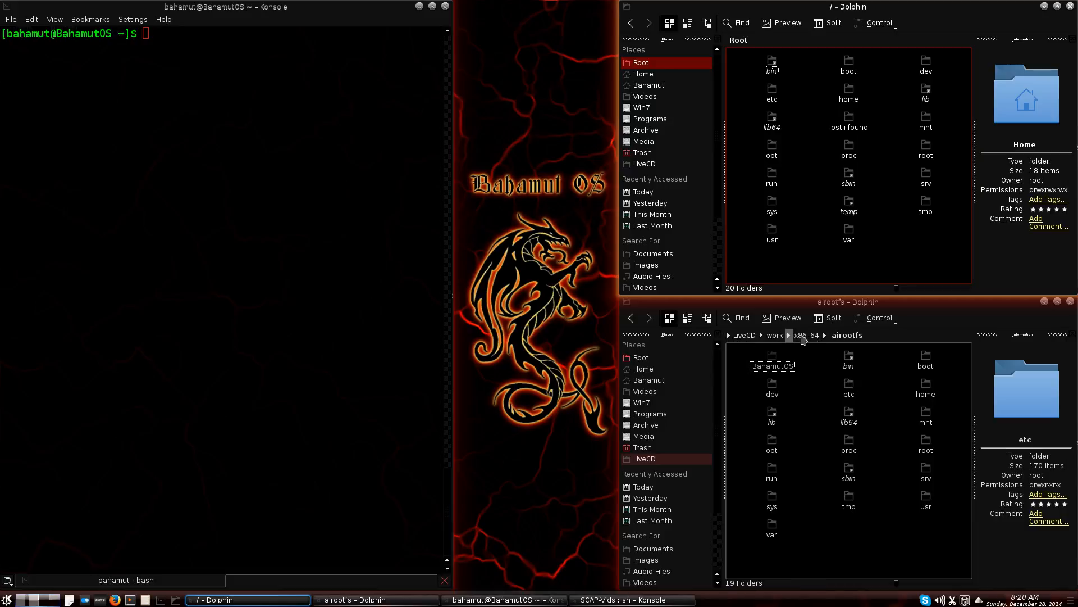
mouse_move(901, 246)
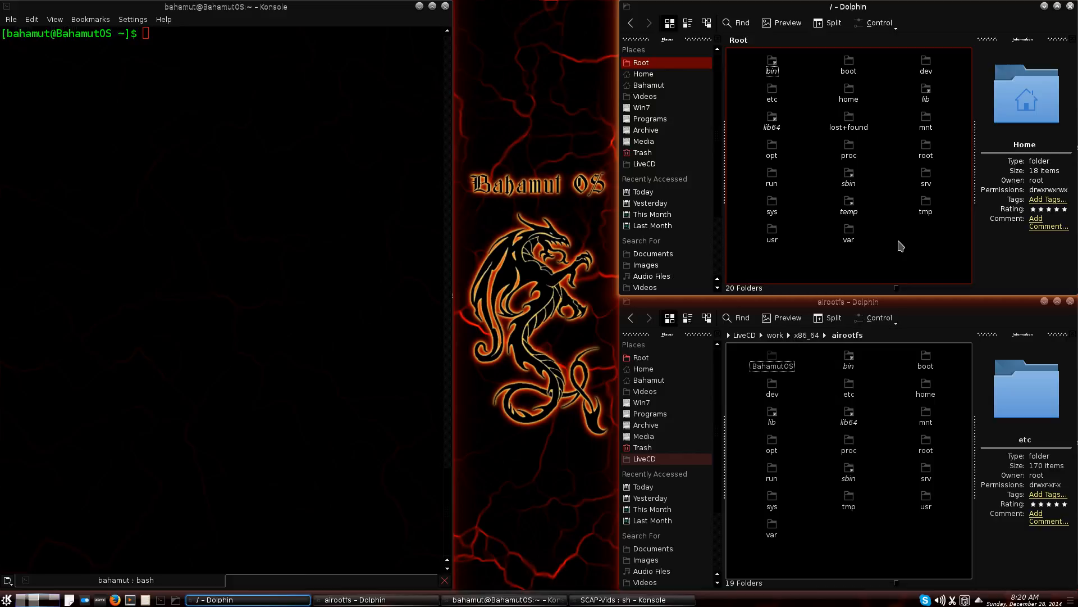
mouse_move(920, 256)
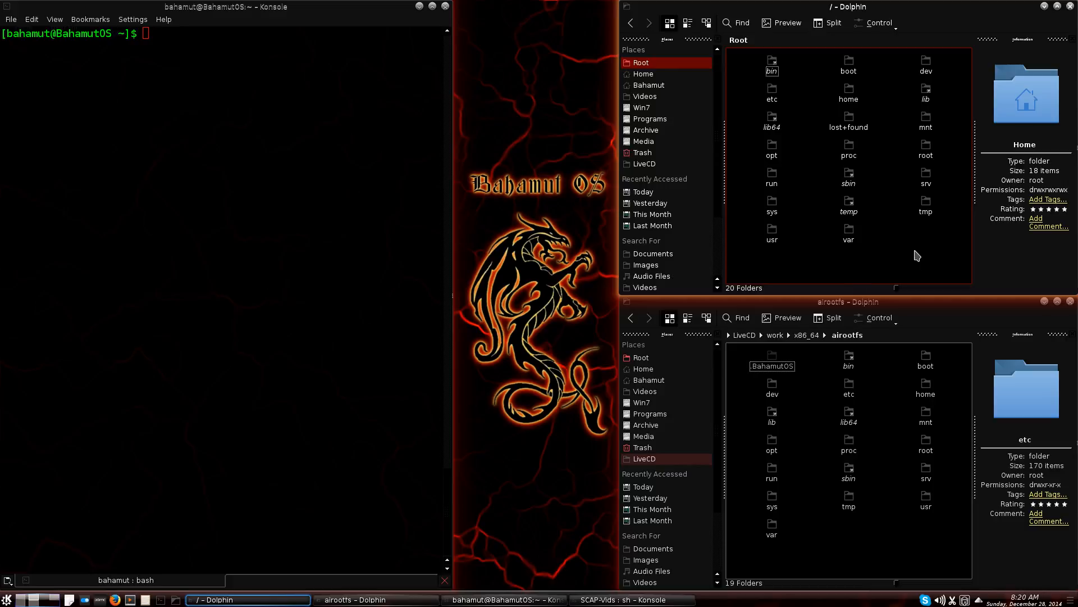
mouse_move(924, 252)
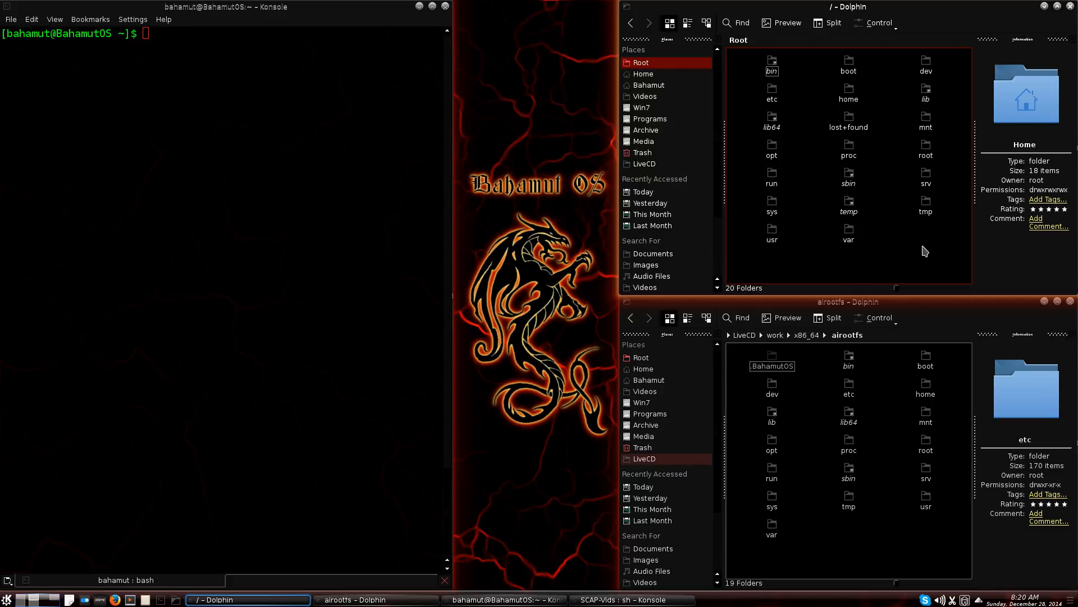
mouse_move(848, 441)
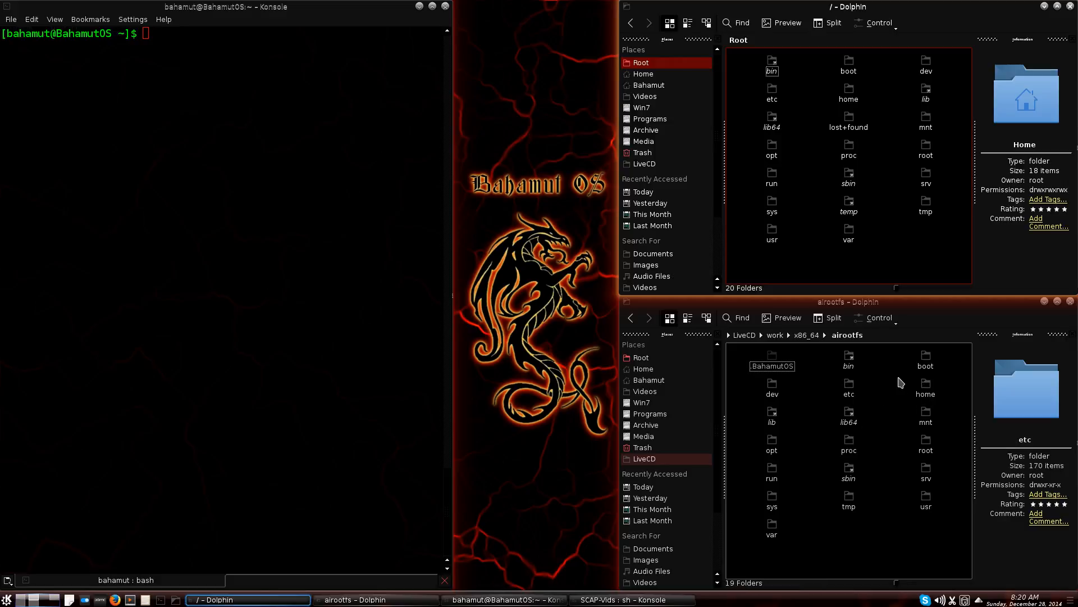
mouse_move(732, 353)
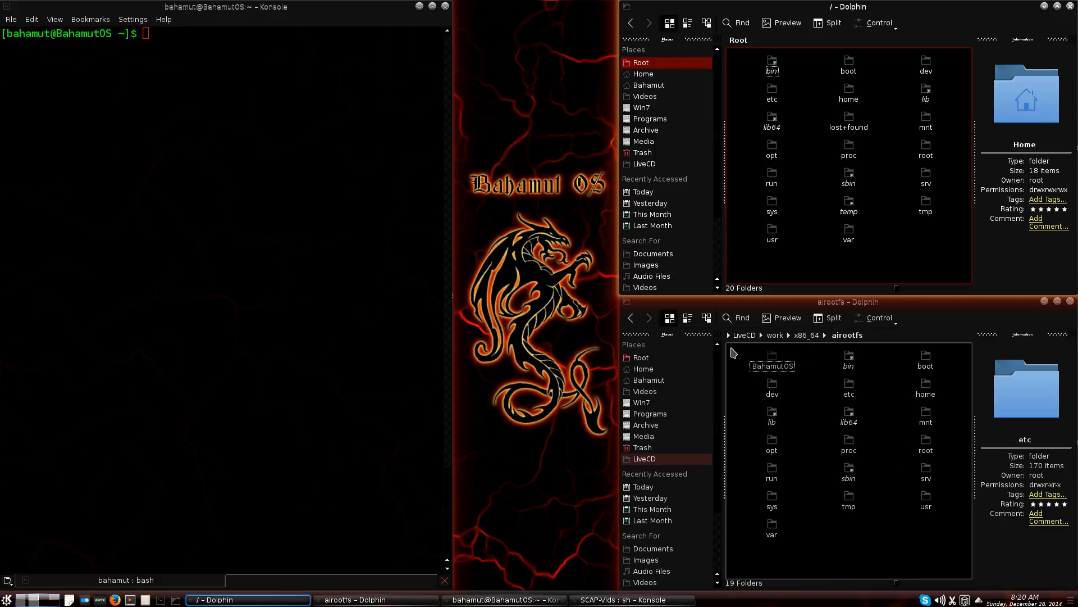
mouse_move(227, 138)
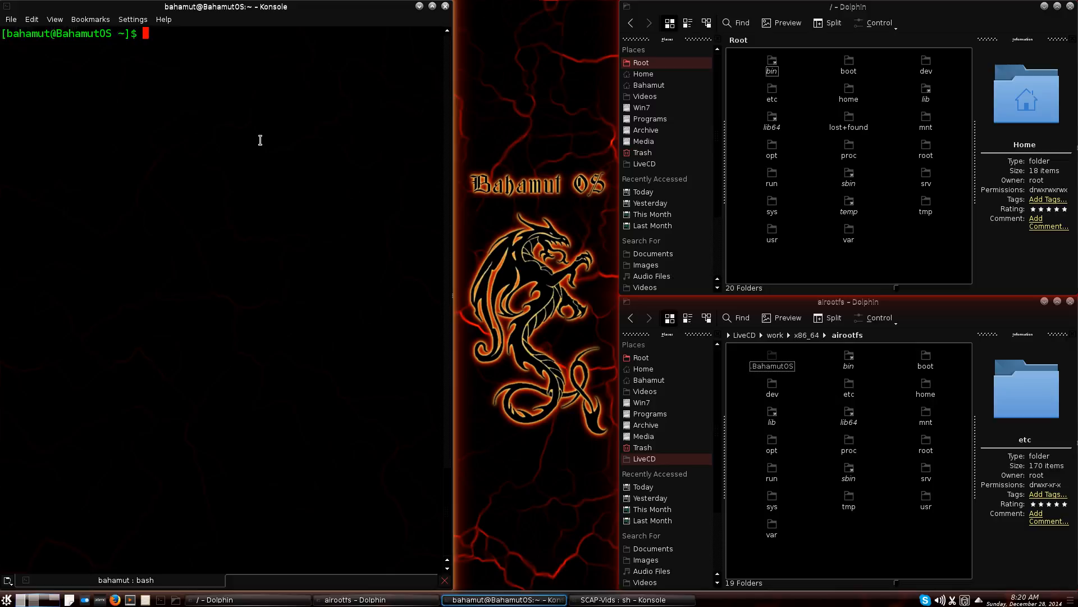
mouse_move(257, 137)
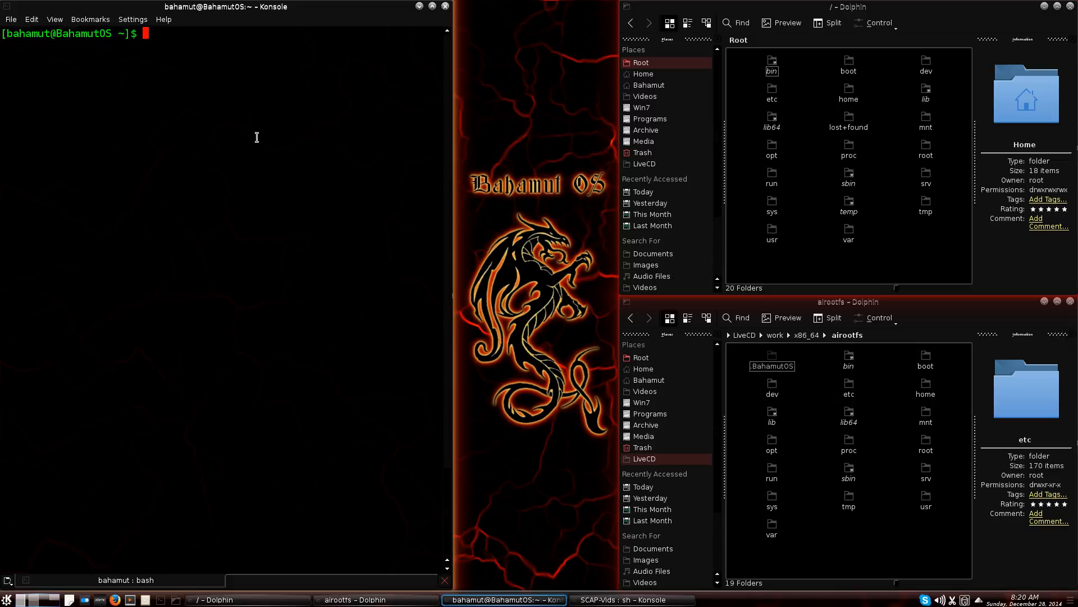
mouse_move(901, 81)
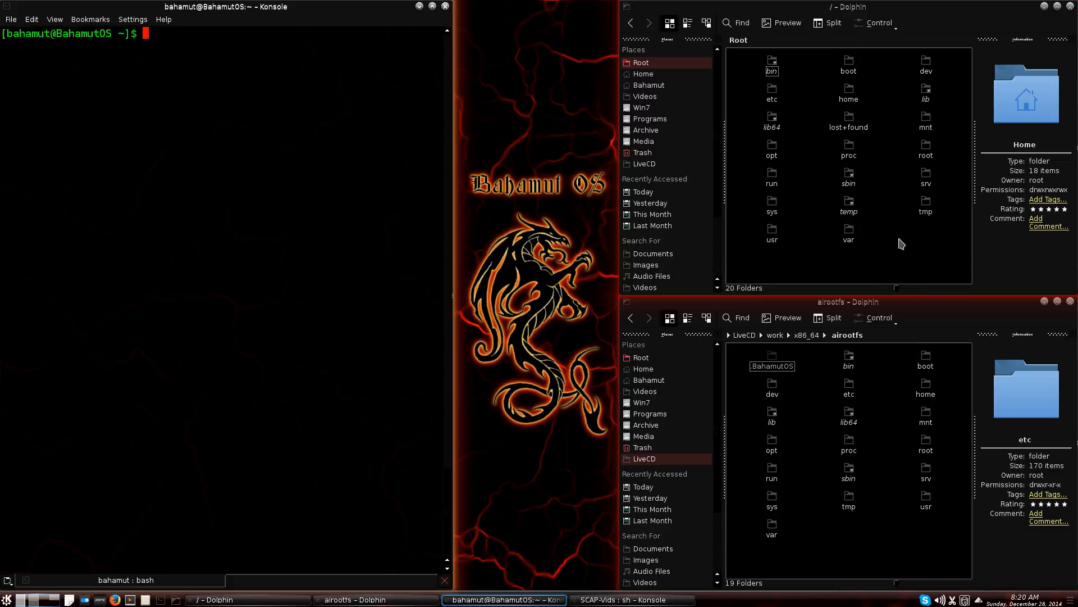
mouse_move(732, 75)
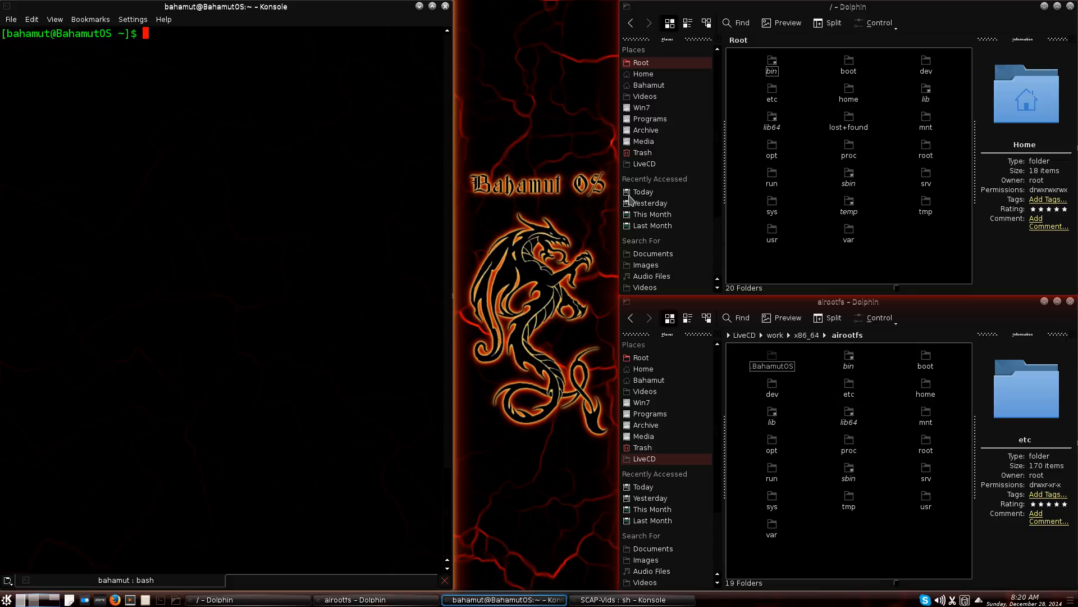
mouse_move(226, 175)
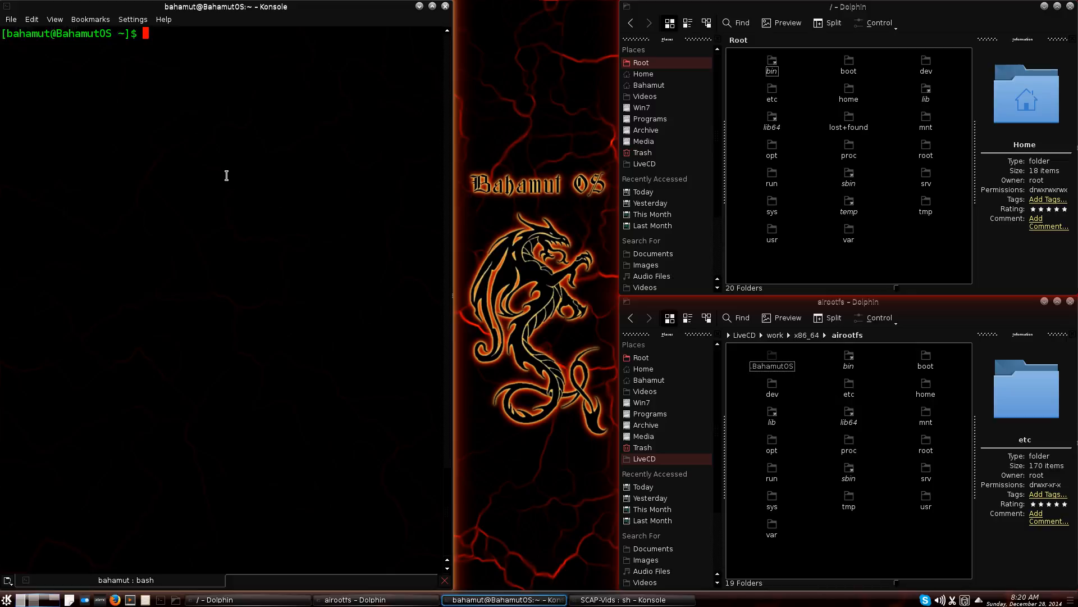
Step: Type 'sudo ln -s /home/bahamut/livecd/work/' at the Konsole prompt
type("sudo /")
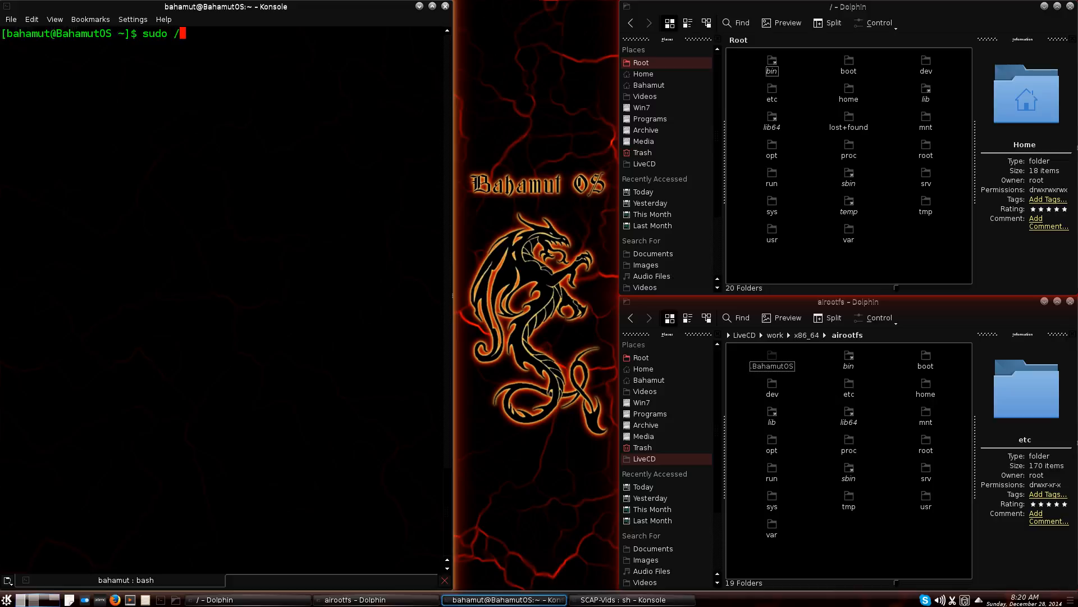
type("ln -")
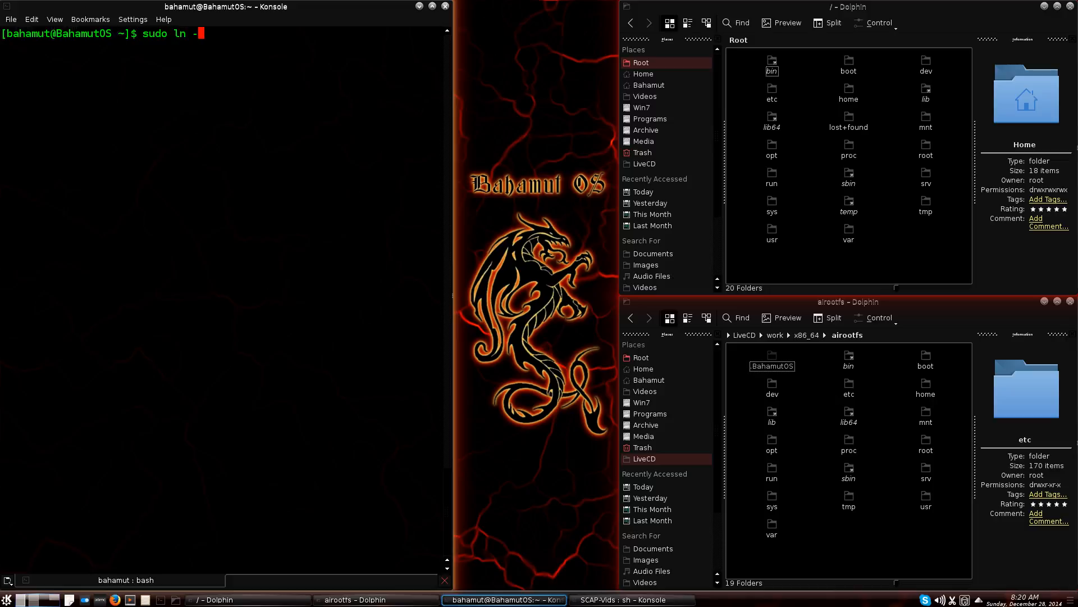
type("s /")
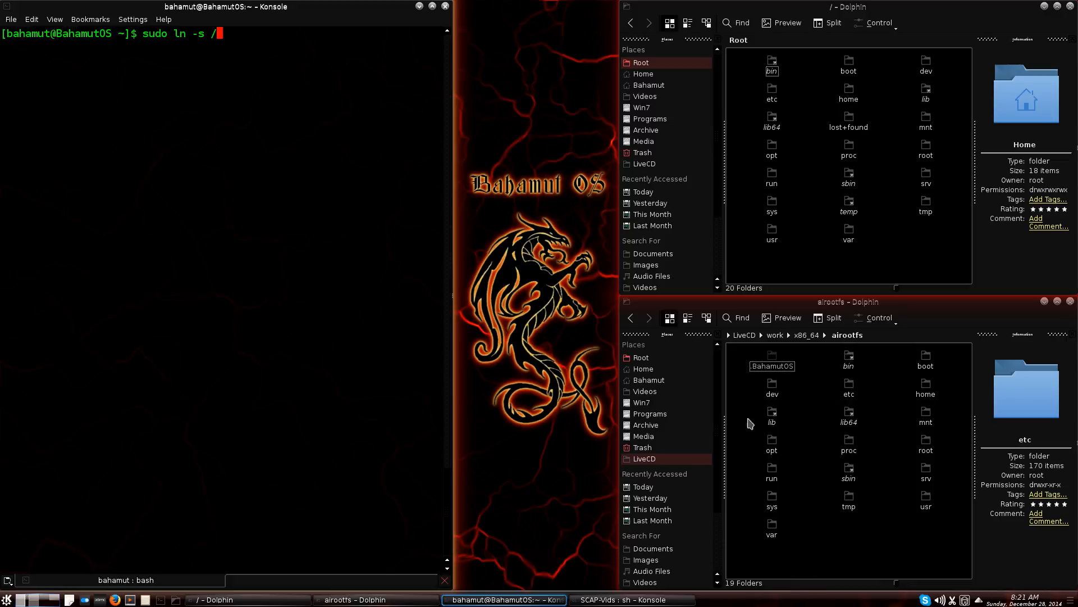
mouse_move(759, 382)
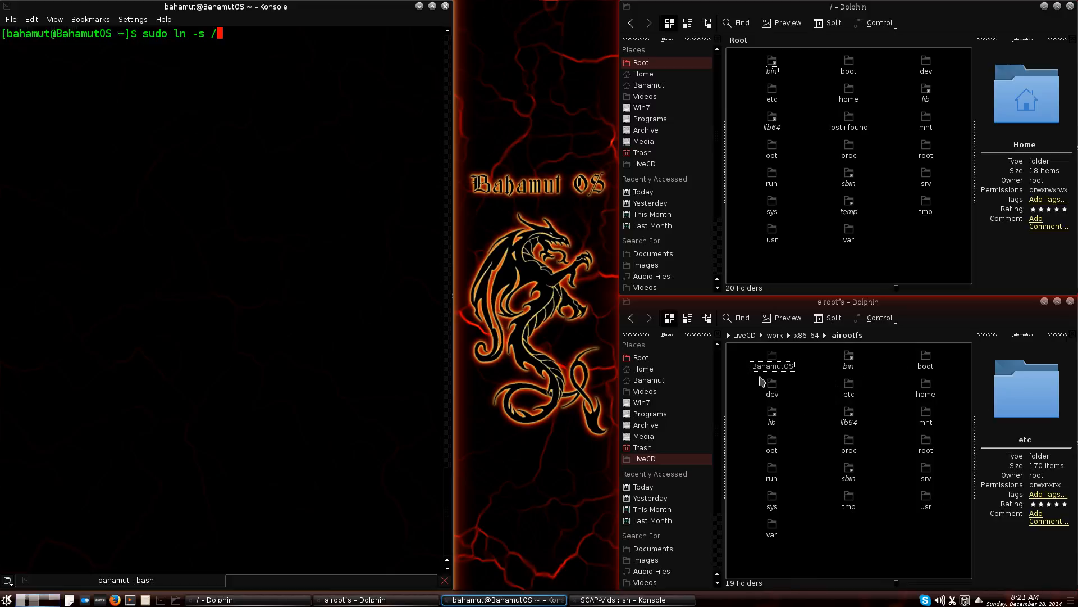
mouse_move(744, 347)
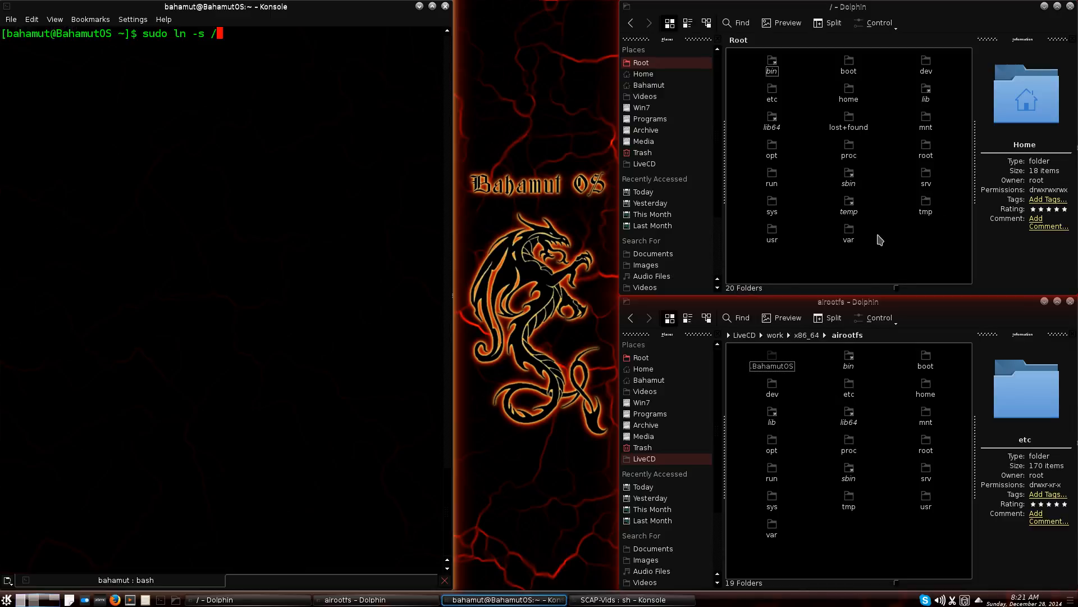
mouse_move(296, 38)
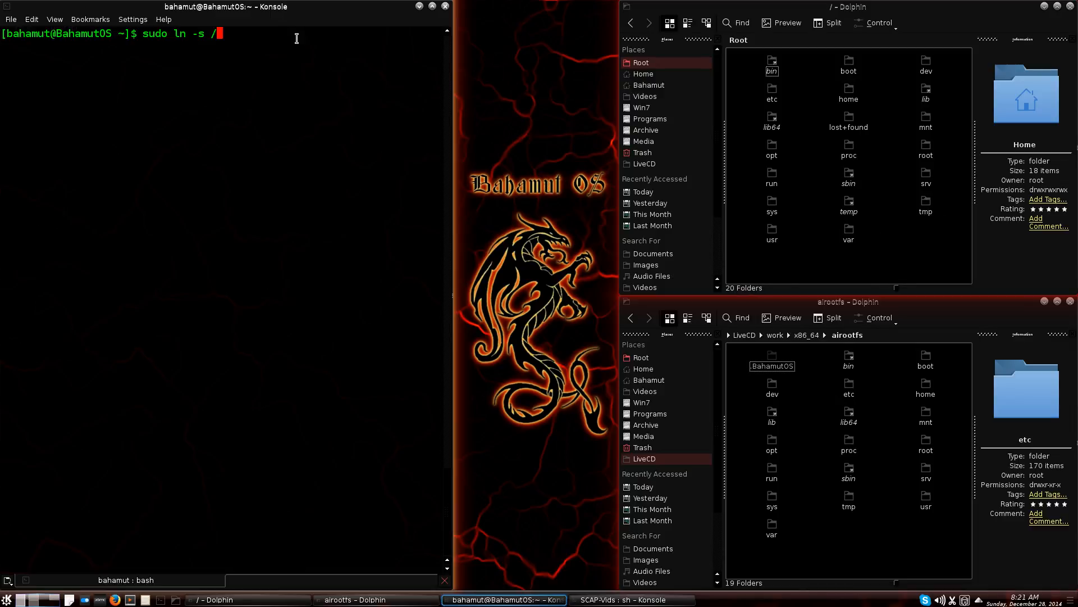
mouse_move(847, 60)
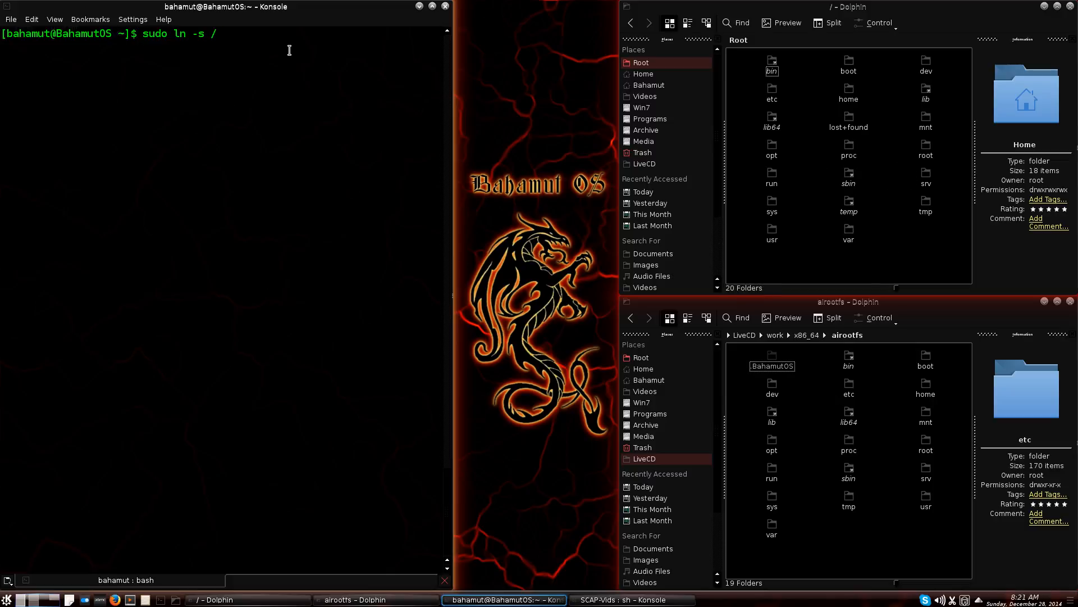
type("h")
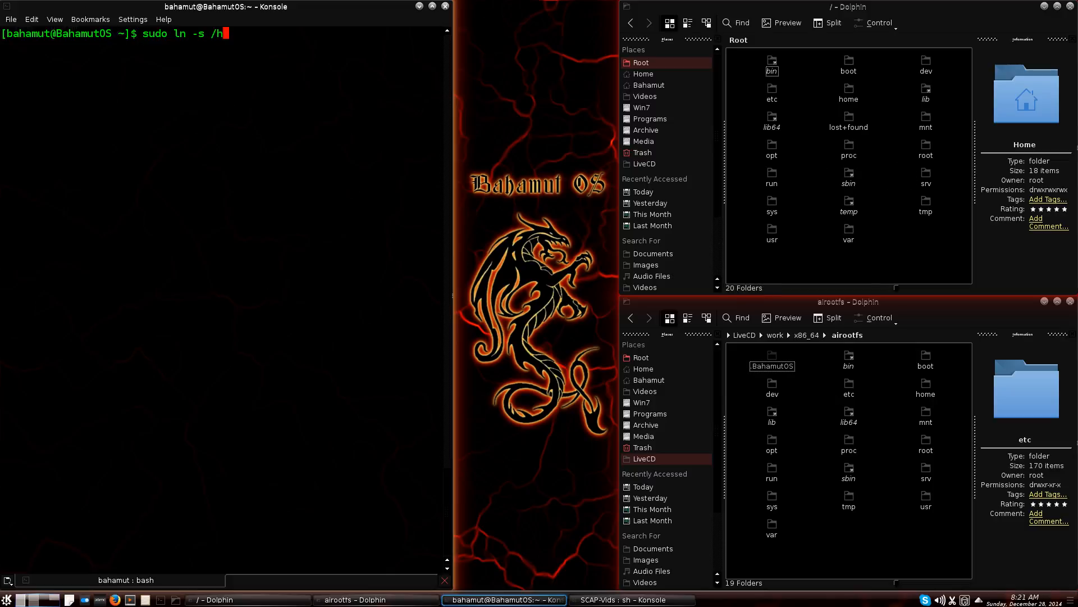
type("ome/bahamut")
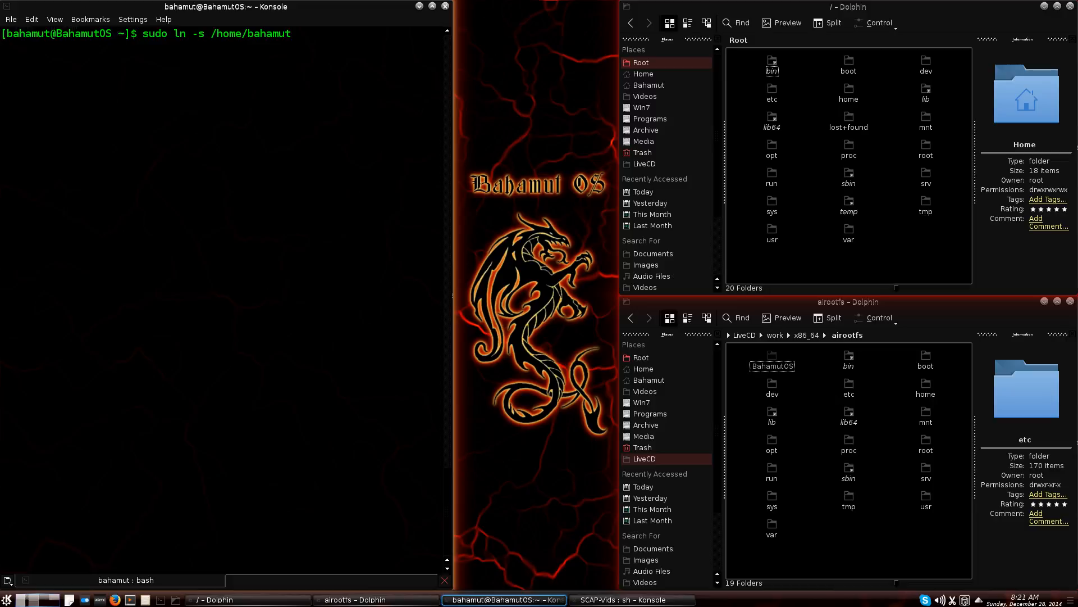
type("/li")
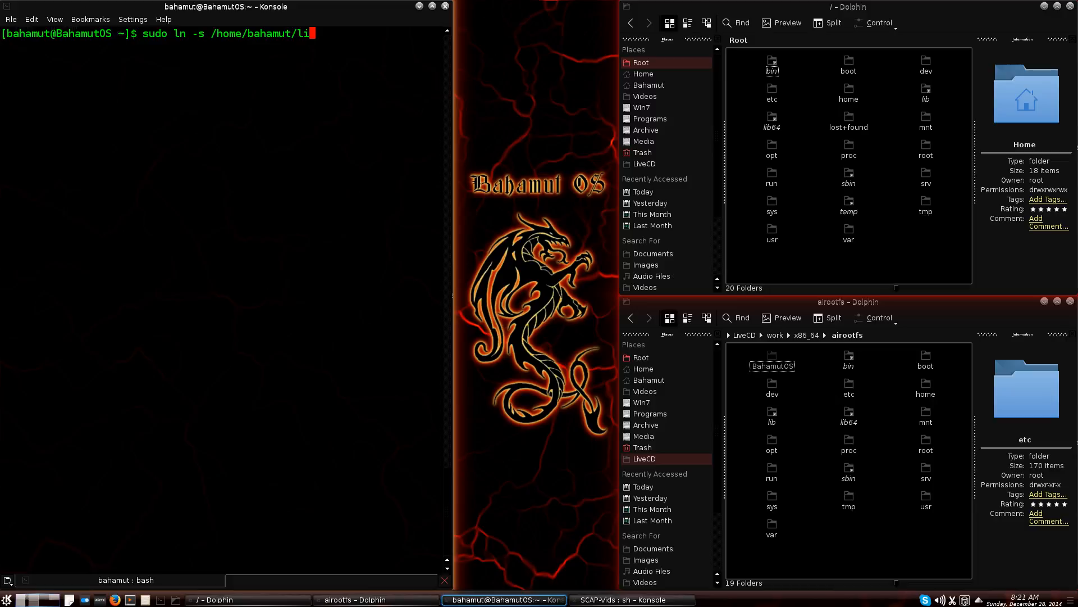
type("vecd/")
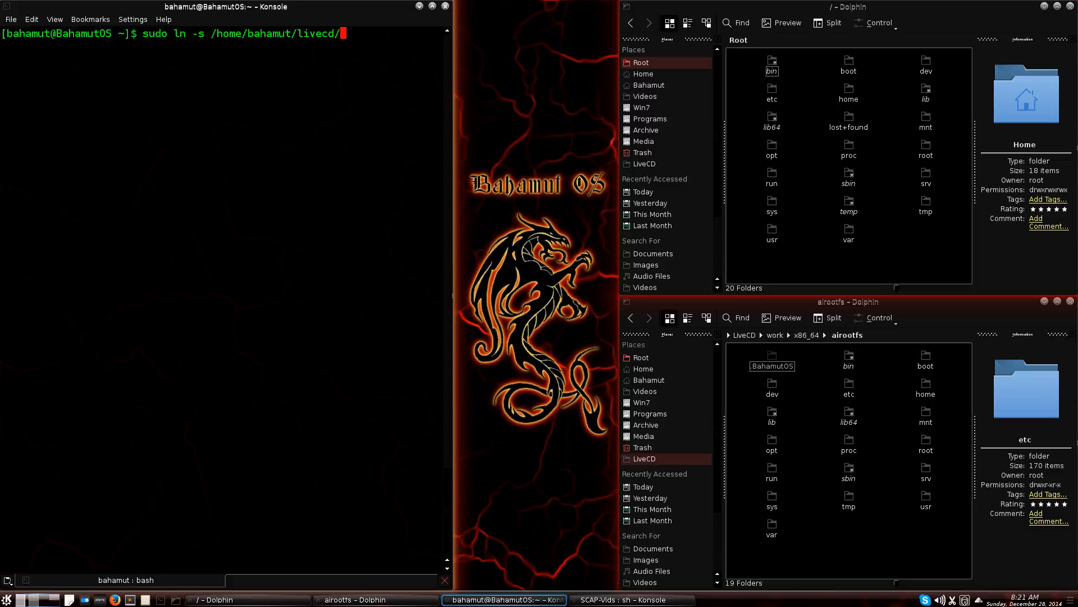
type("work/")
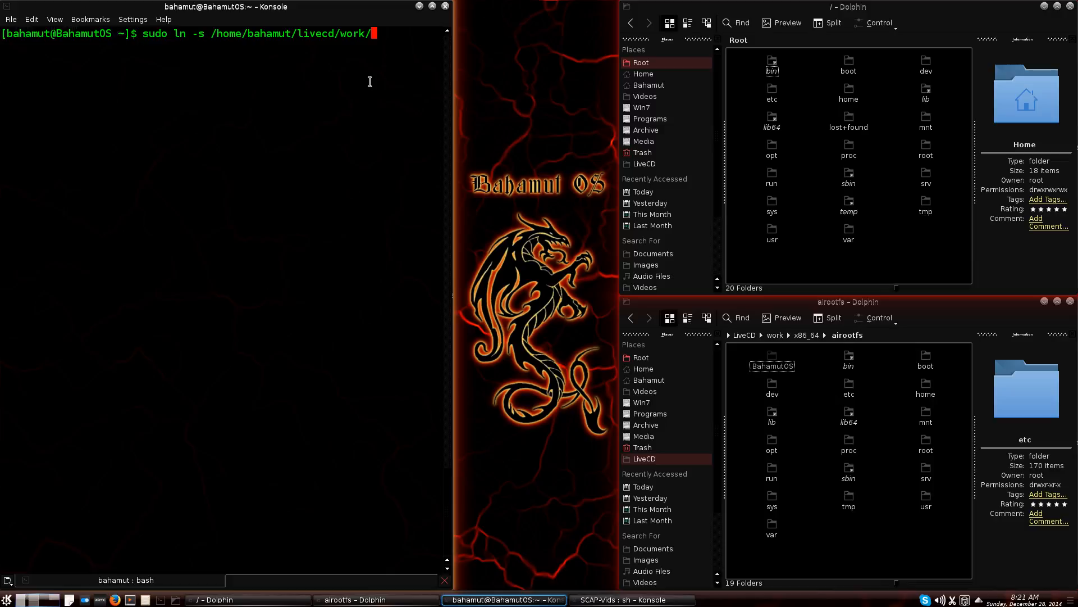
Step: Fix the typo, then complete the target 'x86_64/airootfs/' and link path '/ld64'
type("ai")
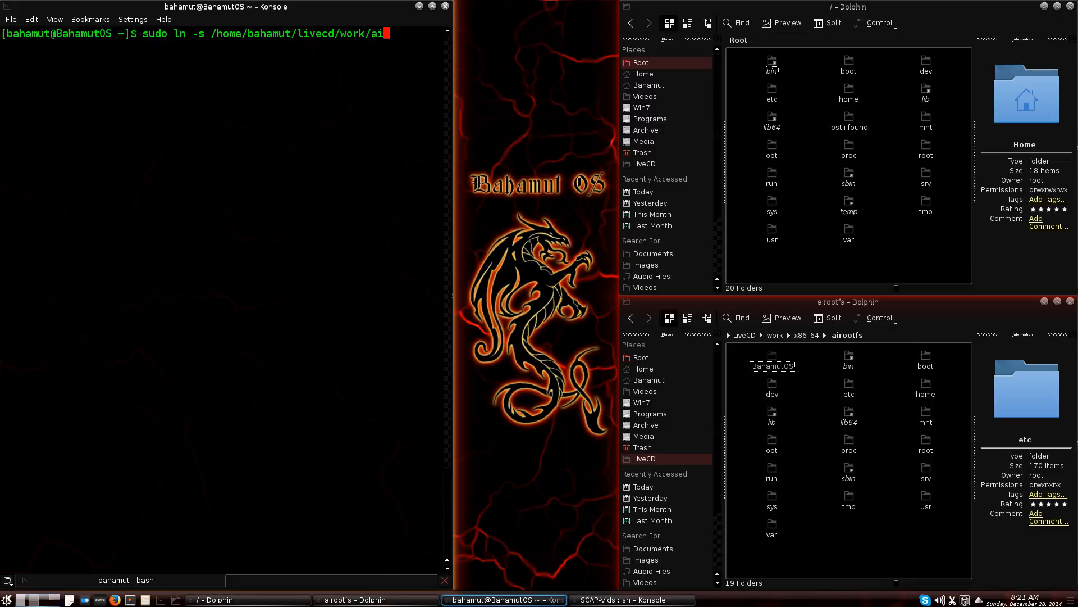
key("BackSpace")
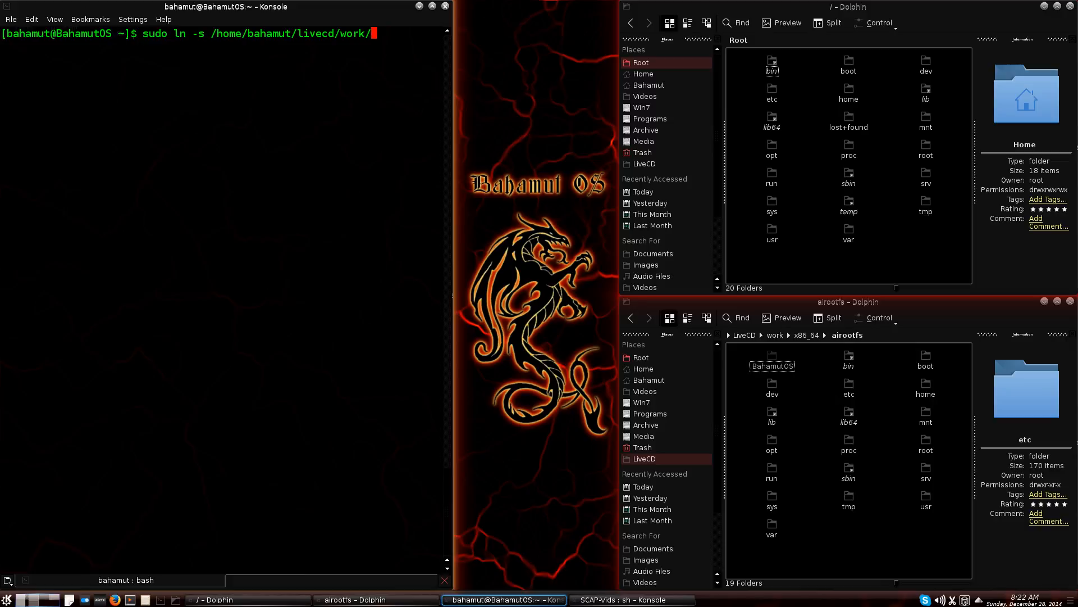
type("x8")
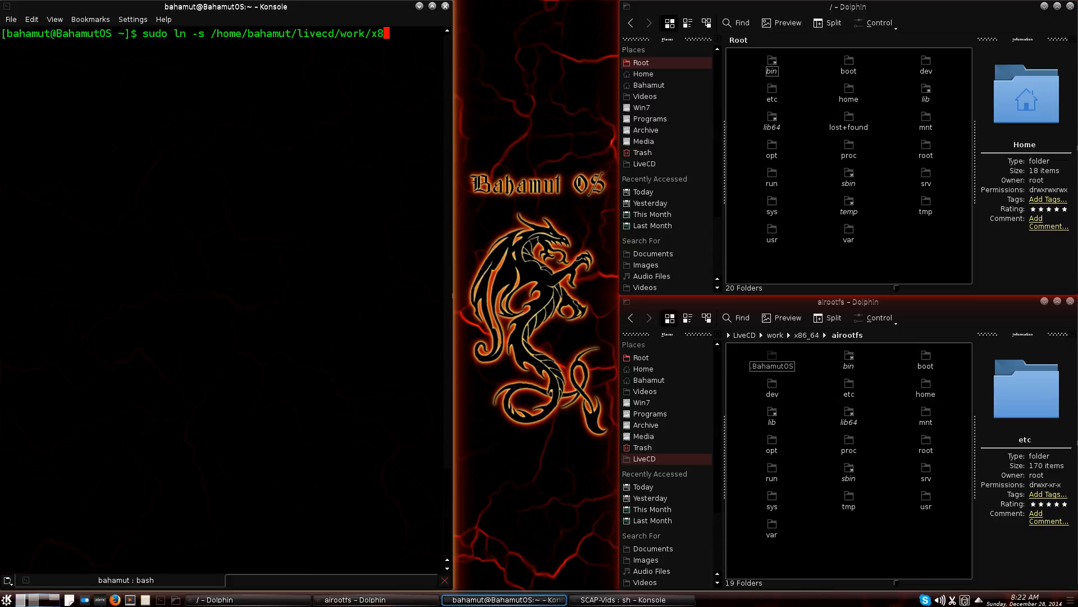
type("6_64/")
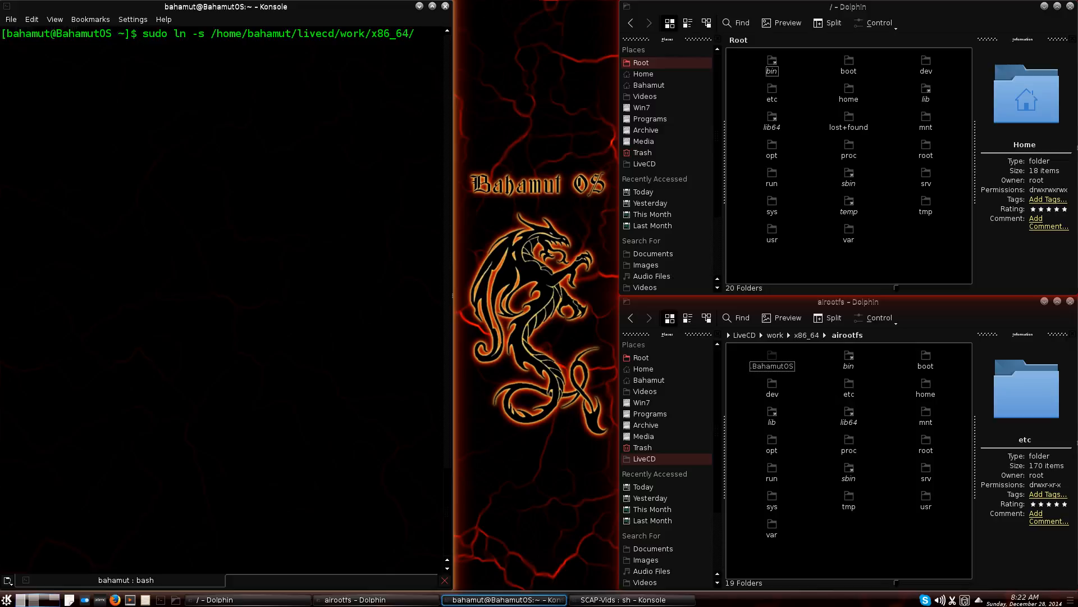
type("airootfs/")
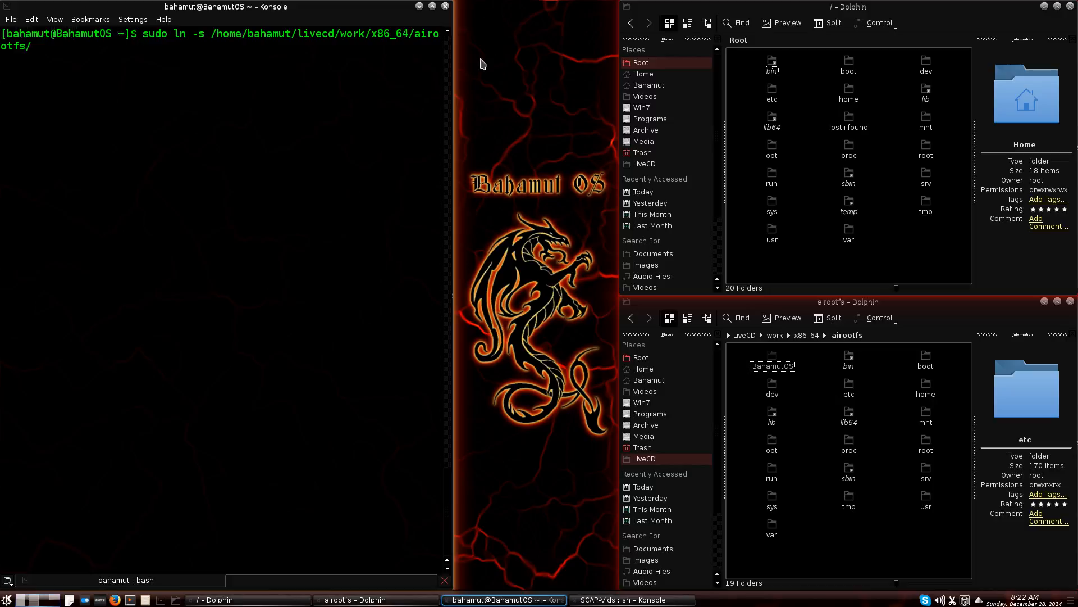
mouse_move(747, 337)
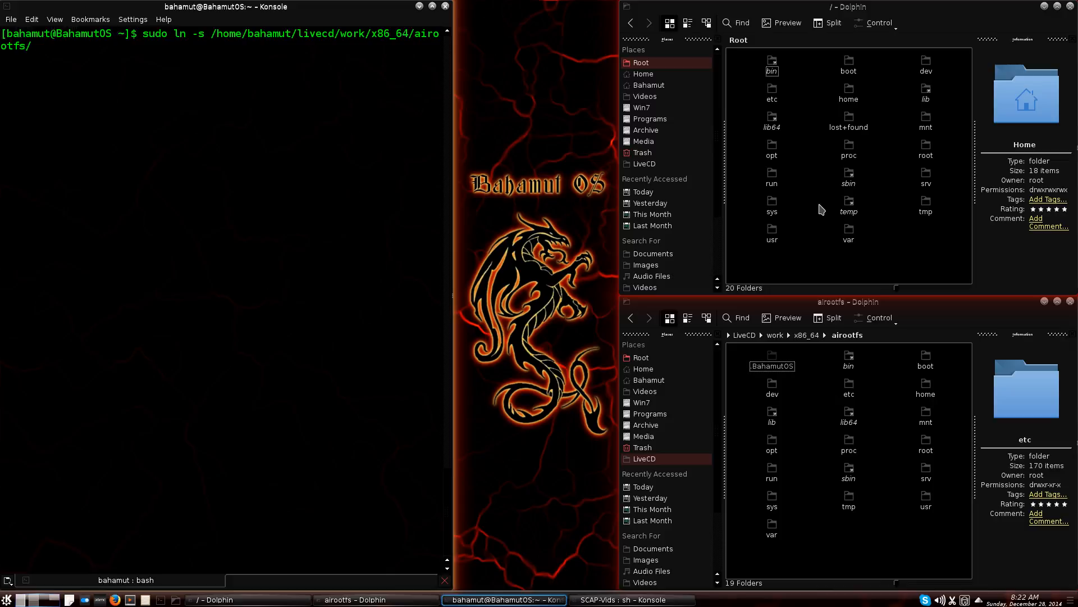
mouse_move(370, 105)
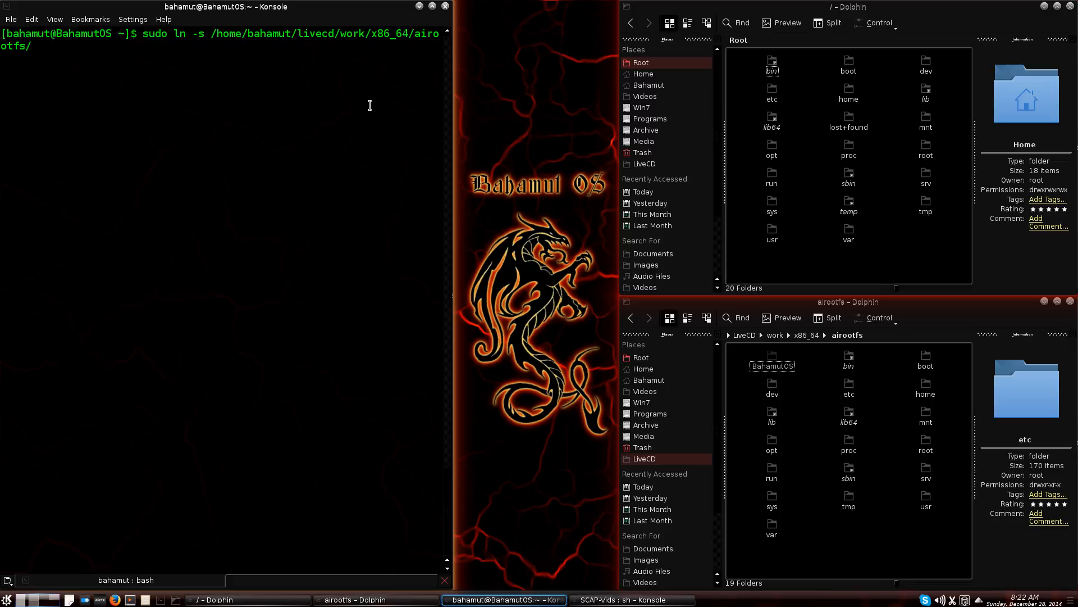
type("/")
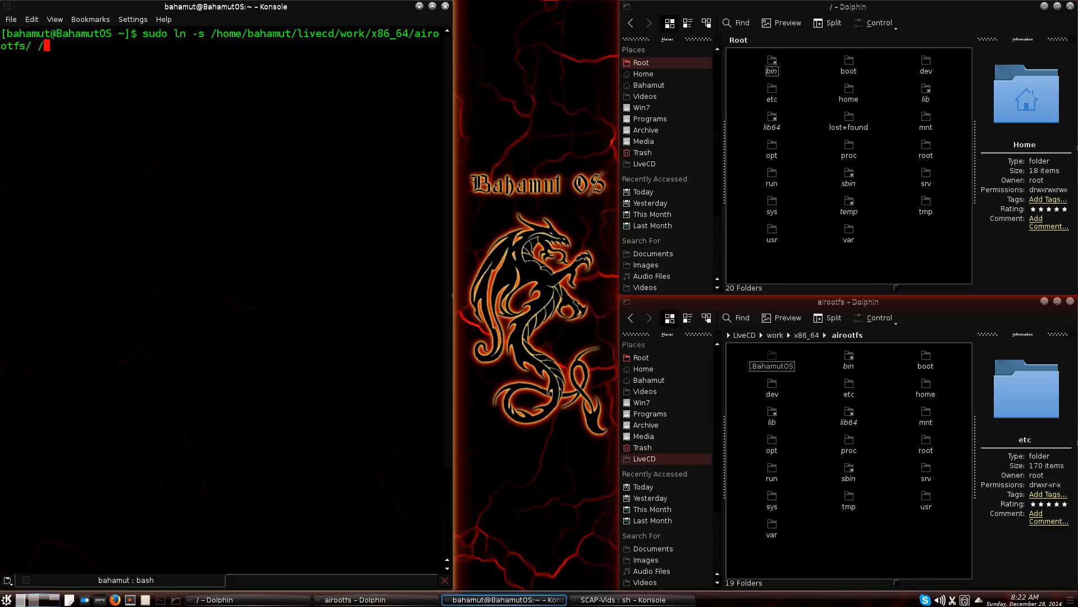
type("ld")
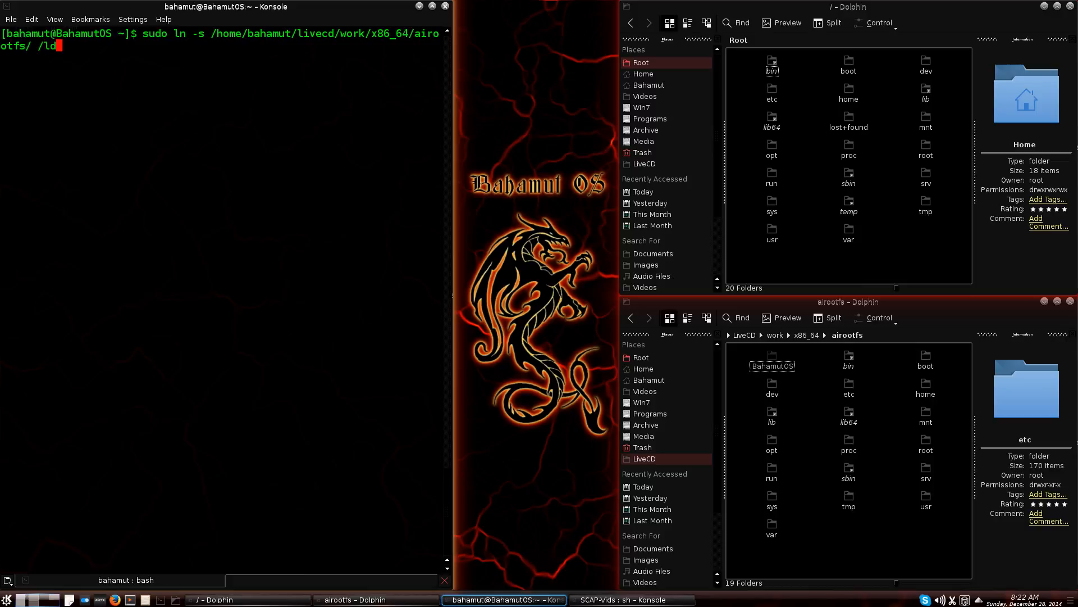
type("64")
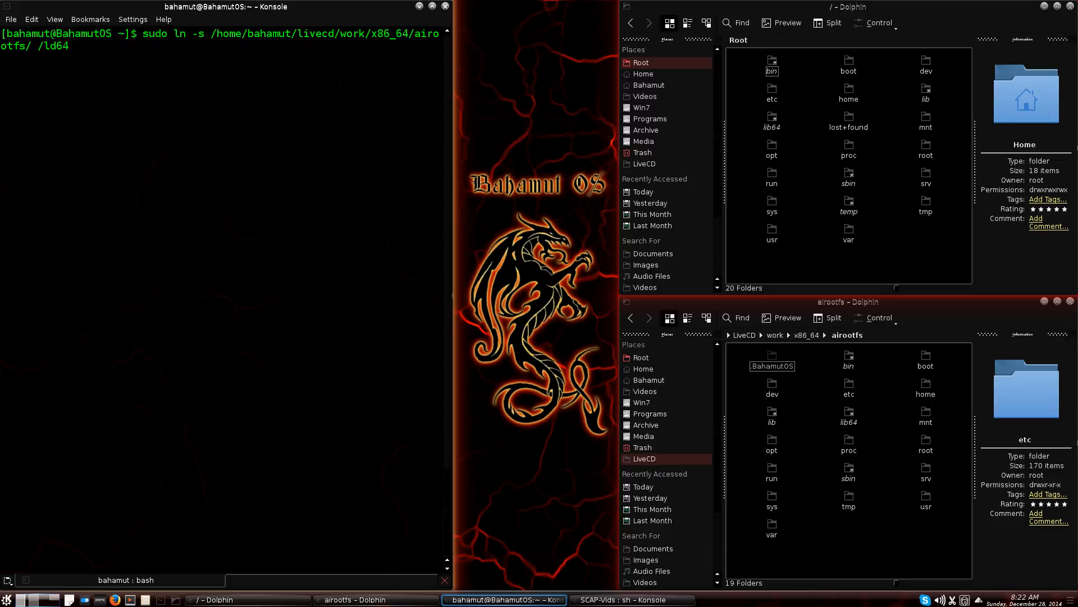
Step: Run the ln command, enter the sudo password, and select the new ld64 link
key("Return")
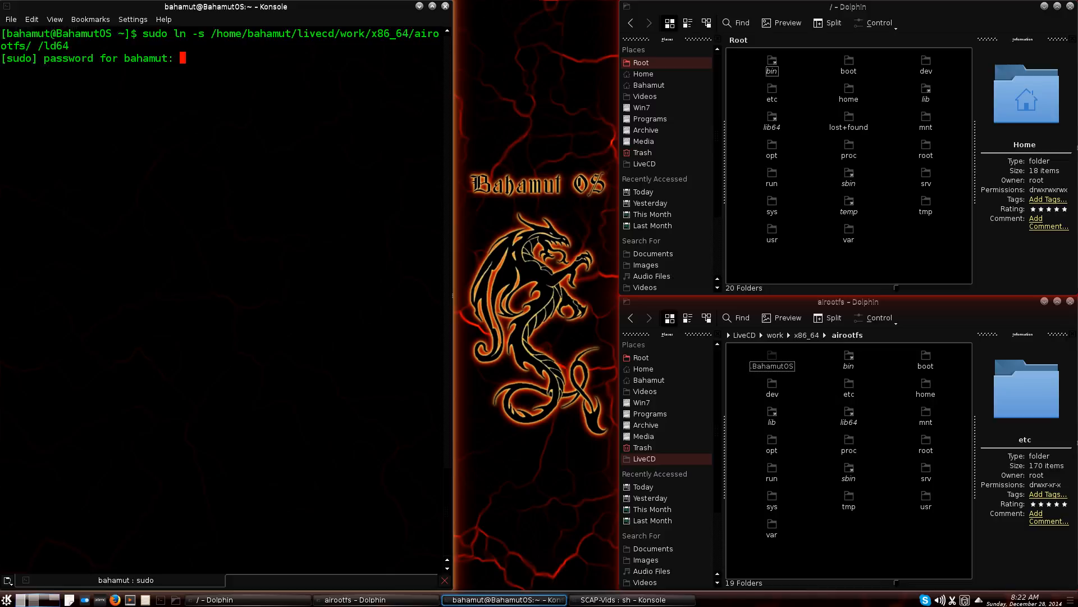
key("Return")
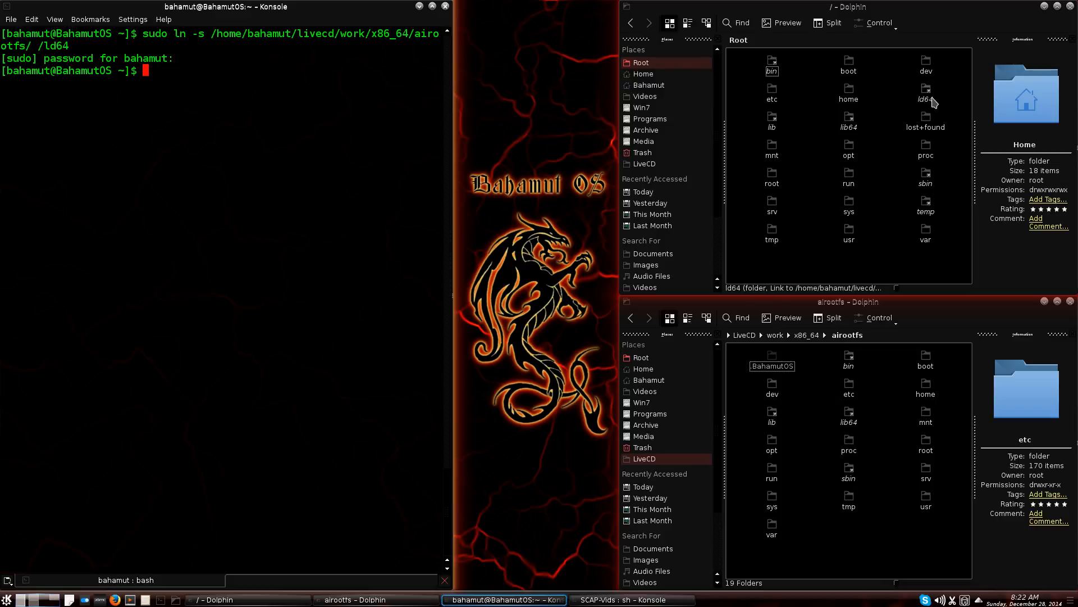
left_click(925, 93)
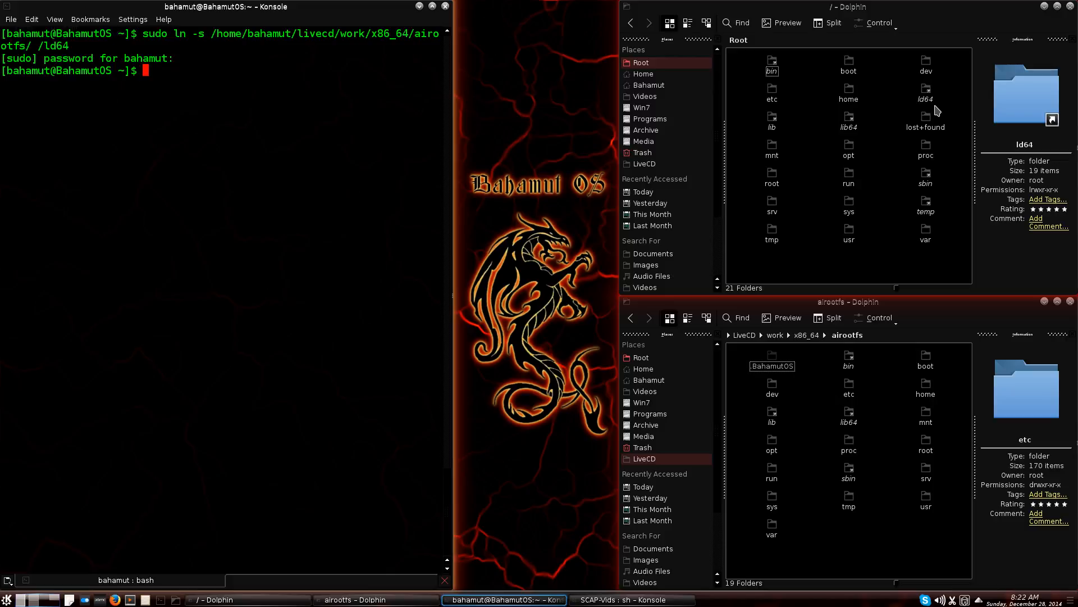
mouse_move(926, 92)
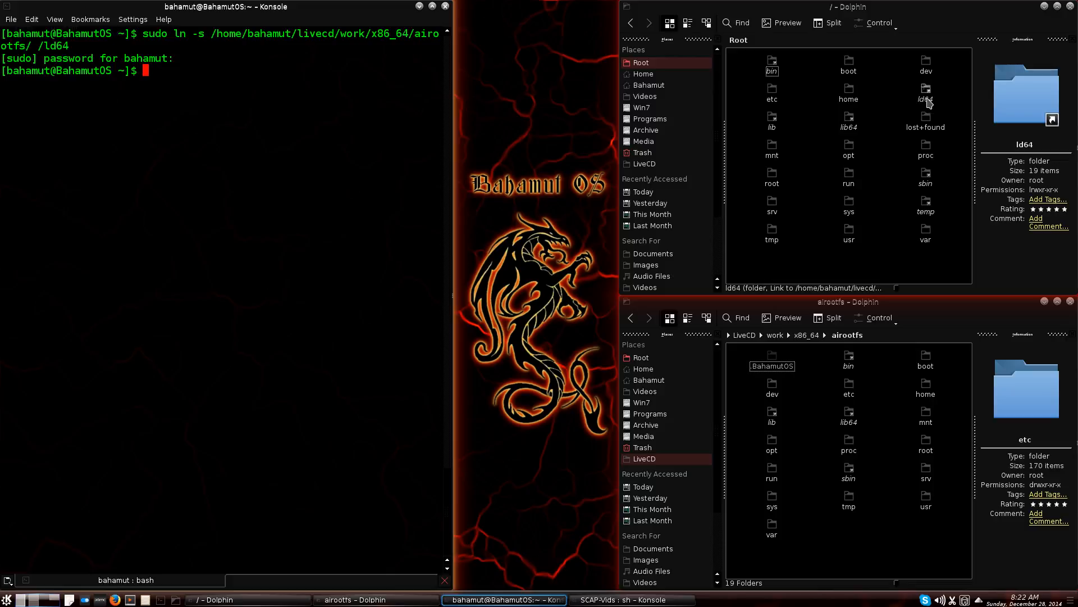
mouse_move(954, 102)
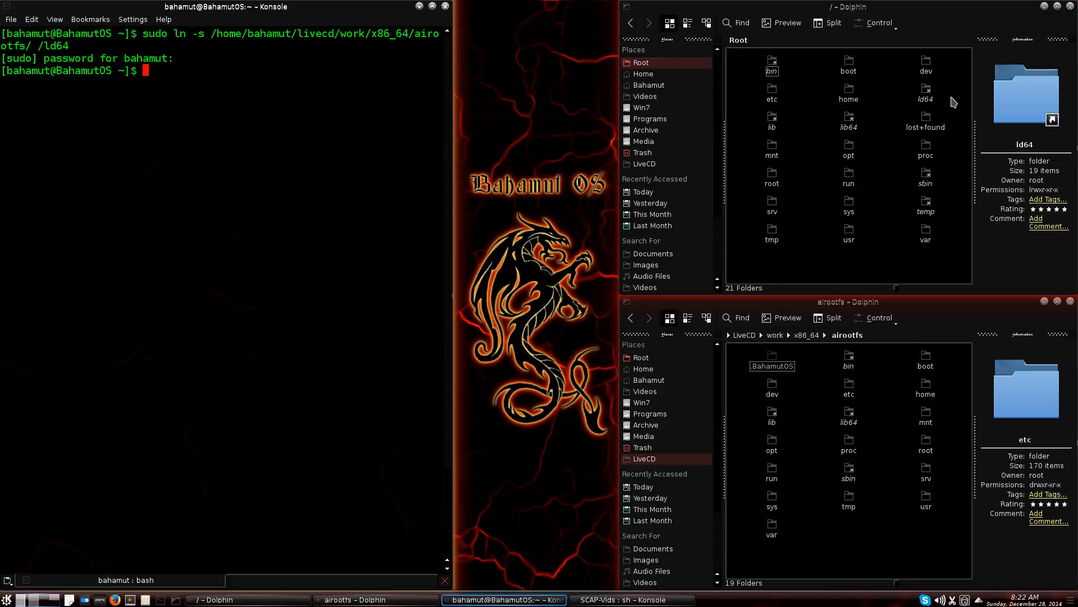
mouse_move(926, 93)
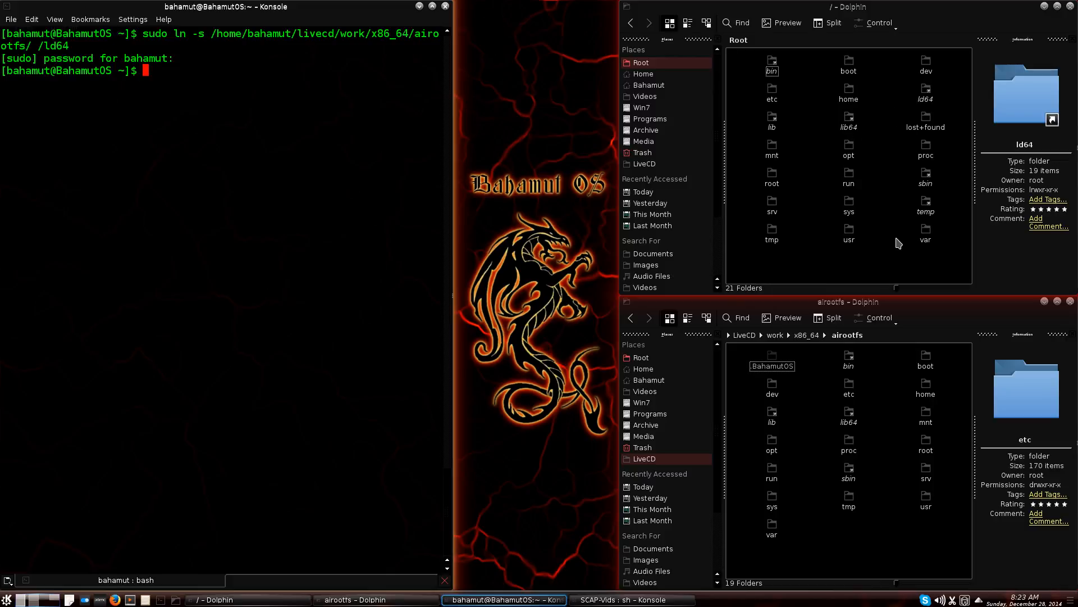
mouse_move(925, 211)
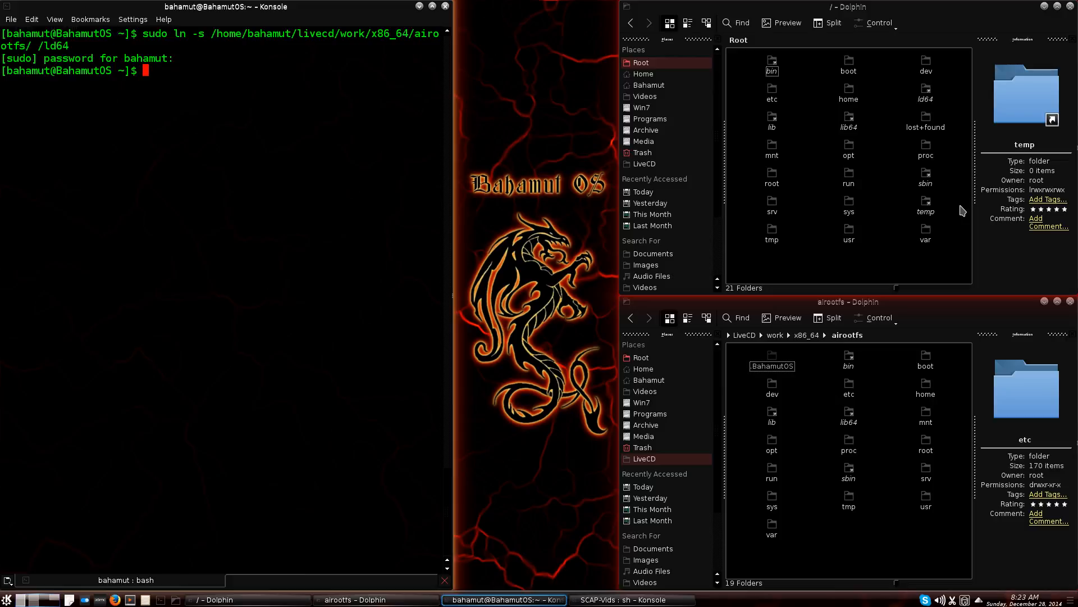
mouse_move(948, 103)
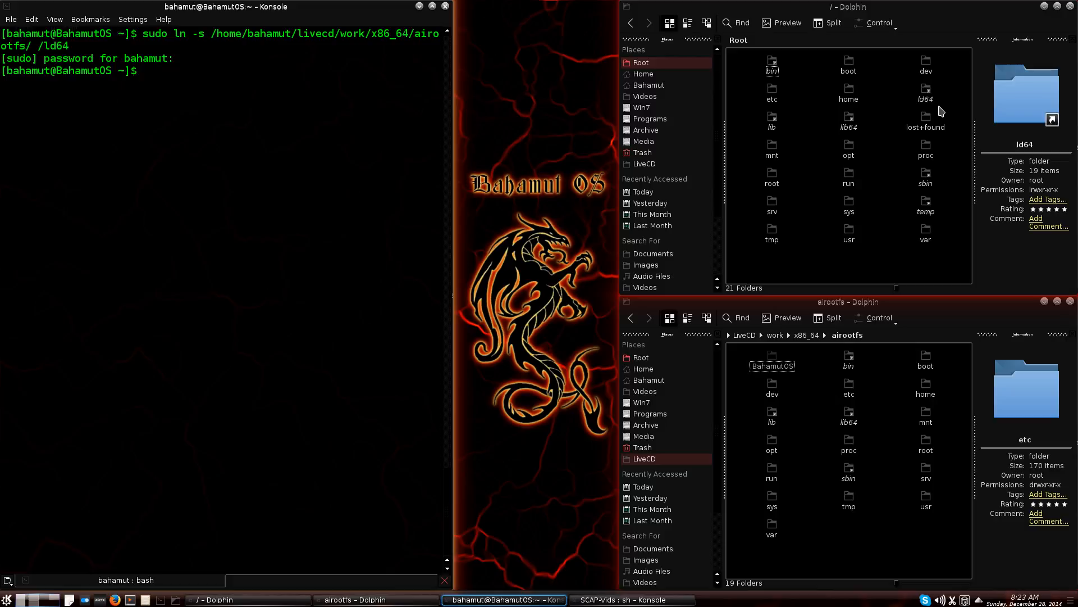
mouse_move(916, 108)
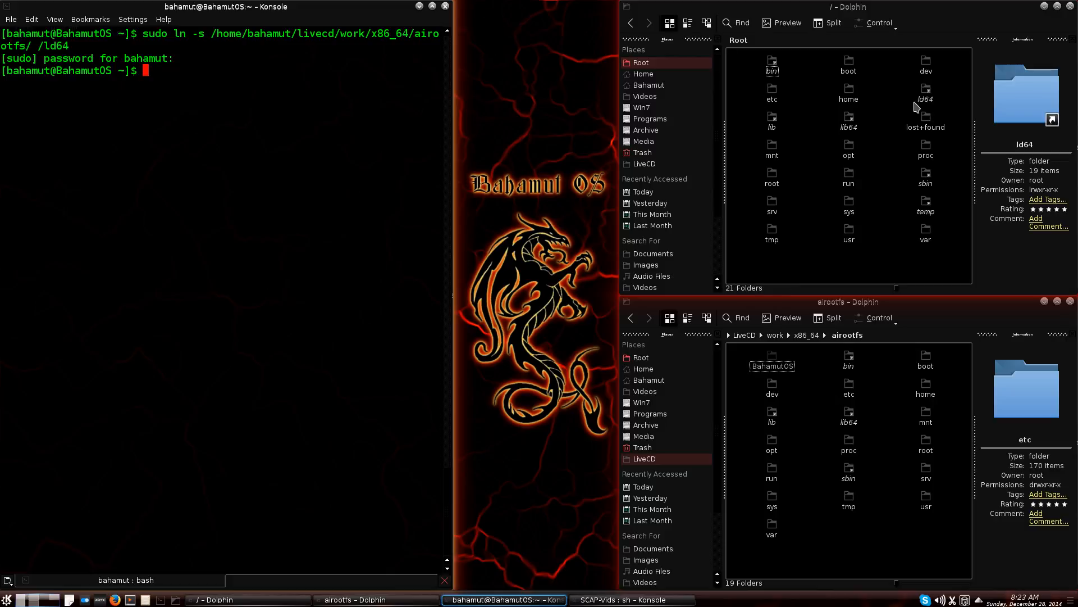
Step: Open ld64 and compare its 18 folders against airootfs, including .BahamutOS
double_click(926, 92)
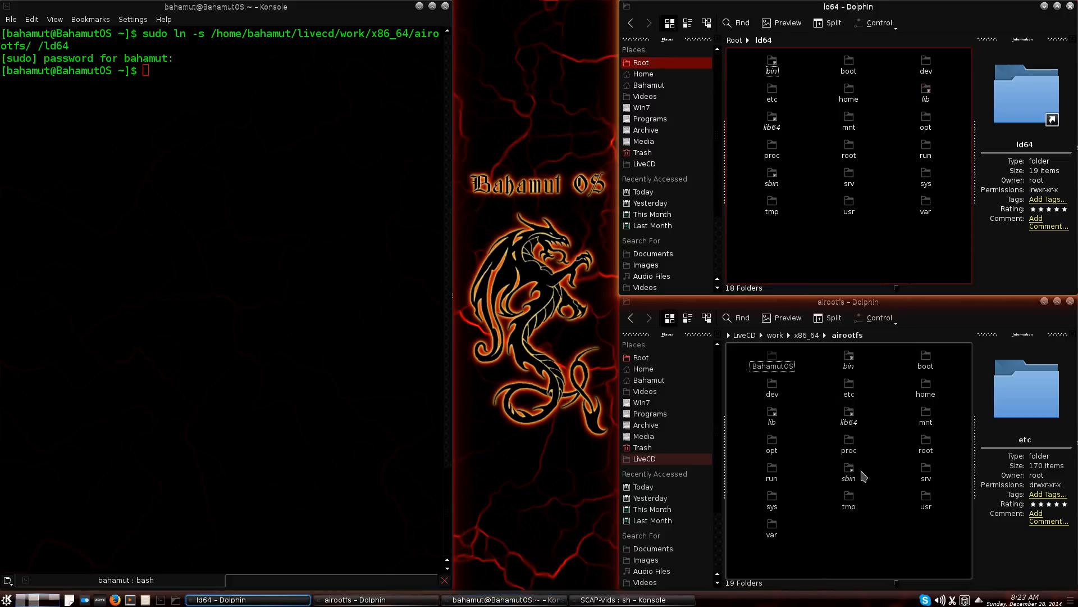
mouse_move(800, 429)
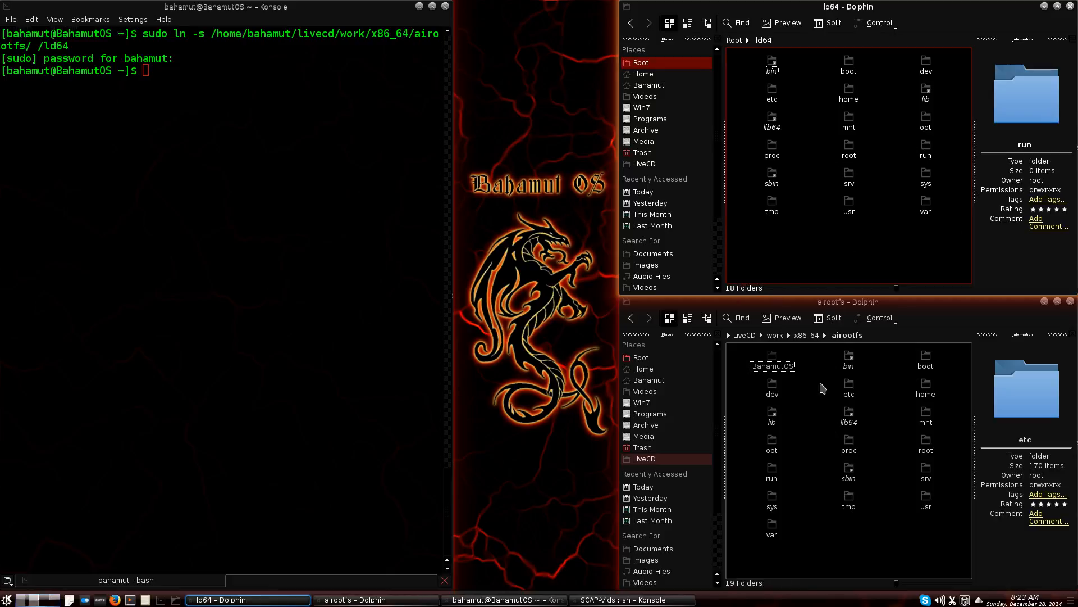
left_click(771, 365)
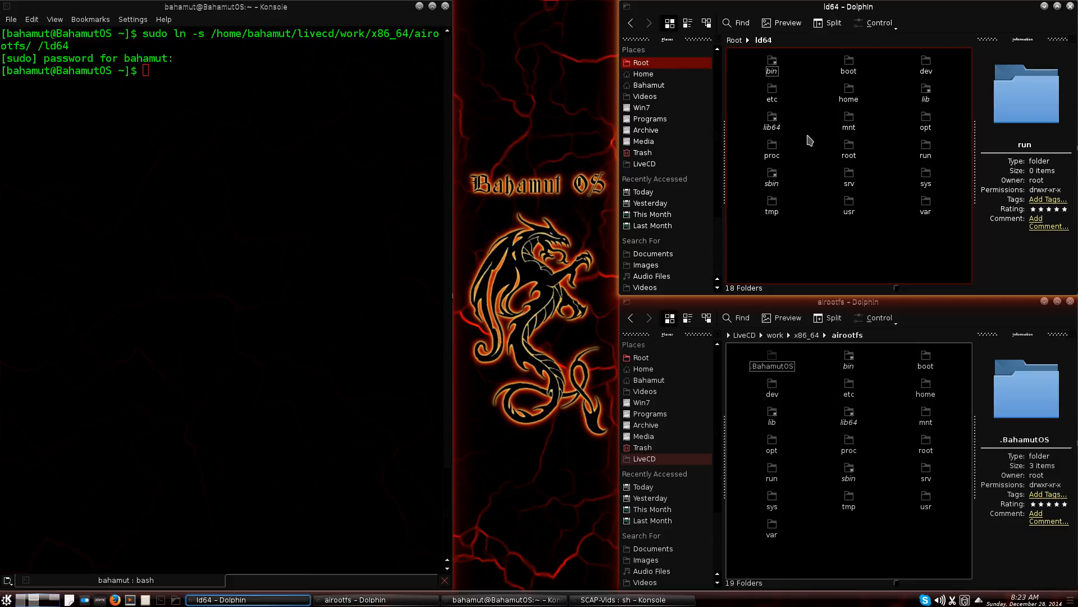
mouse_move(837, 74)
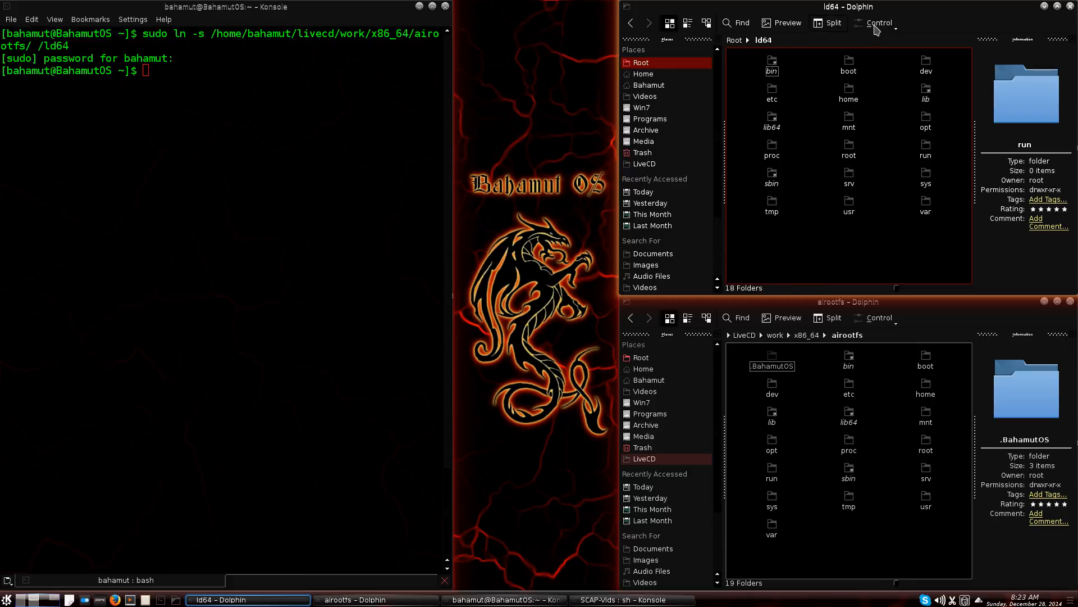
mouse_move(787, 414)
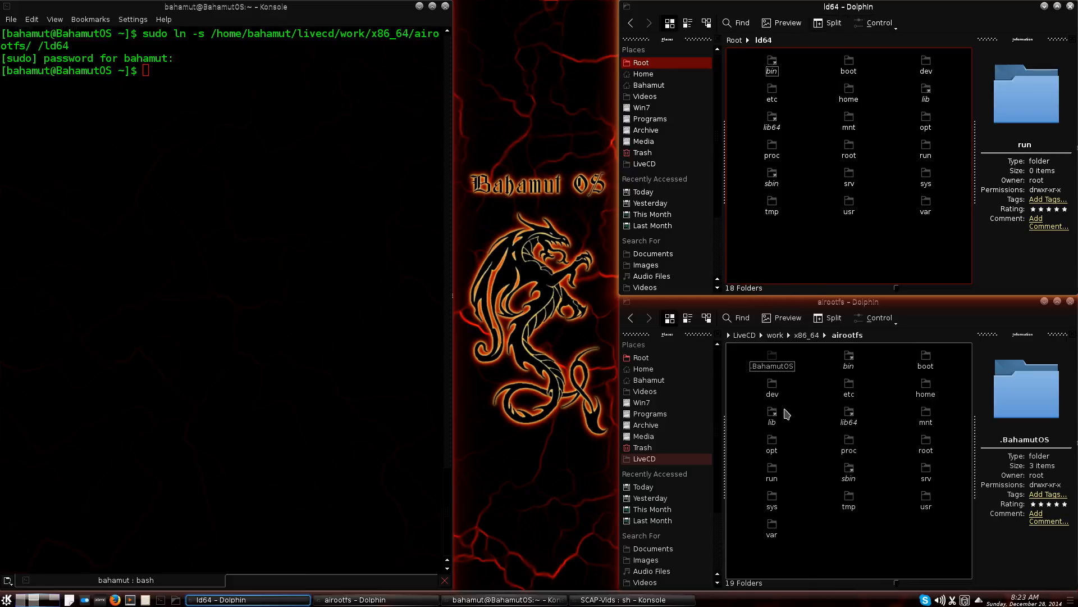
left_click(771, 356)
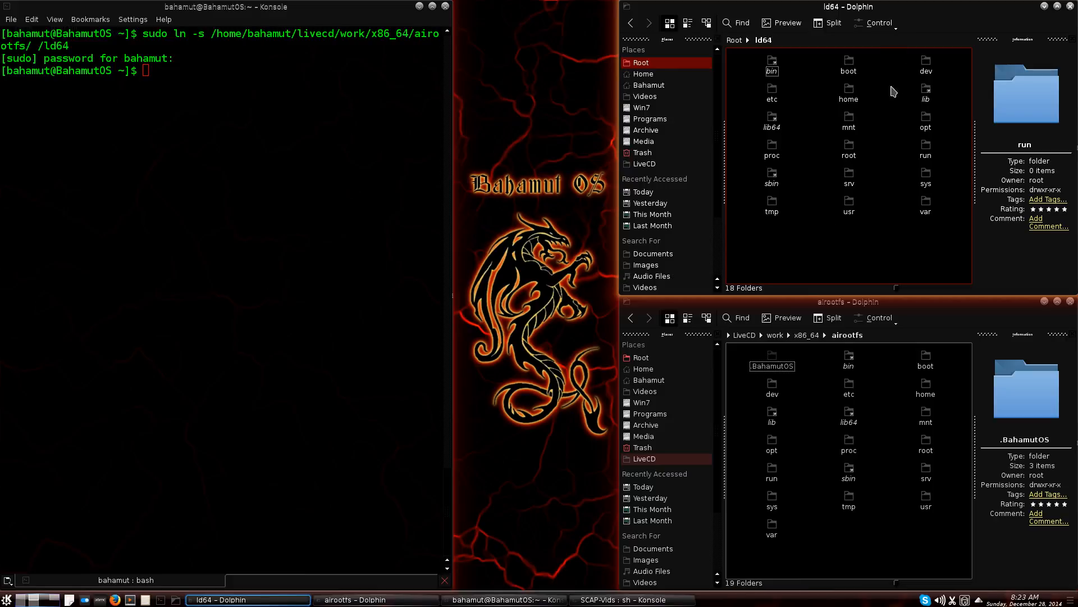
mouse_move(800, 140)
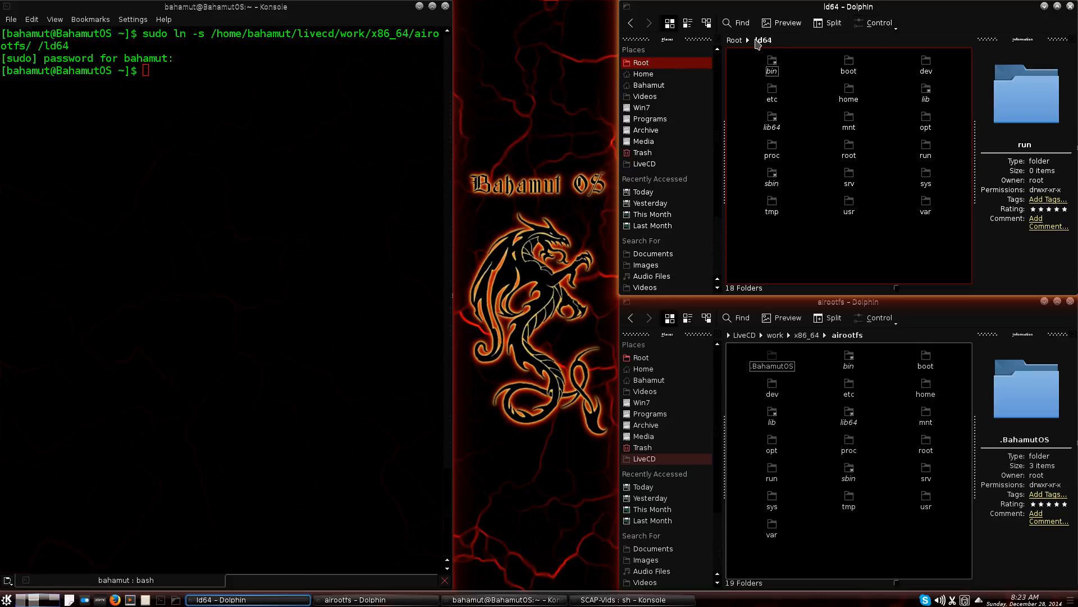
left_click(879, 23)
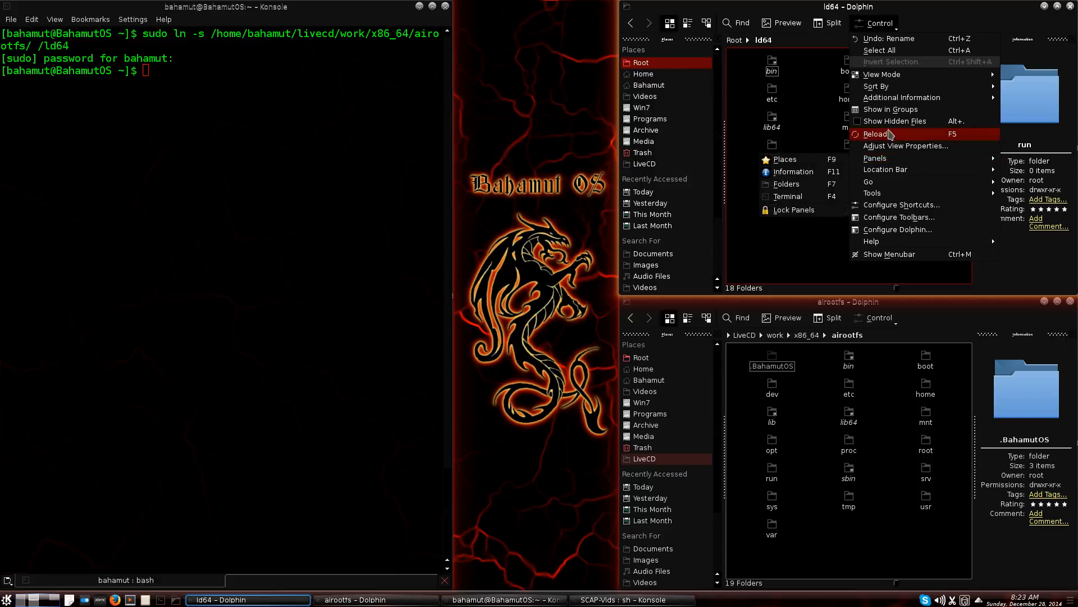
mouse_move(894, 122)
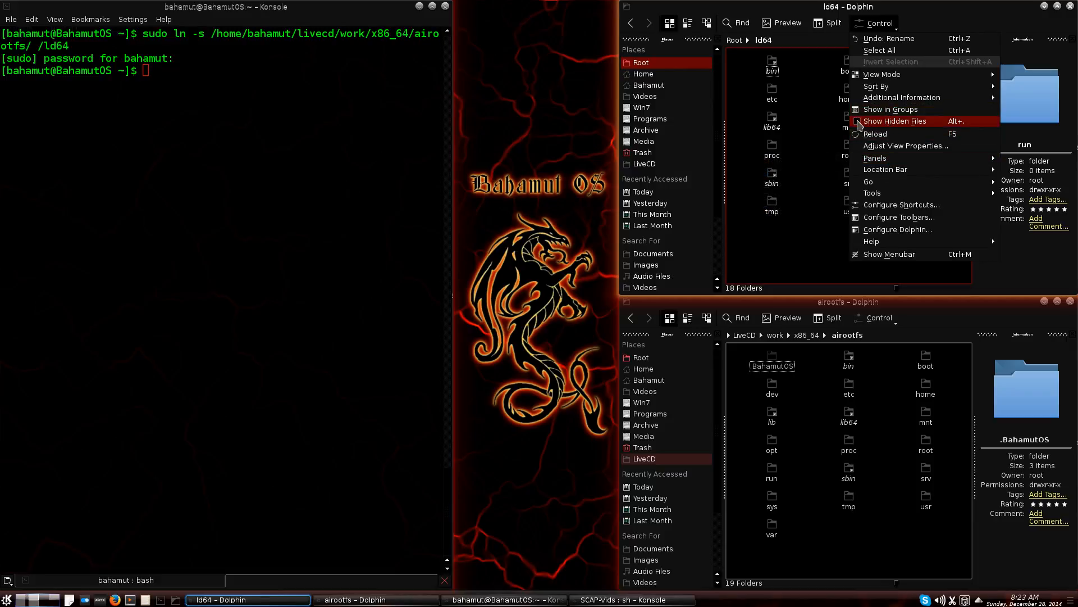
Step: Enable Show Hidden Files so ld64 lists 19 folders including .BahamutOS
left_click(894, 121)
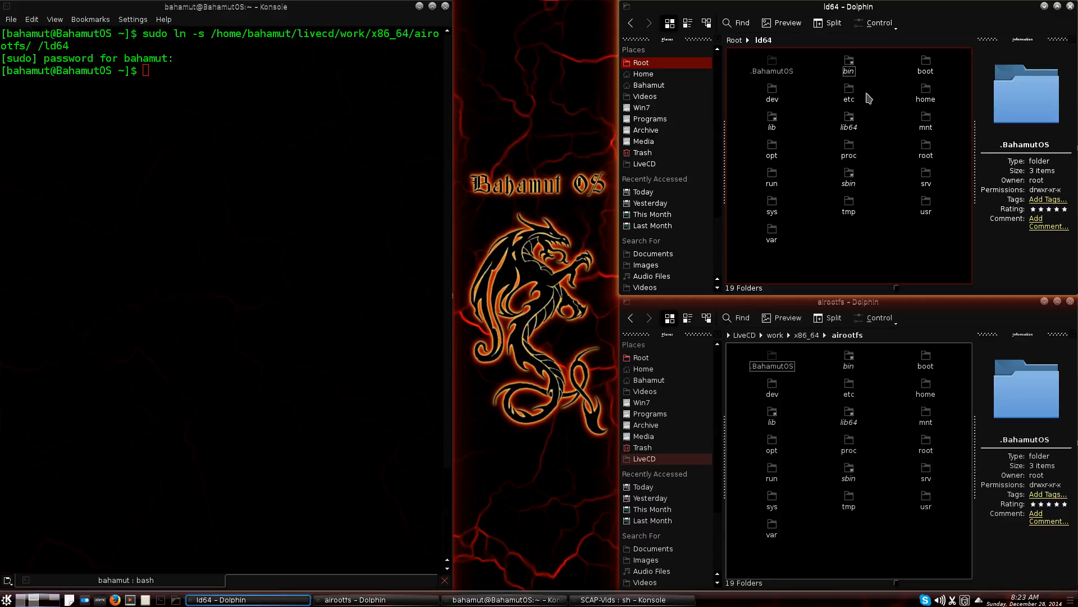
mouse_move(765, 156)
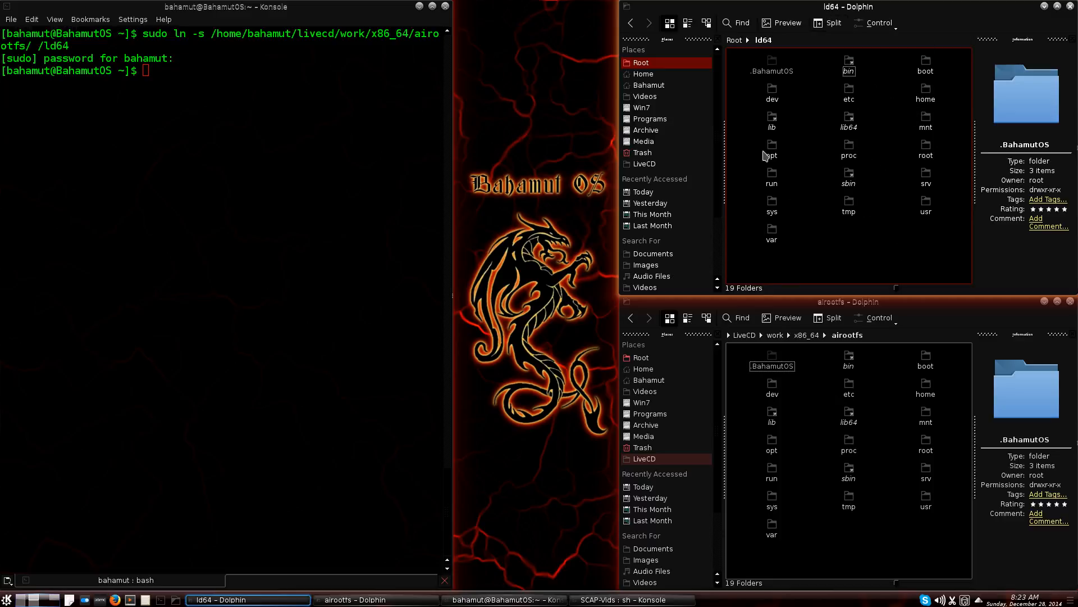
mouse_move(851, 381)
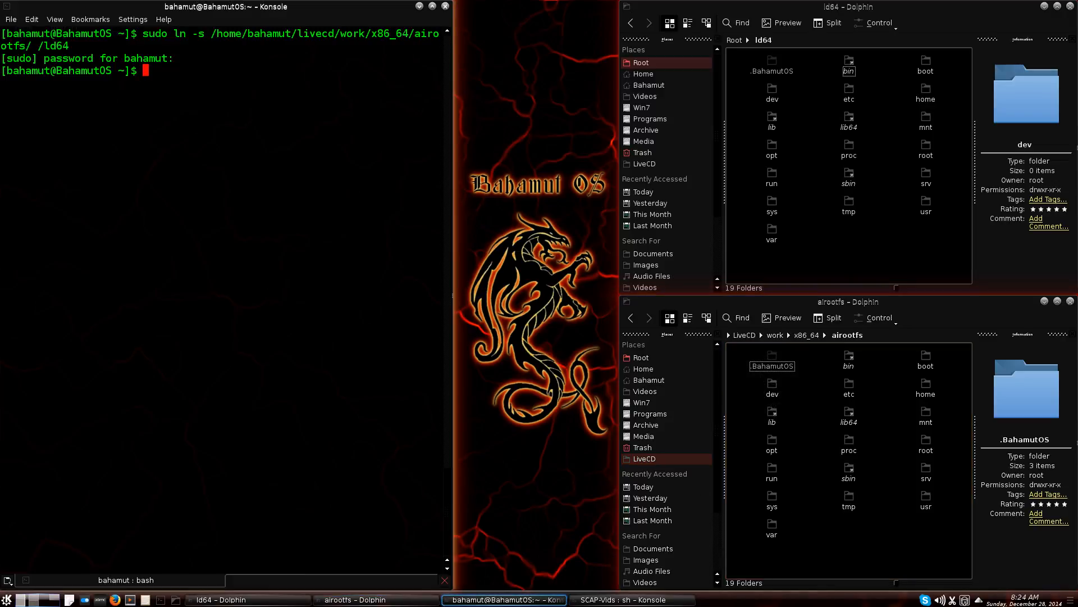
Step: Run ls --all on /ld64 to show its root-owned link to airootfs
type("ls")
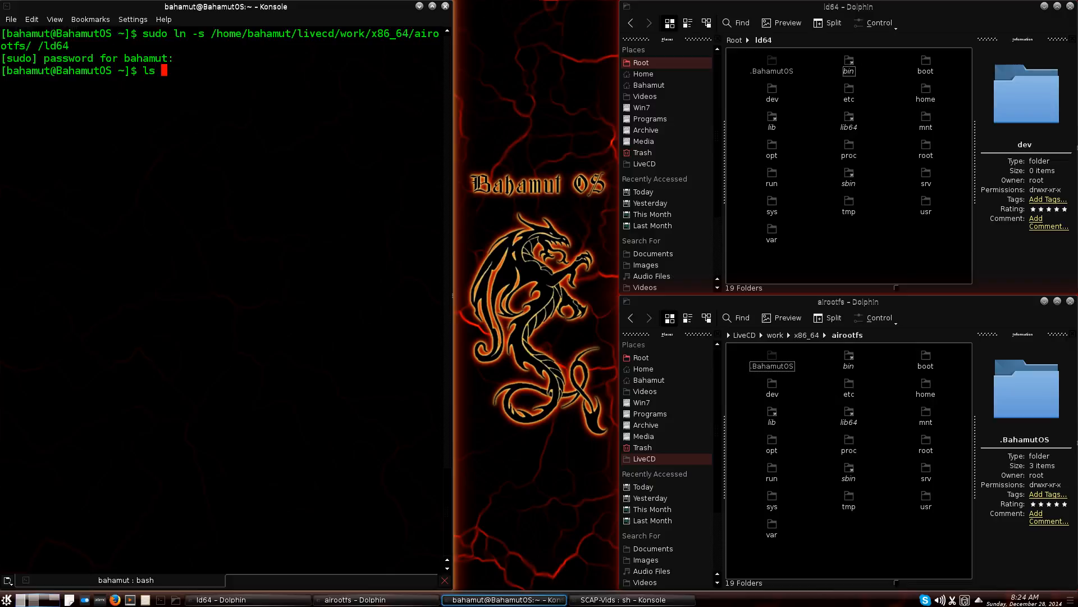
type("--")
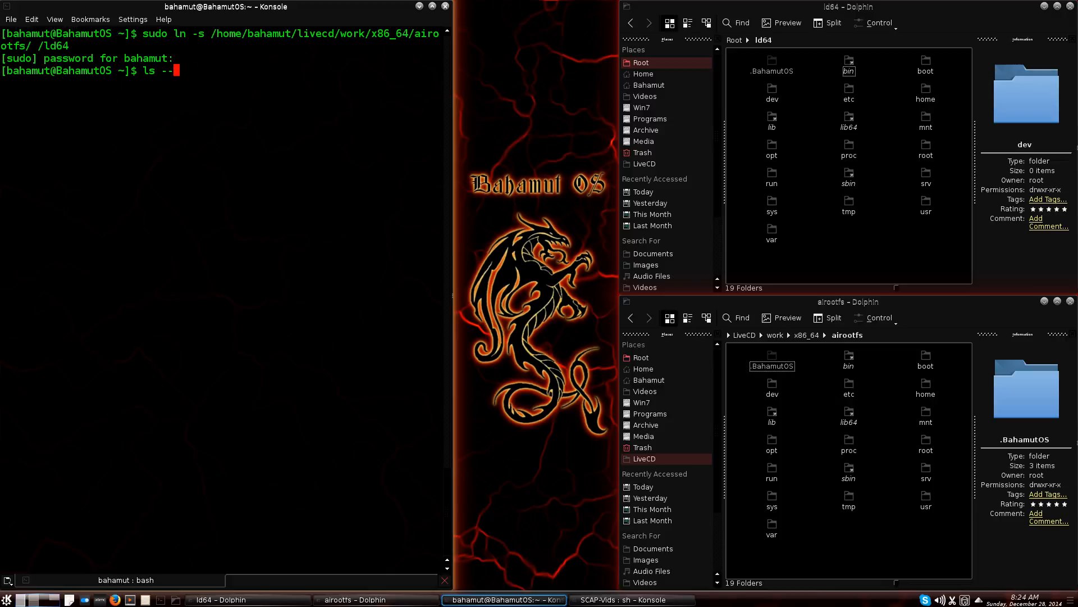
type("all")
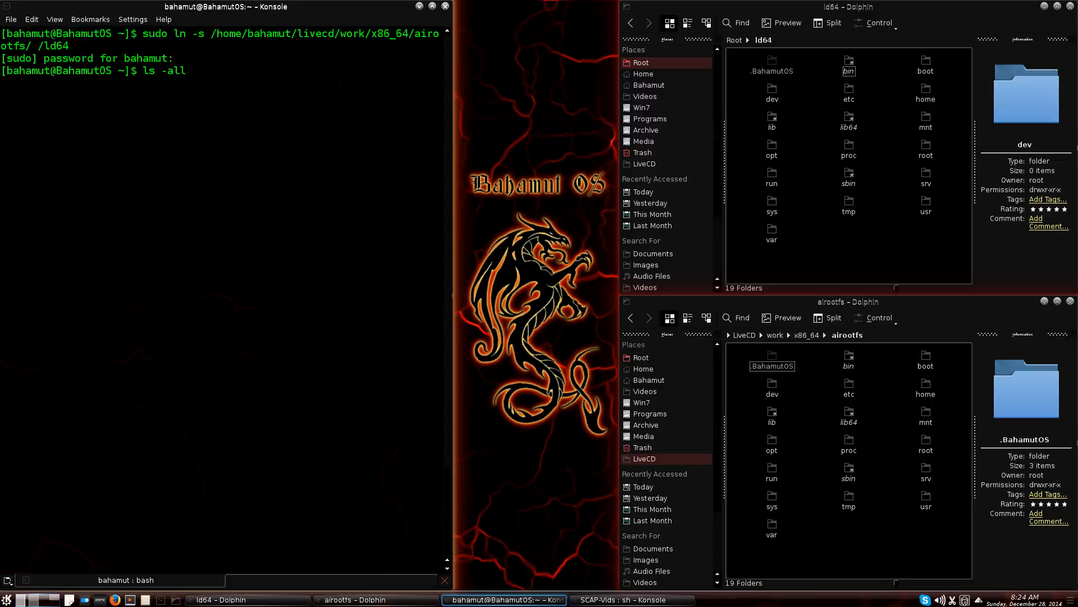
type("/ld")
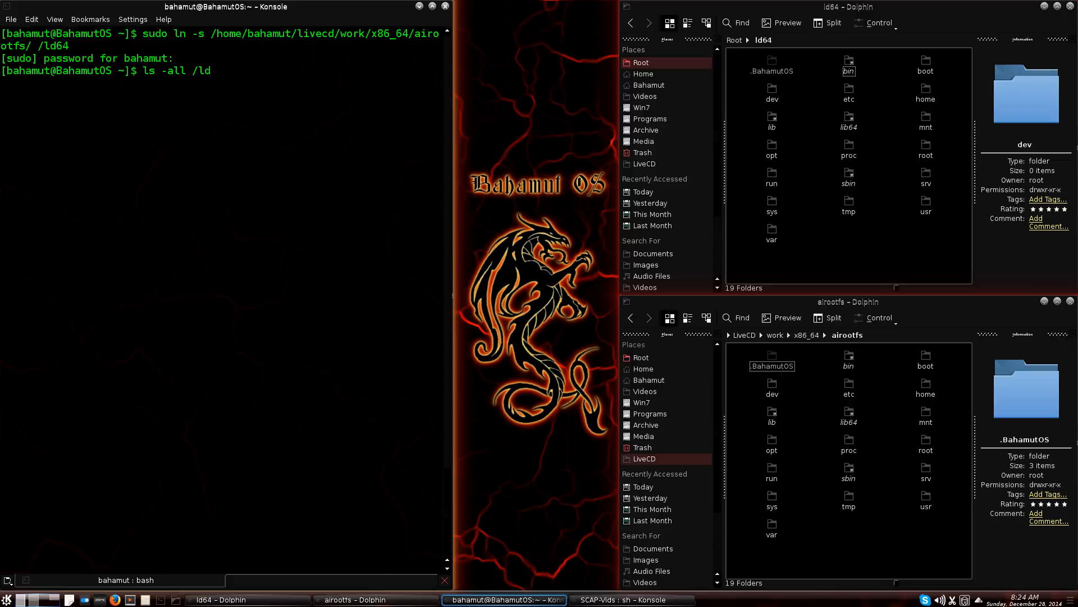
key("Return")
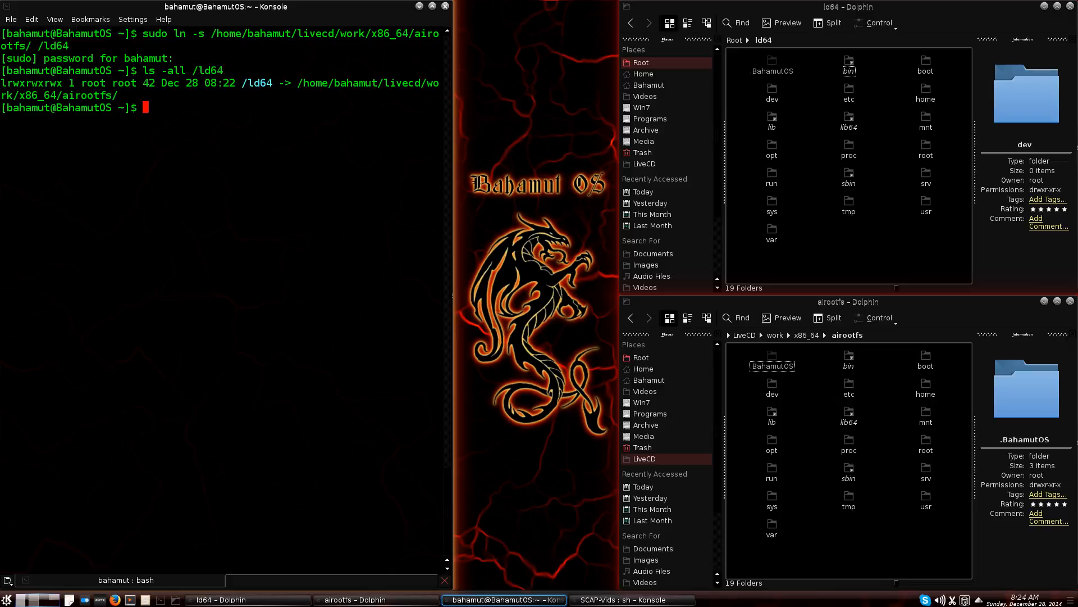
mouse_move(202, 135)
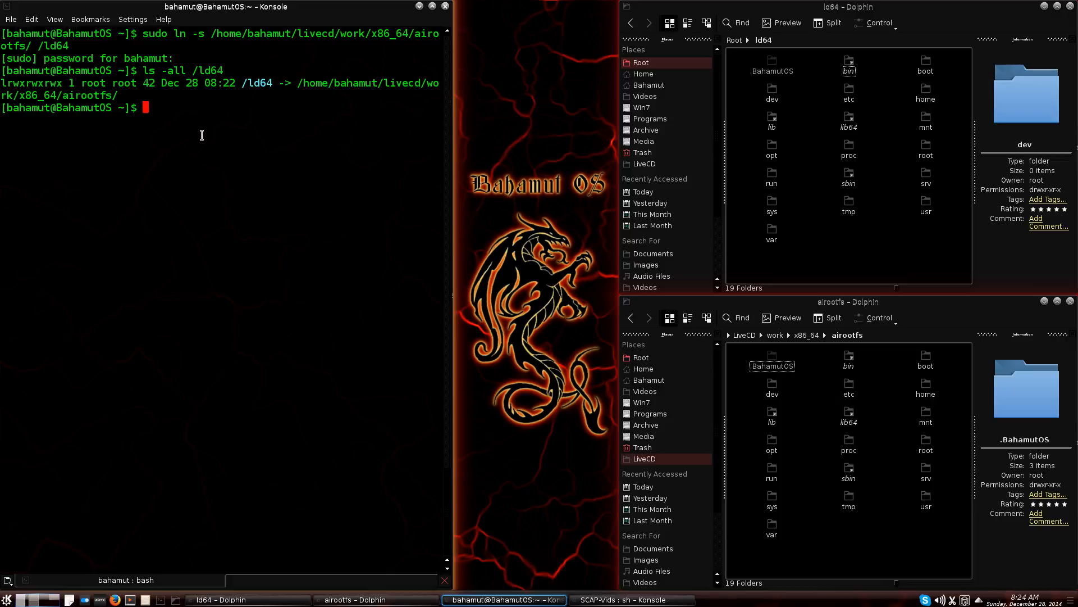
mouse_move(27, 86)
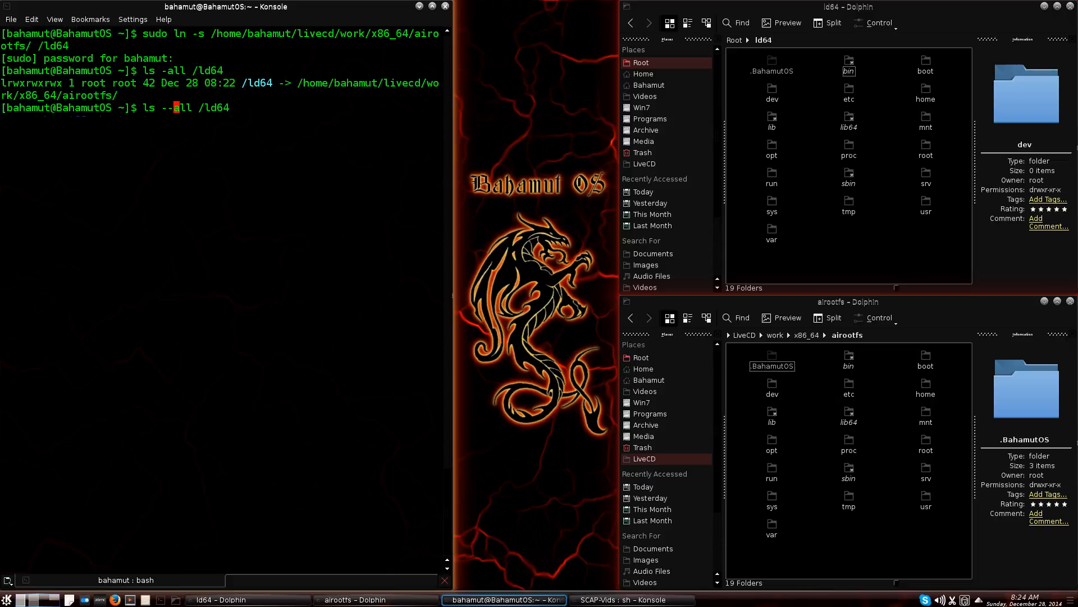
Step: List /ld64's contents, highlight .BahamutOS, and select airootfs home in Dolphin
key("Return")
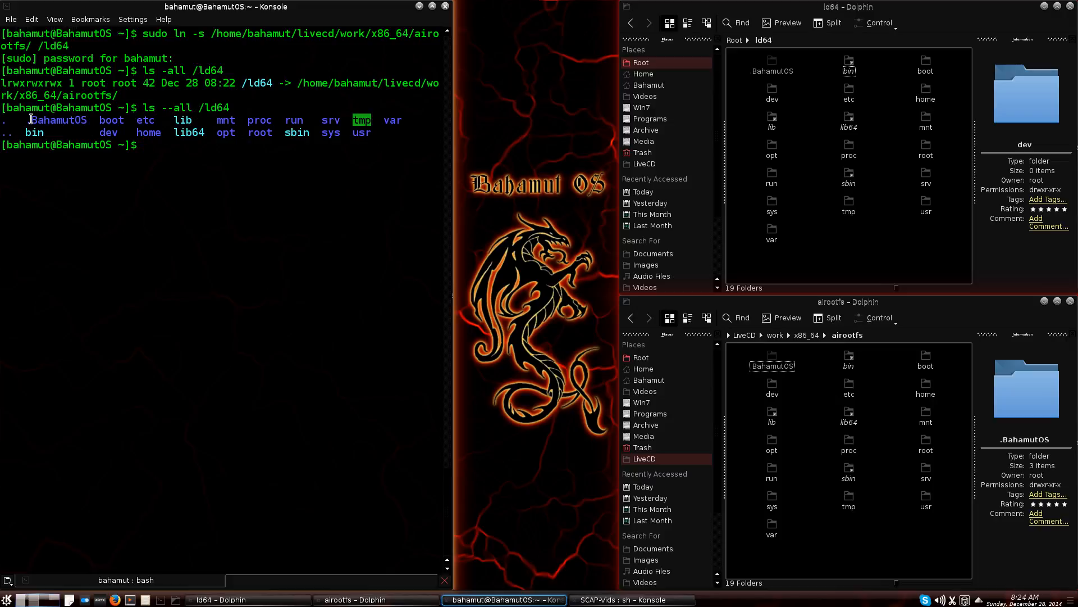
double_click(58, 120)
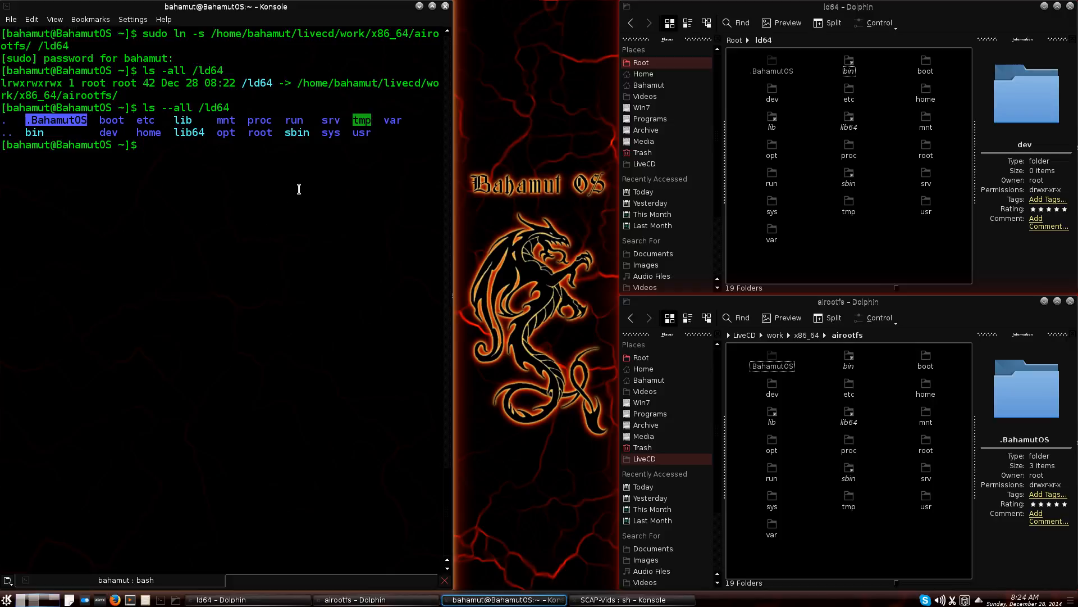
mouse_move(174, 174)
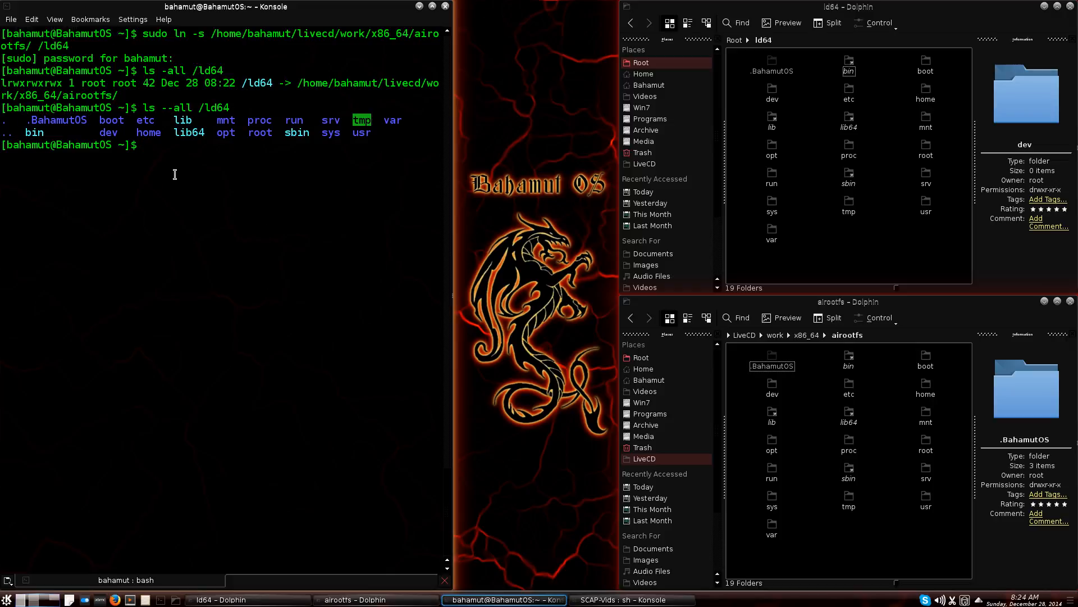
left_click(925, 389)
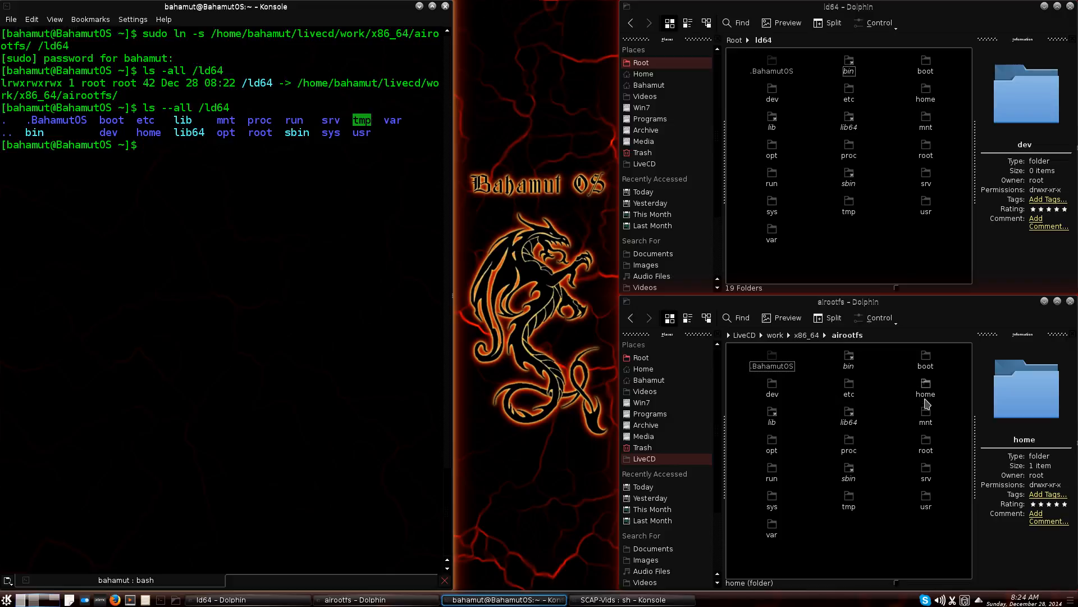
mouse_move(925, 401)
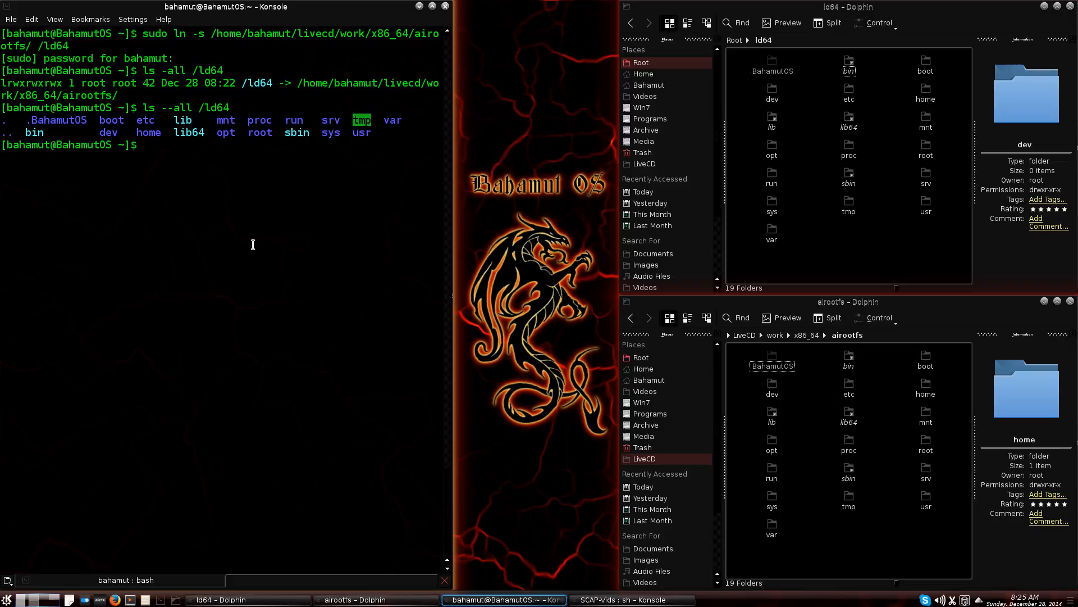
Step: Change into /ld64/home, list its single bahamut folder, and open airootfs home in Dolphin
type("cd")
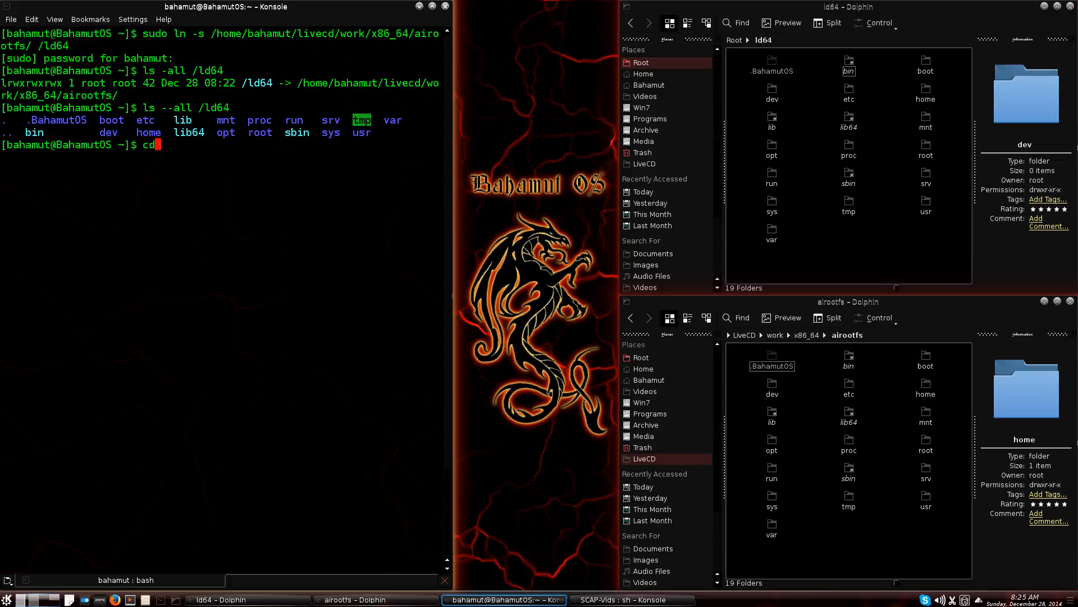
type("/")
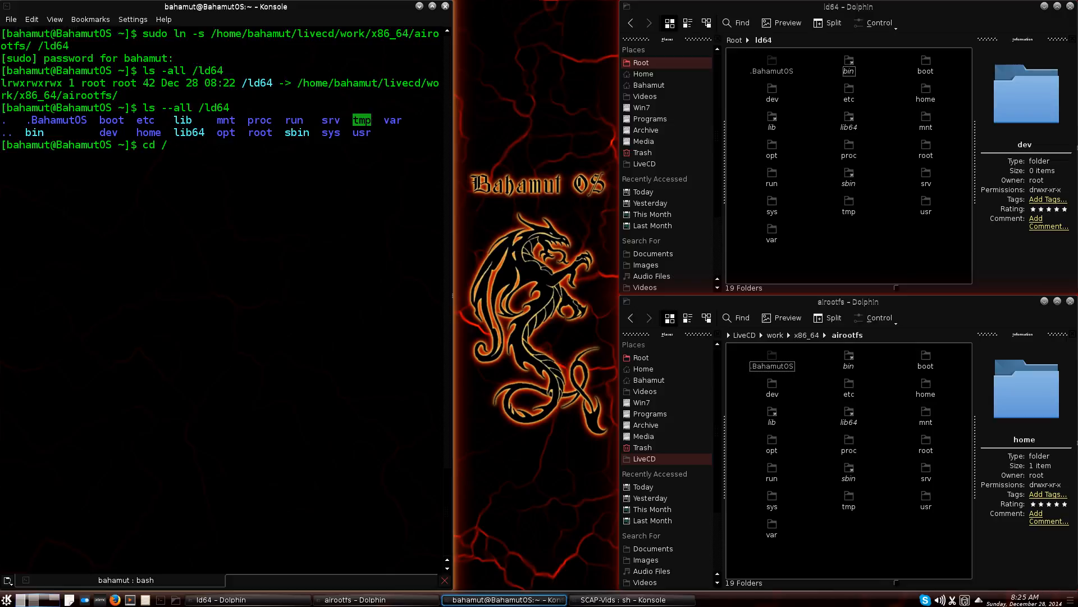
type("ld64/ho")
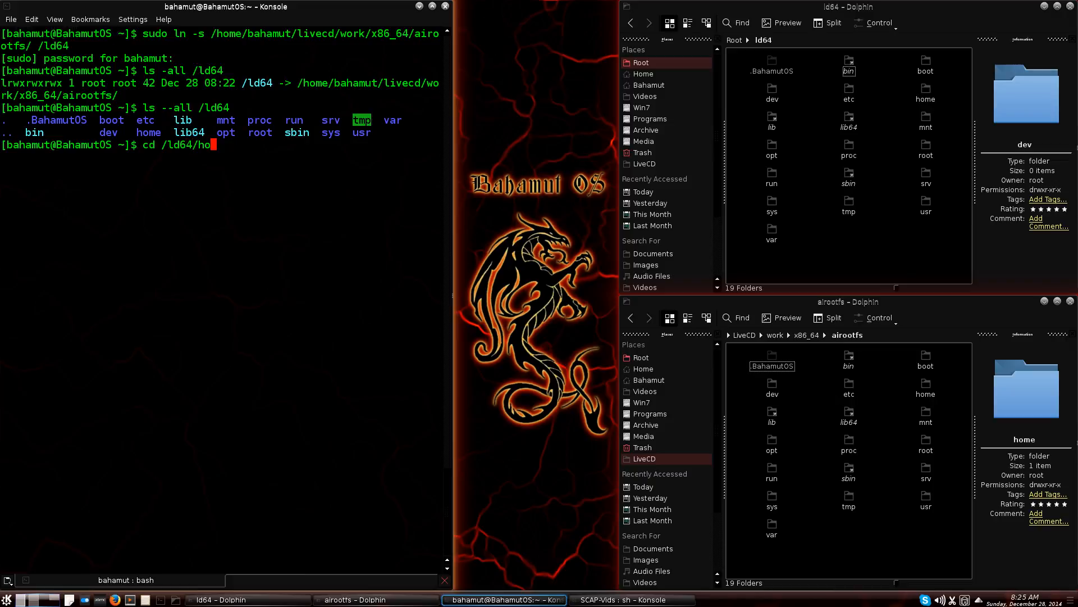
key("Return")
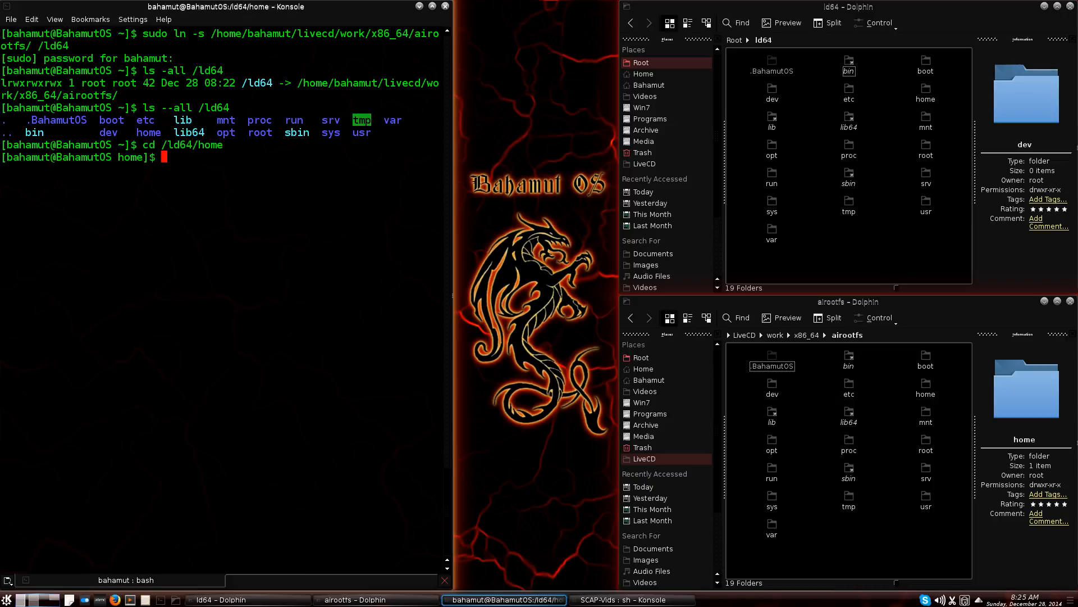
type("ls")
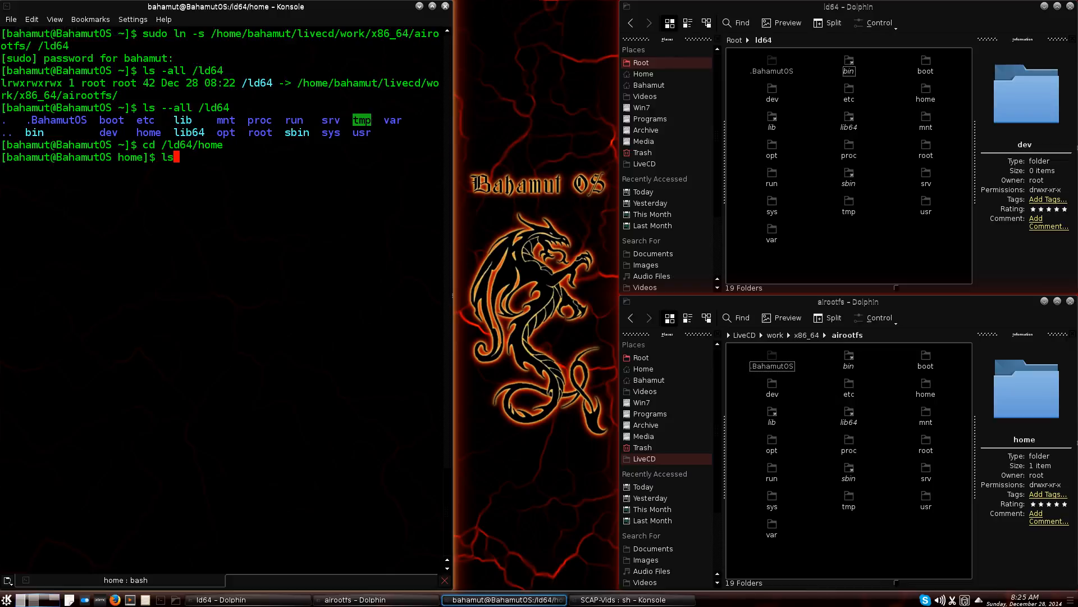
key("Return")
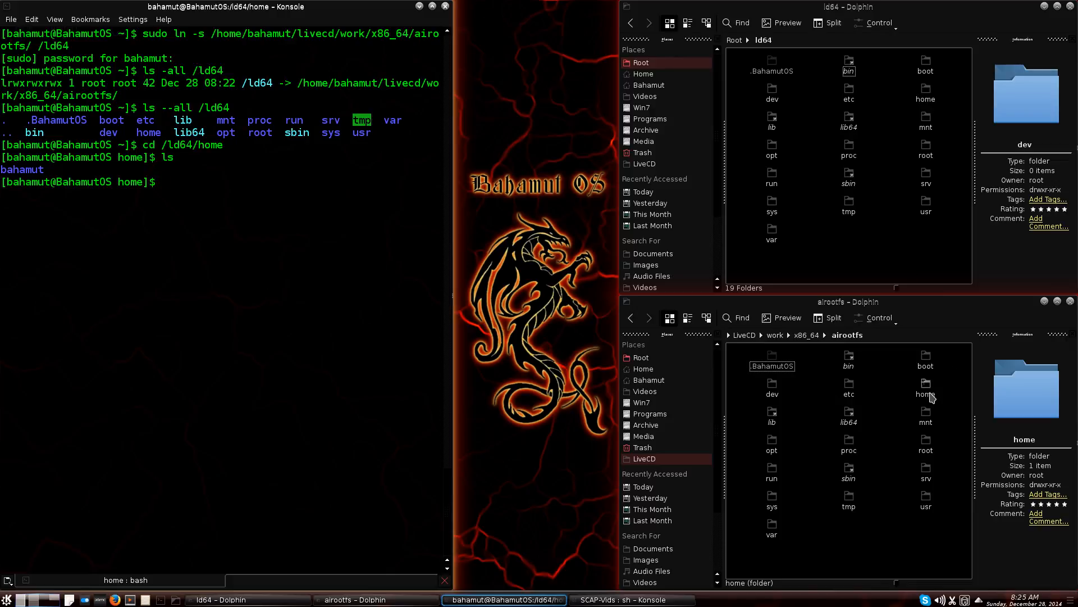
double_click(926, 385)
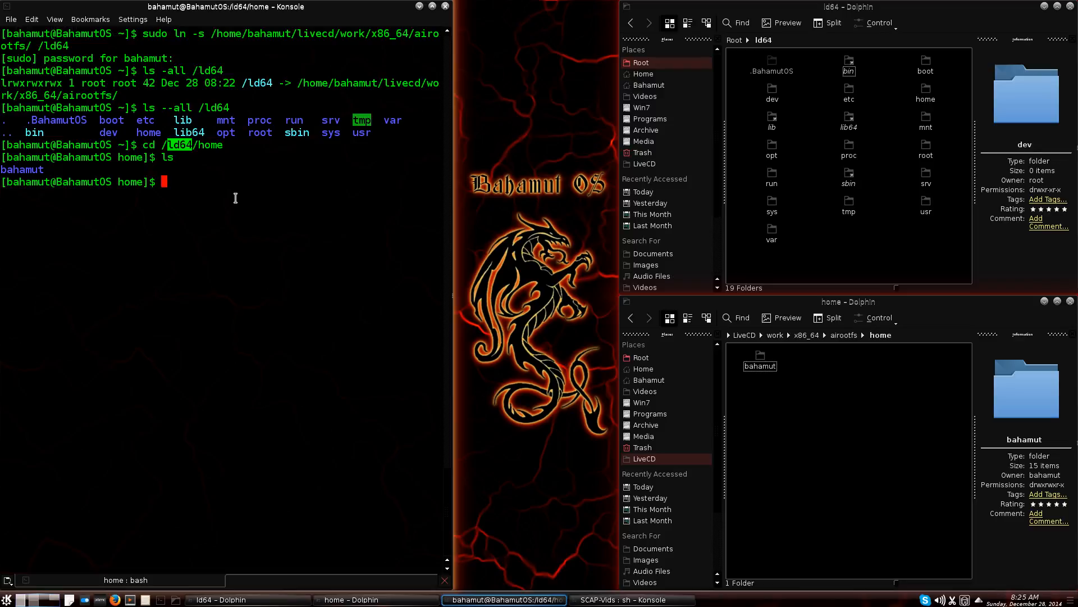
mouse_move(245, 202)
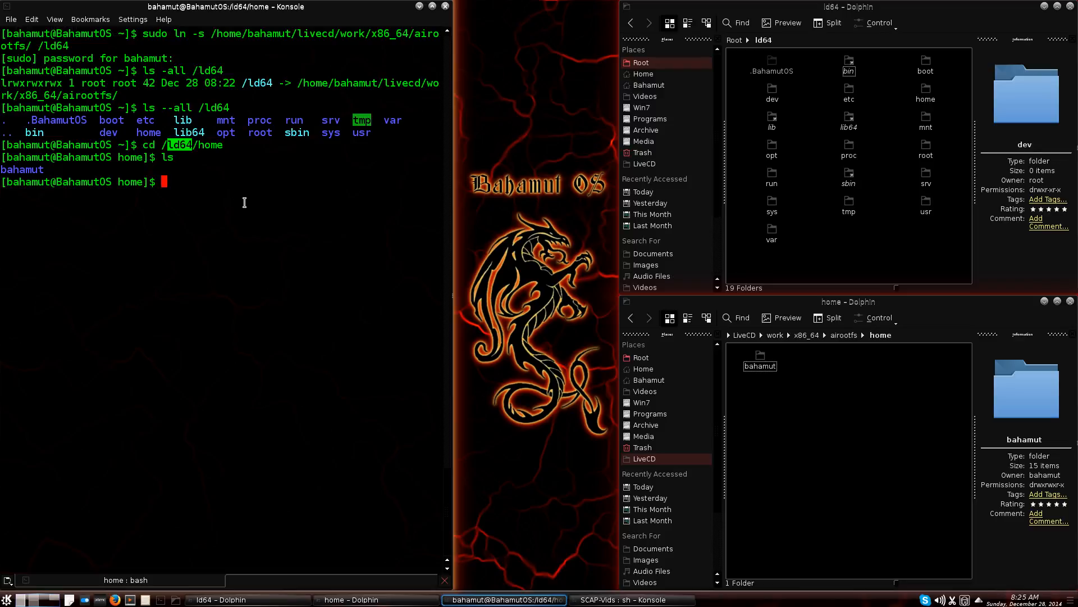
mouse_move(212, 261)
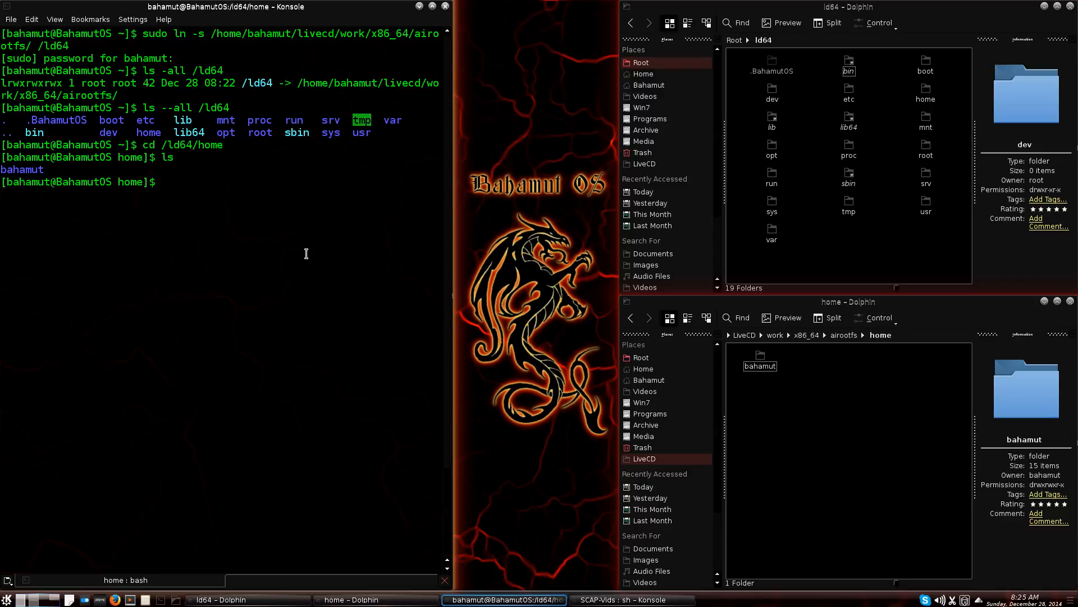
mouse_move(263, 243)
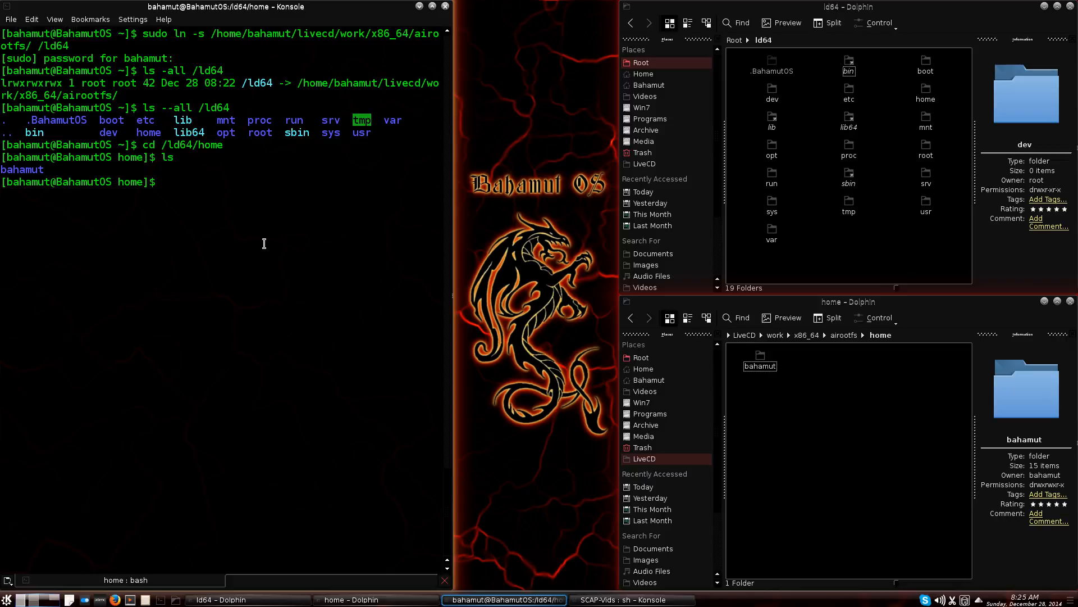
mouse_move(239, 67)
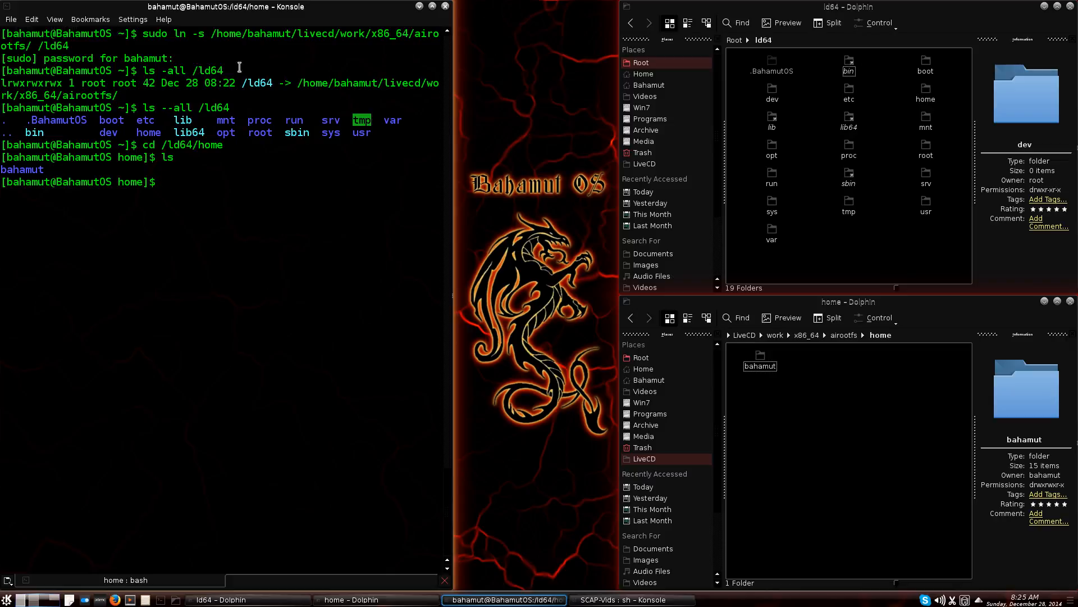
mouse_move(211, 284)
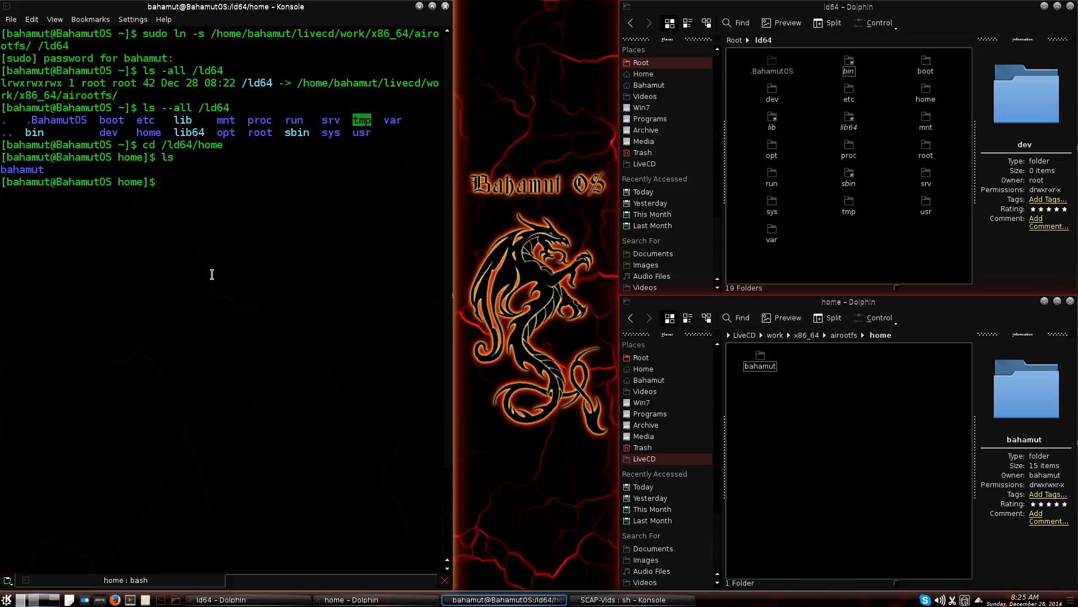
mouse_move(272, 295)
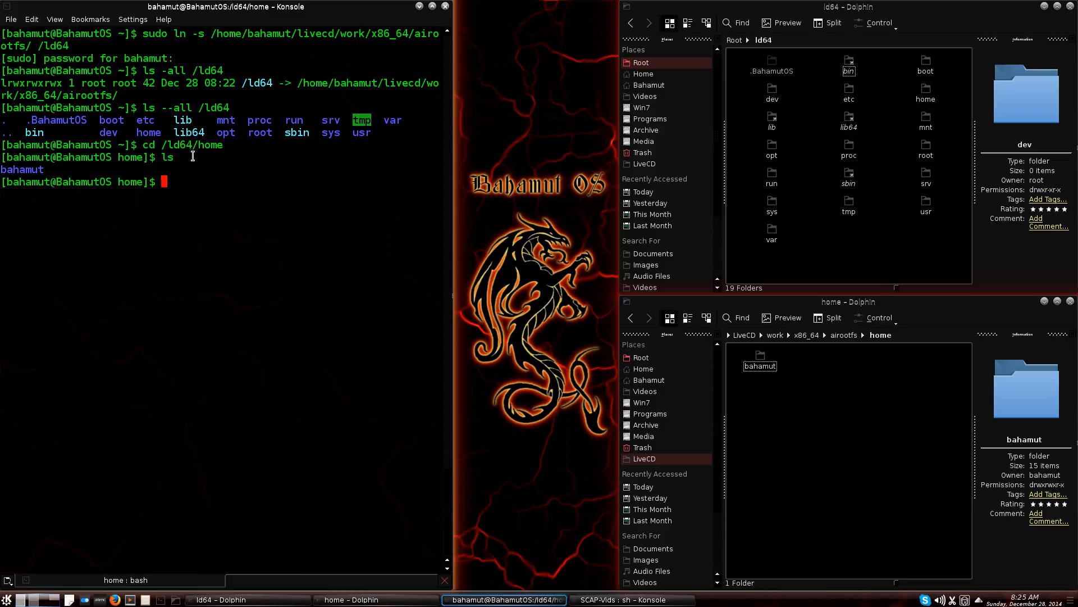
mouse_move(326, 196)
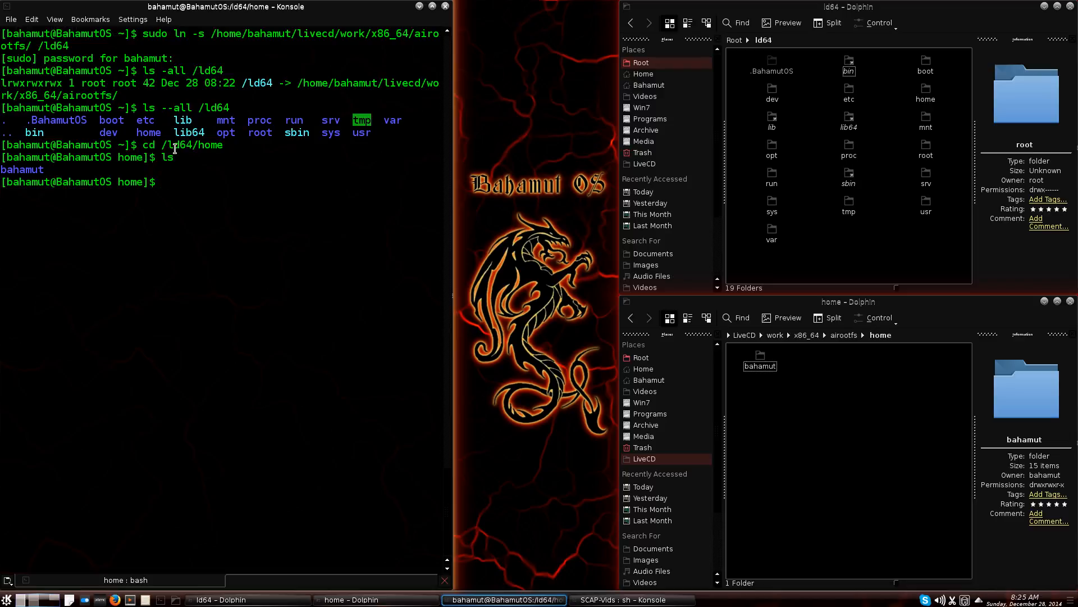
mouse_move(248, 213)
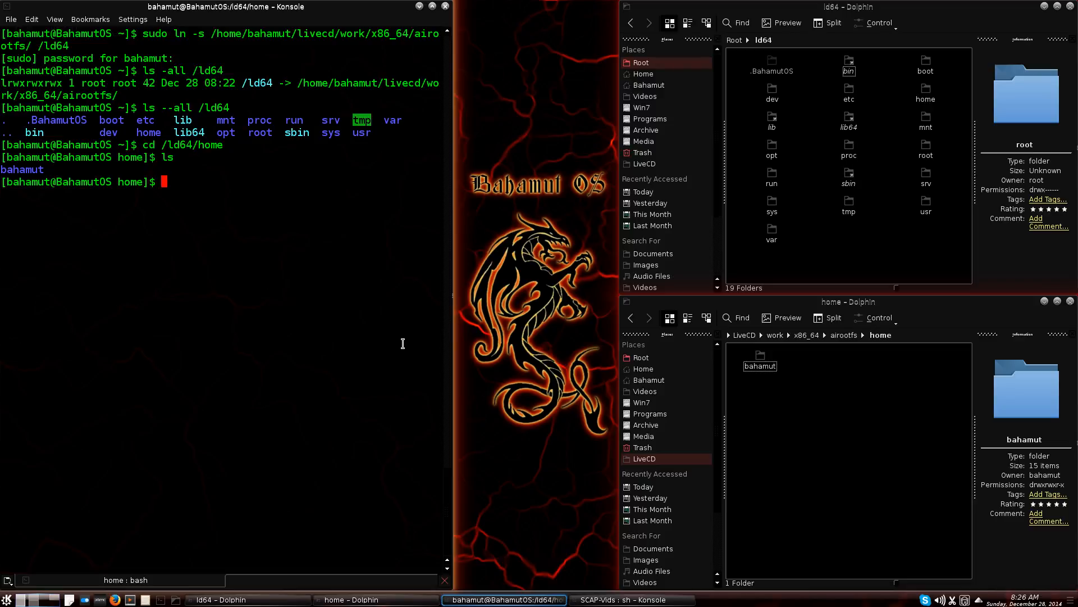
mouse_move(241, 302)
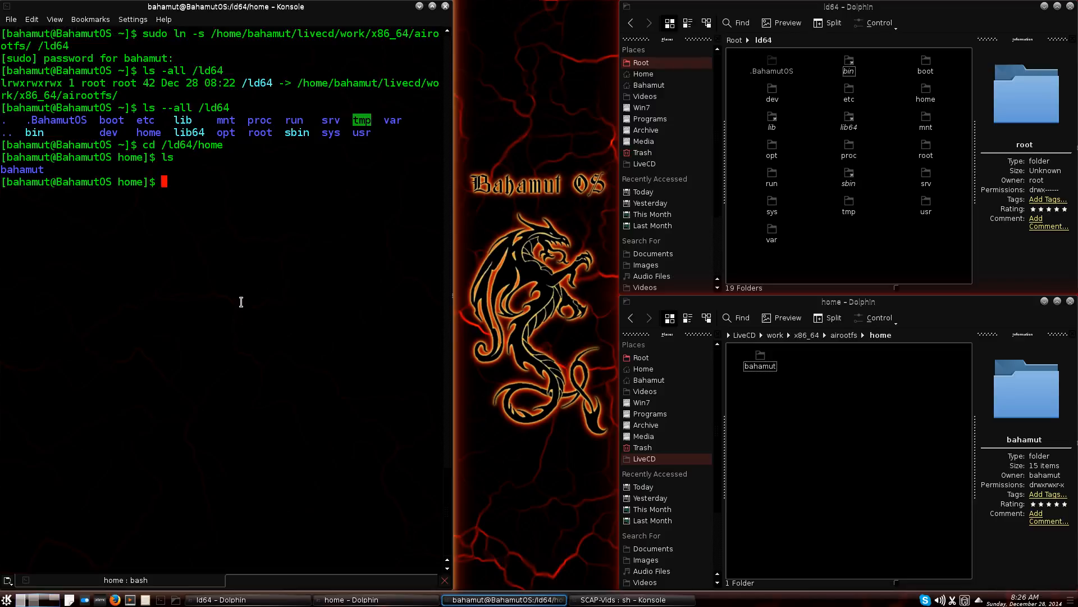
mouse_move(297, 267)
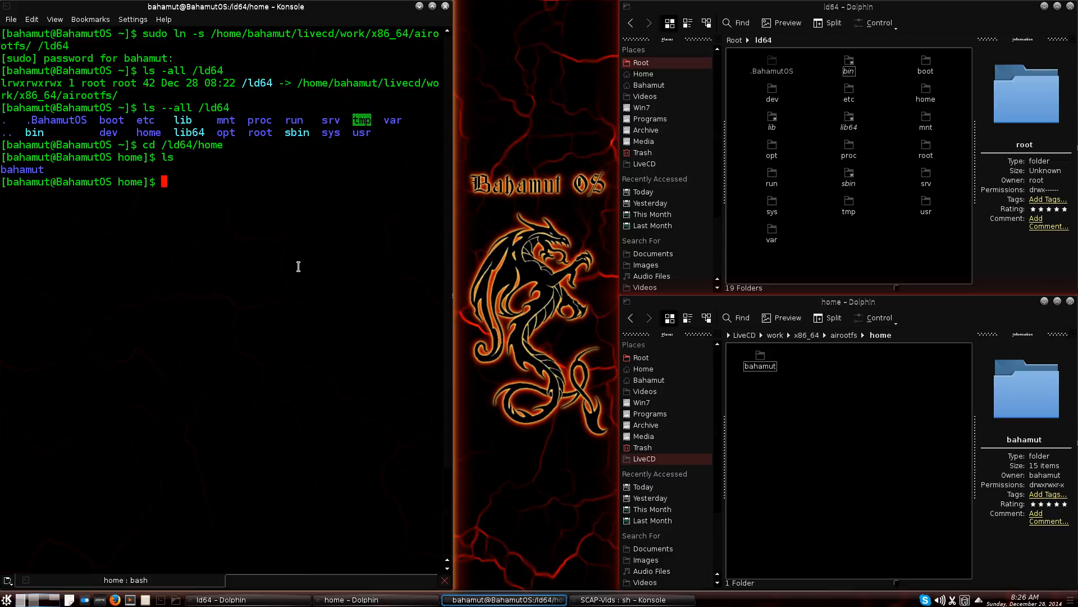
mouse_move(299, 257)
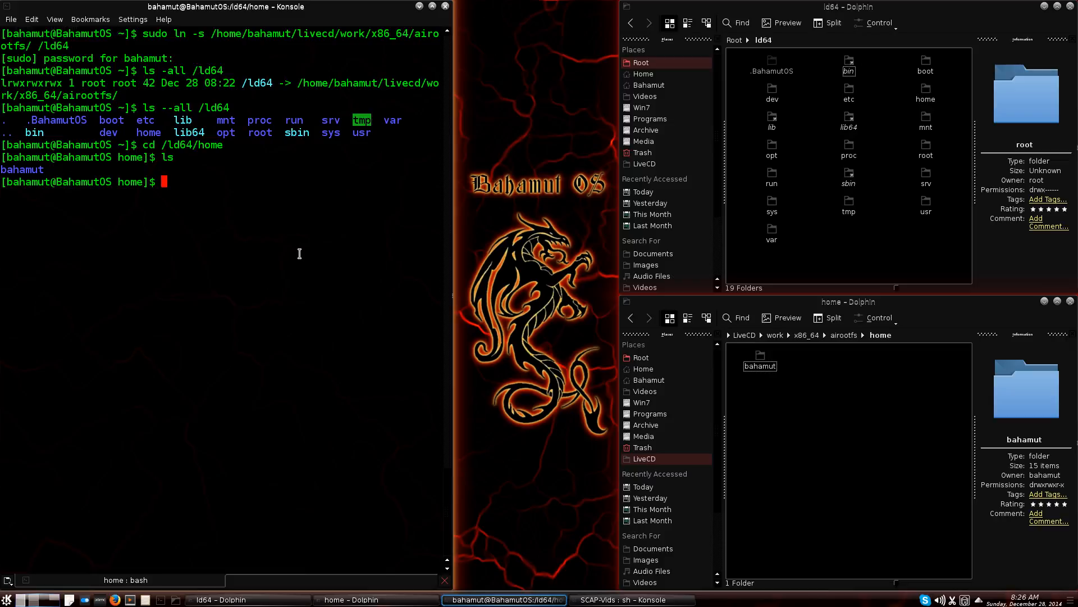
mouse_move(844, 271)
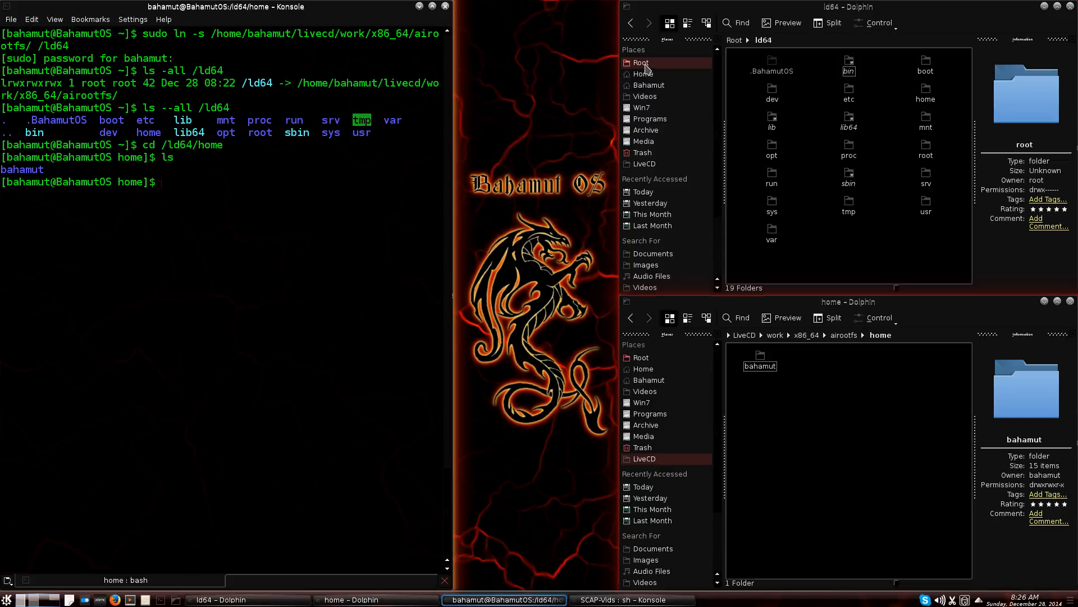
Step: Navigate the upper Dolphin window to the Root folder
left_click(640, 62)
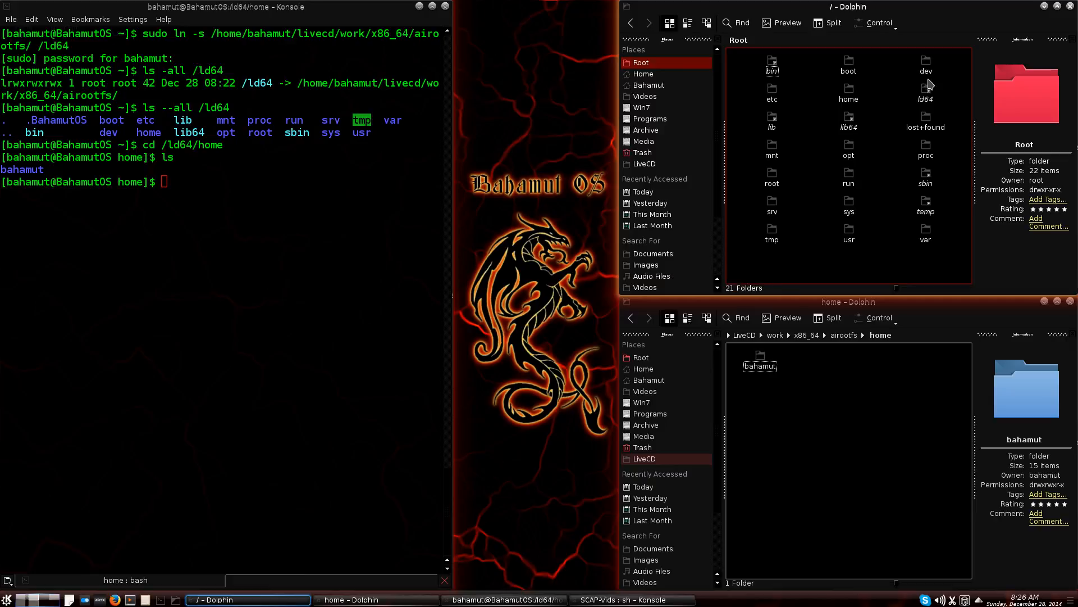
mouse_move(849, 94)
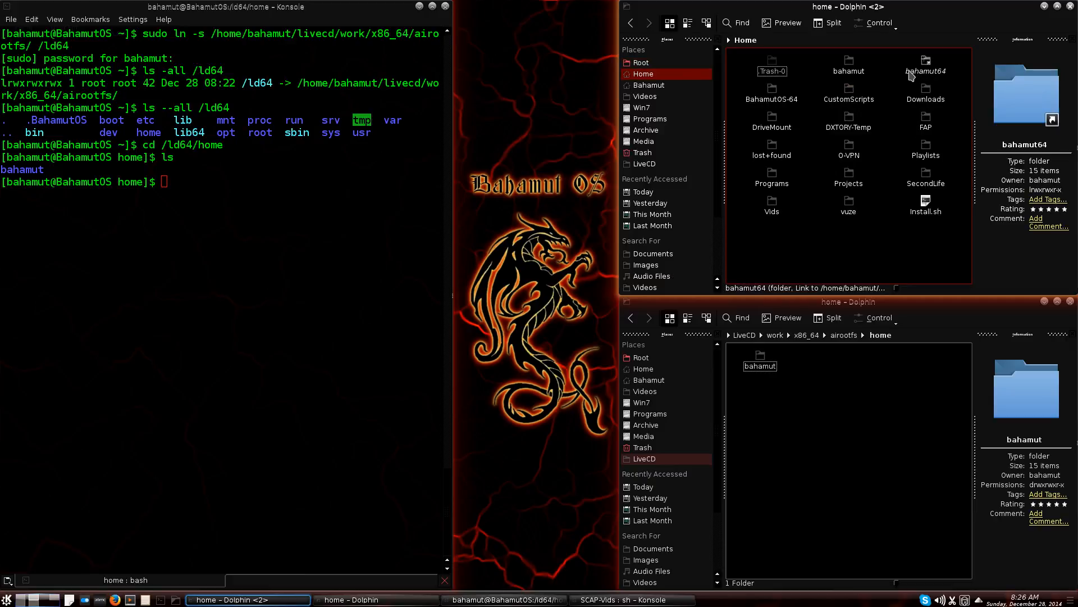
mouse_move(942, 80)
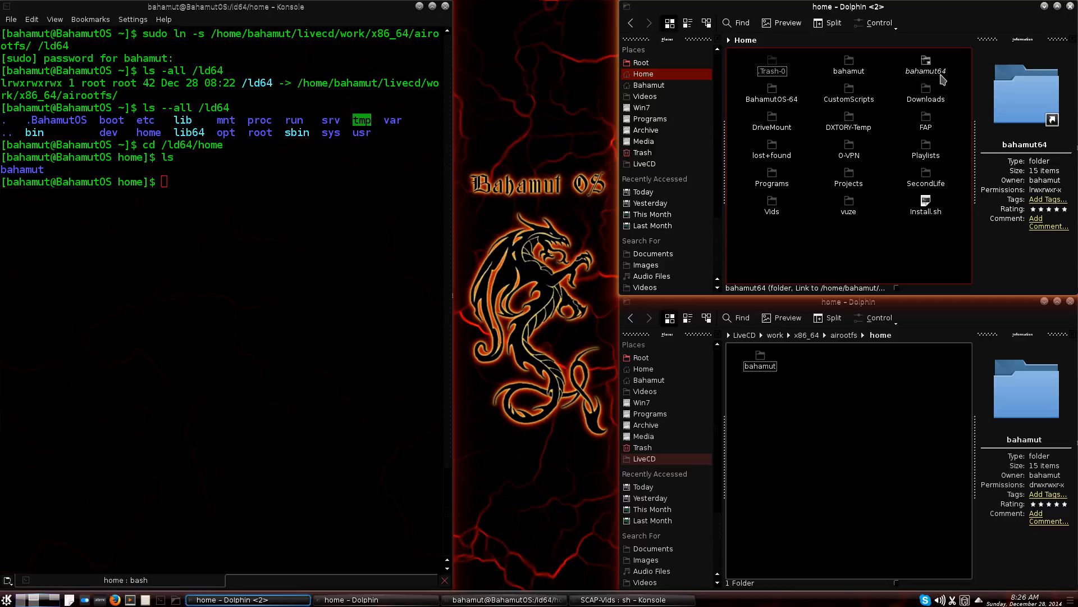
mouse_move(932, 73)
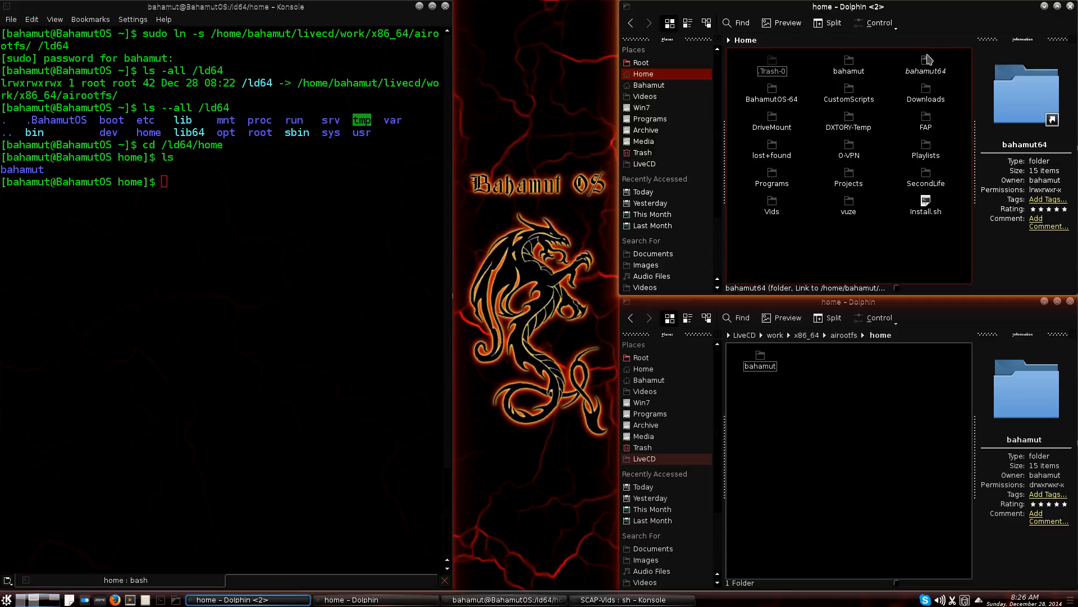
mouse_move(934, 78)
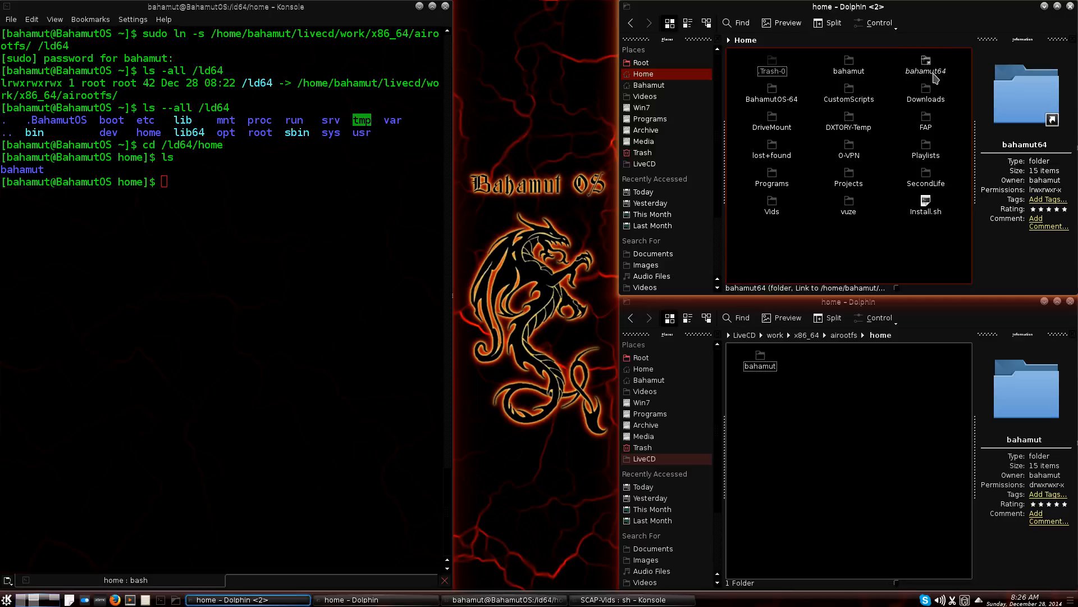
mouse_move(934, 62)
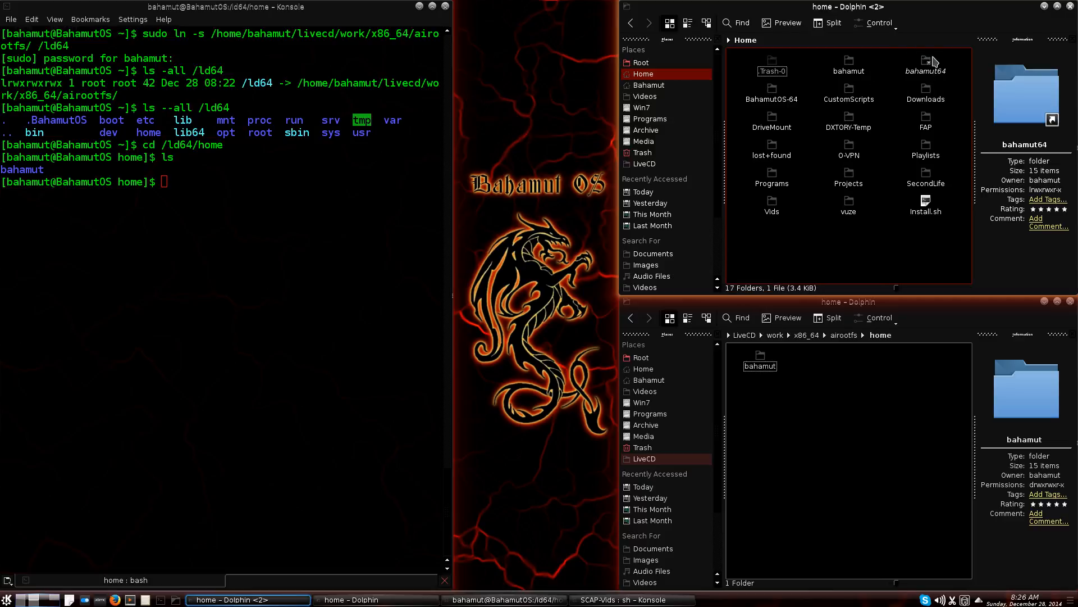
mouse_move(111, 102)
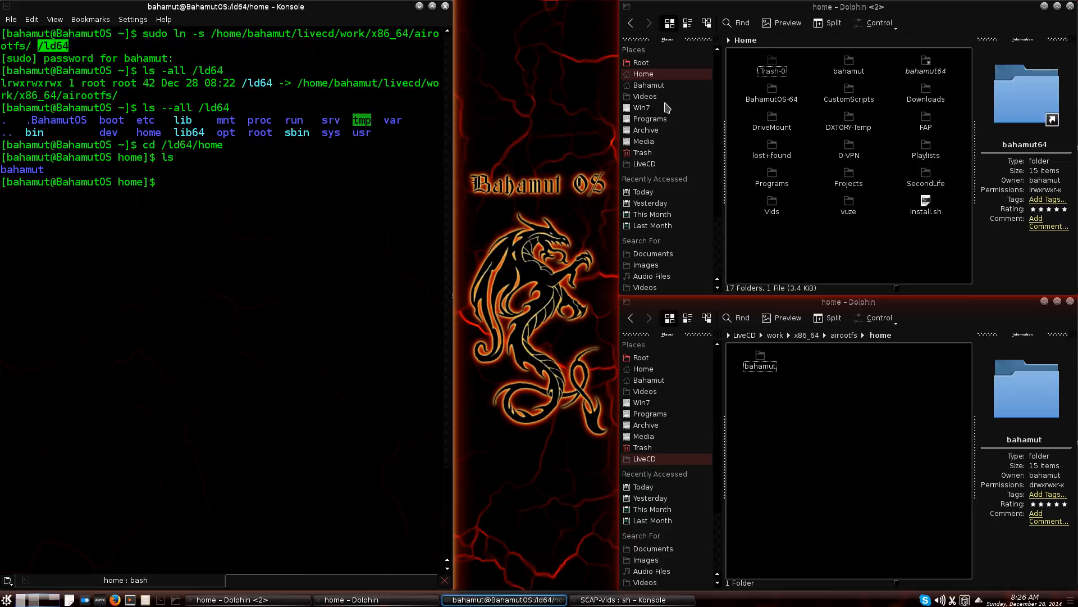
mouse_move(865, 193)
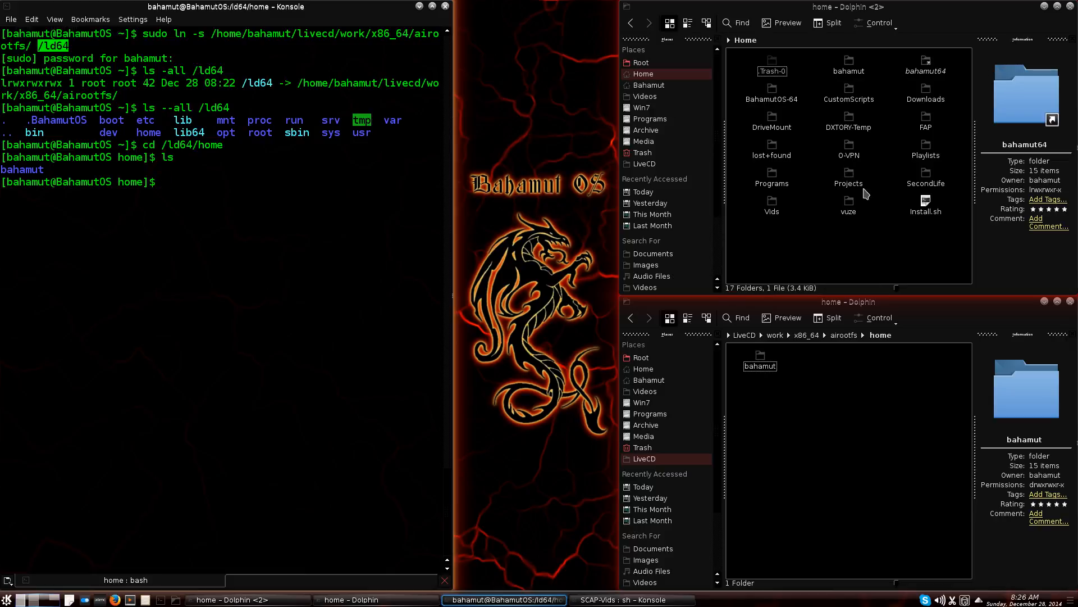
mouse_move(926, 65)
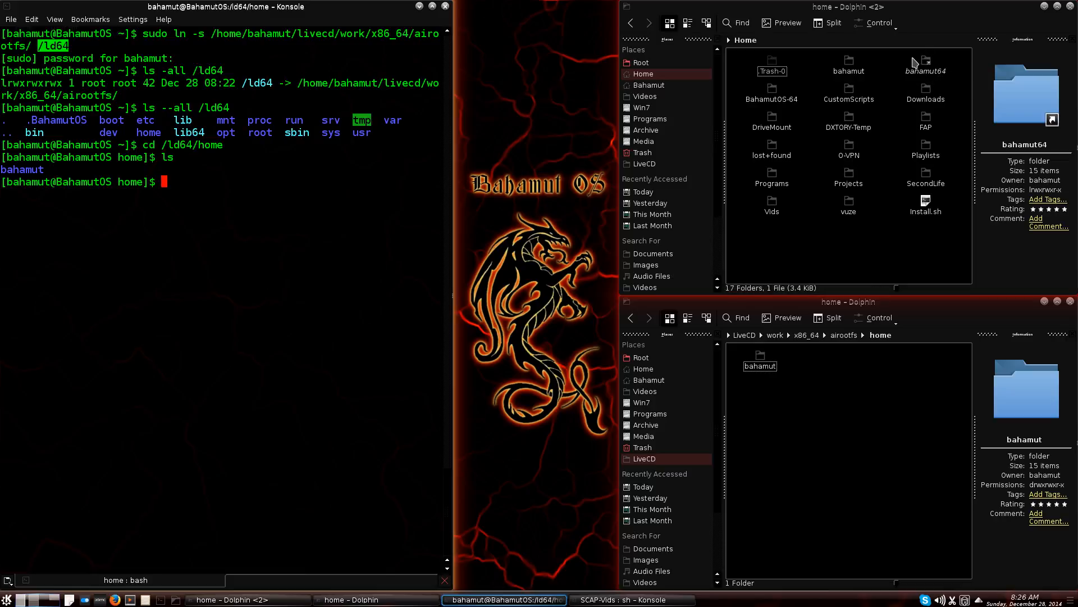
mouse_move(925, 72)
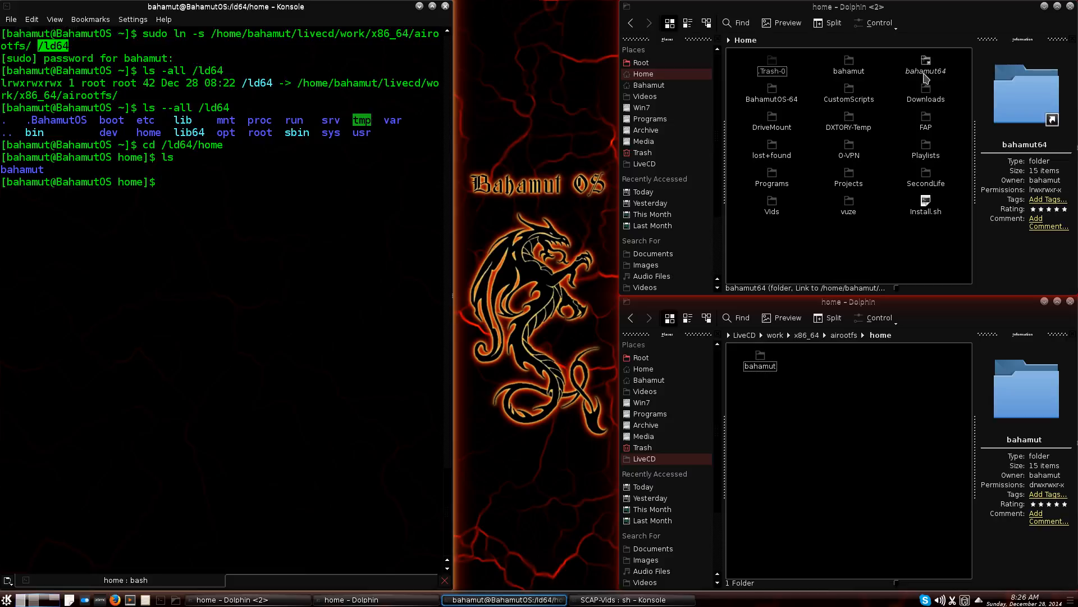
Step: Open the LiveCD bahamut folder and the bahamut64 link folder side by side
left_click(759, 365)
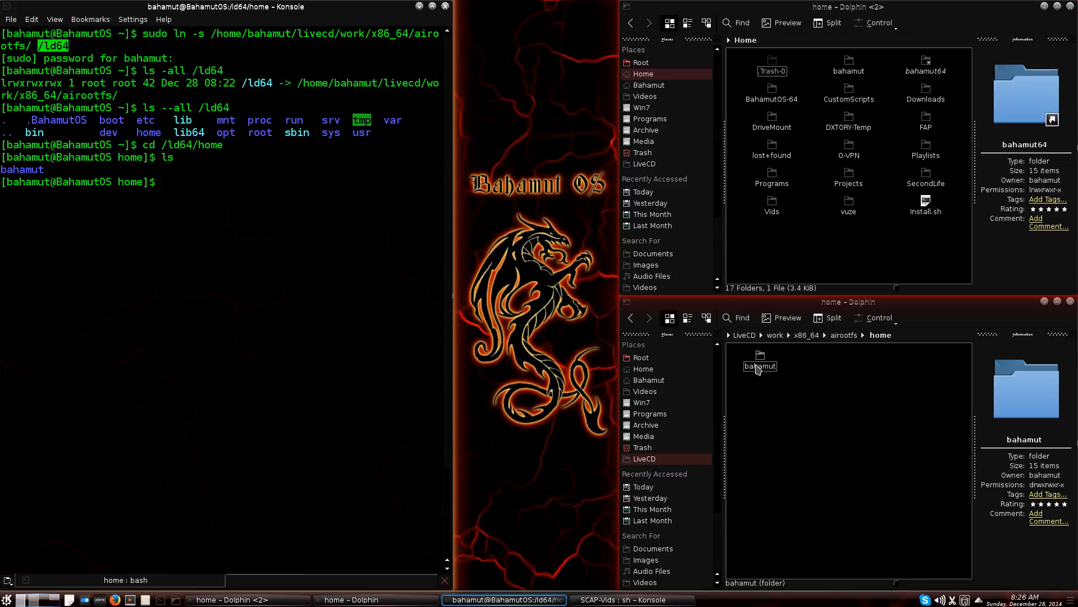
double_click(760, 365)
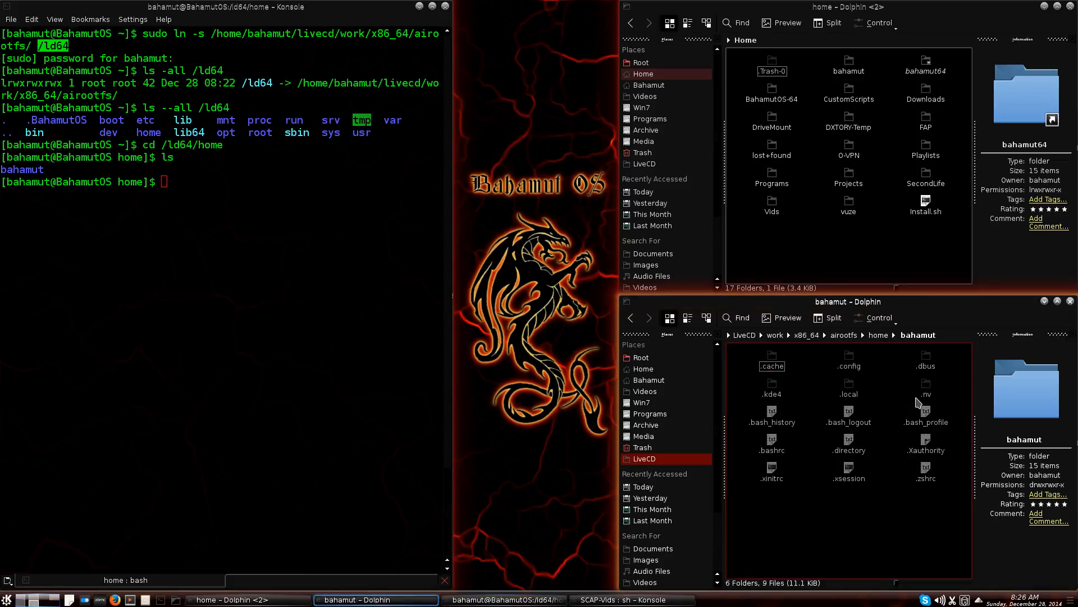
left_click(925, 71)
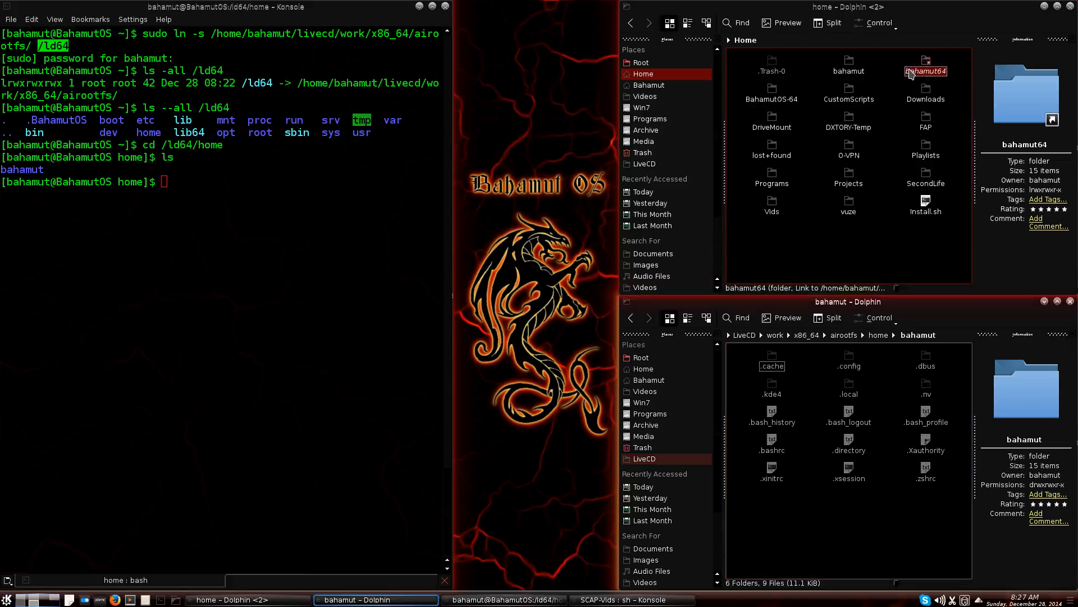
double_click(925, 70)
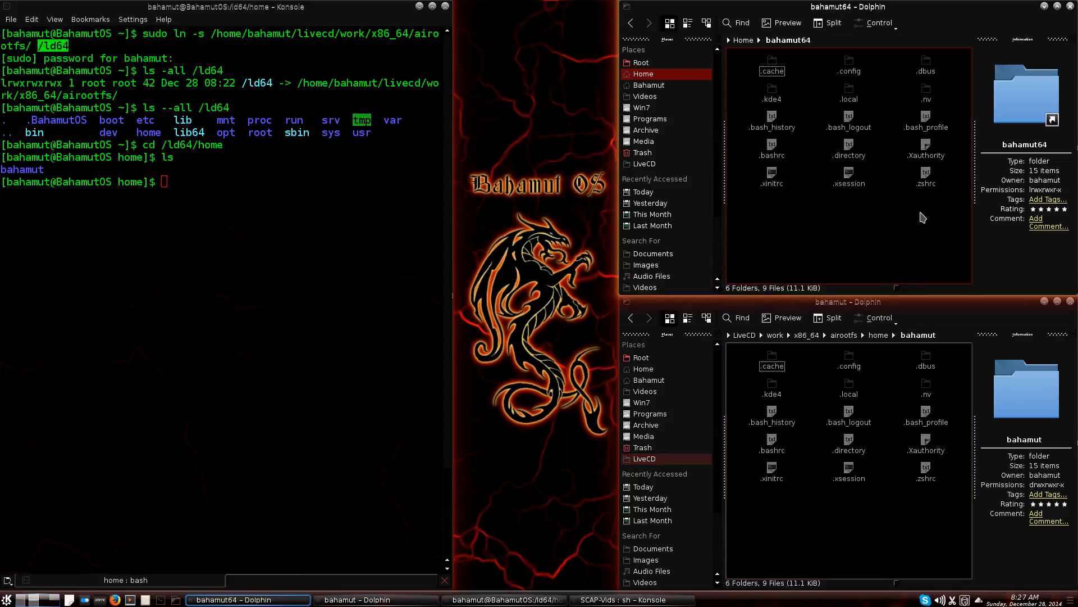
mouse_move(922, 462)
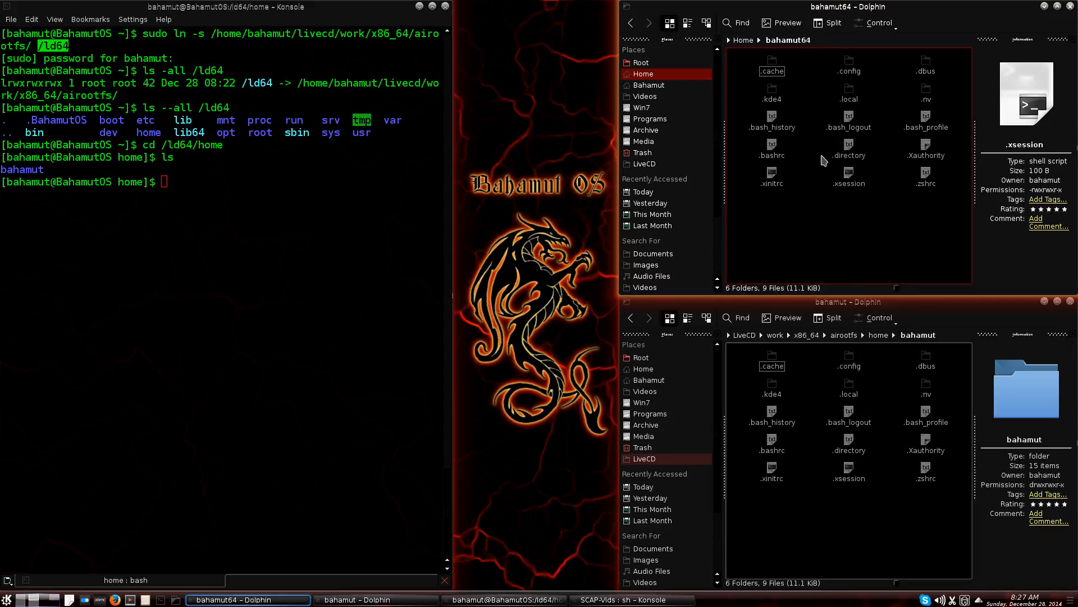
mouse_move(745, 48)
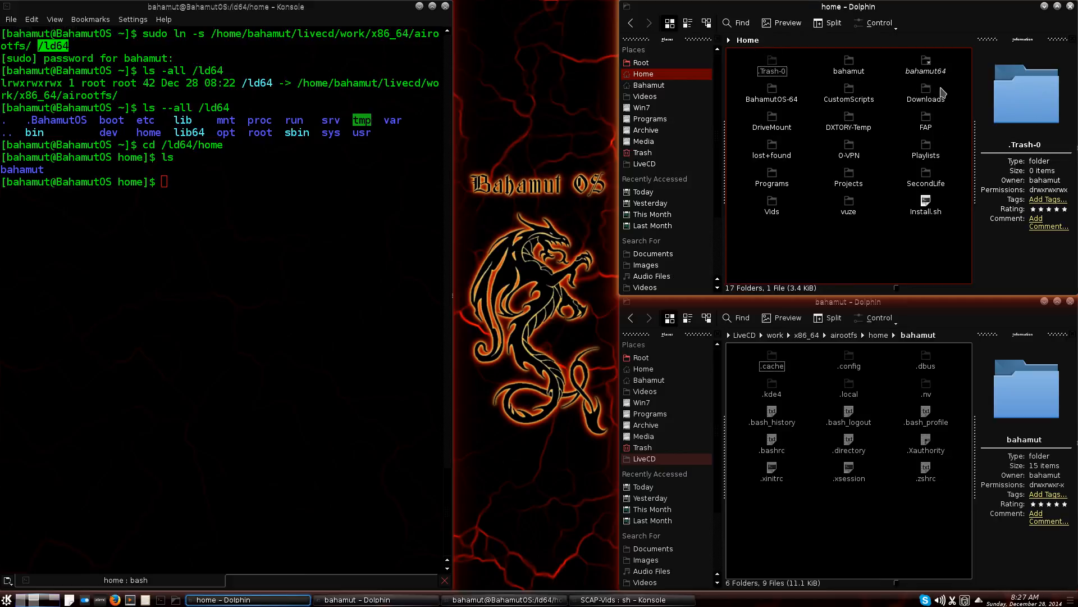
left_click(925, 62)
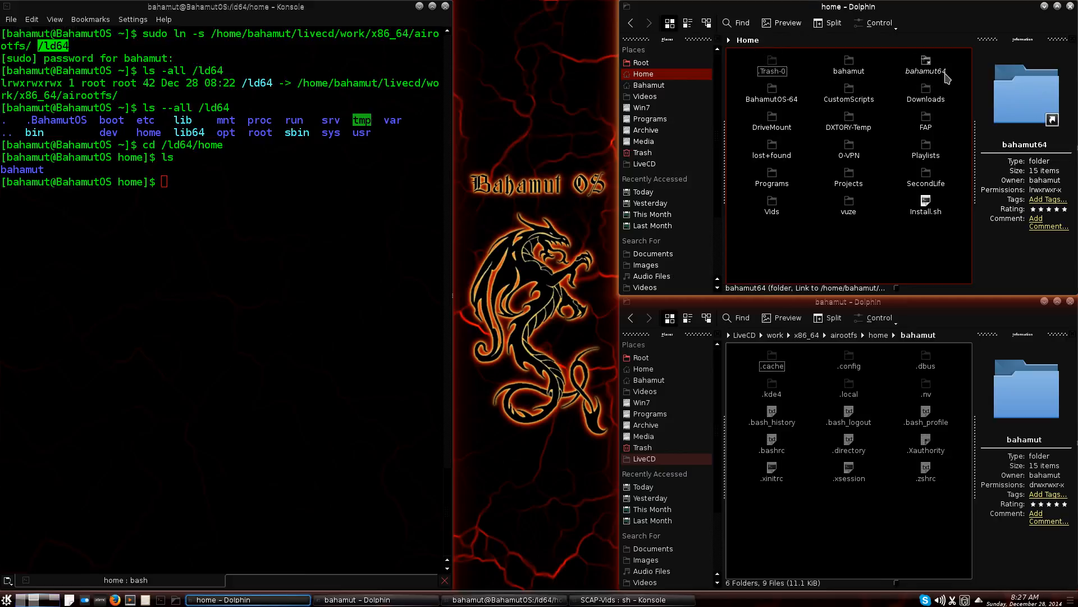
mouse_move(925, 68)
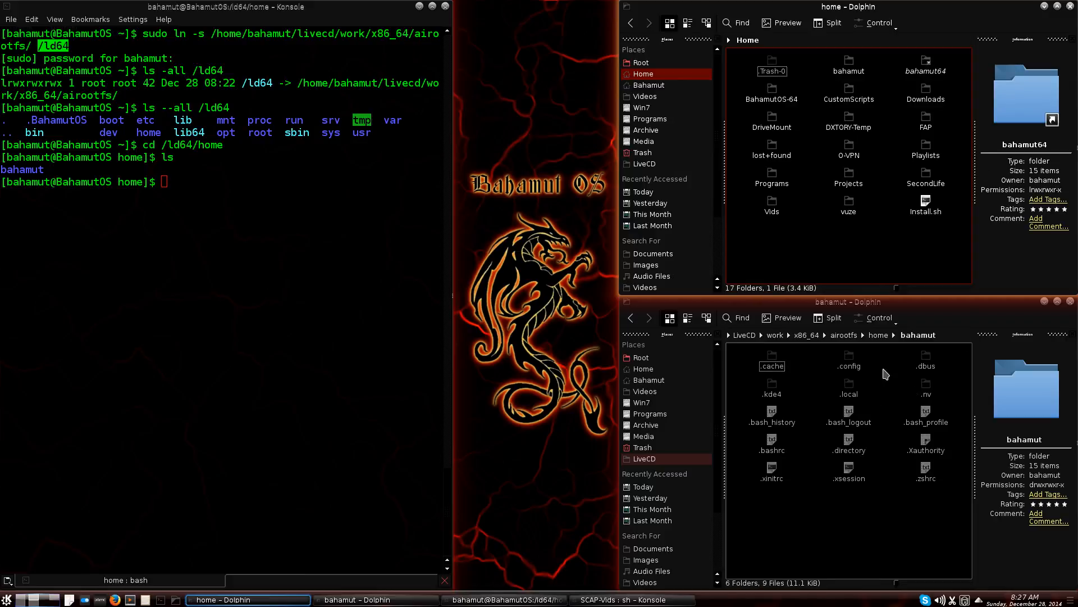
mouse_move(858, 349)
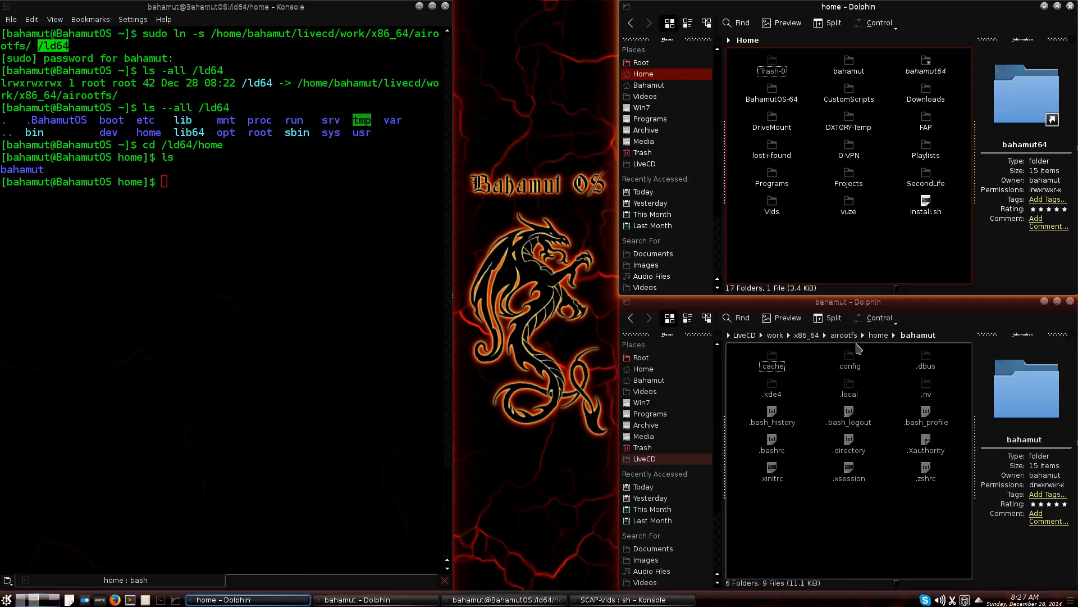
mouse_move(753, 337)
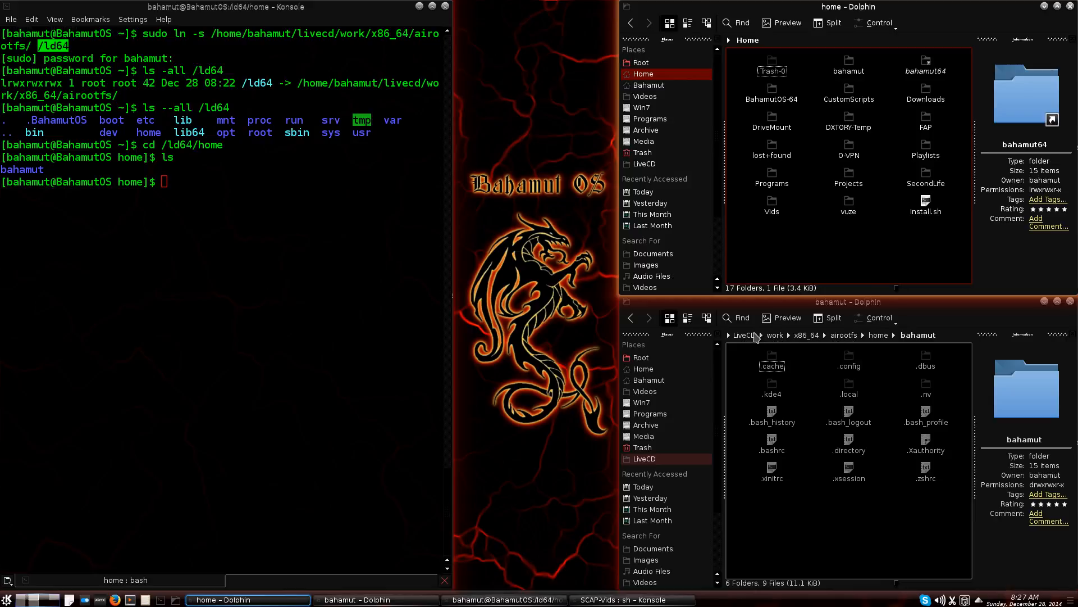
mouse_move(839, 405)
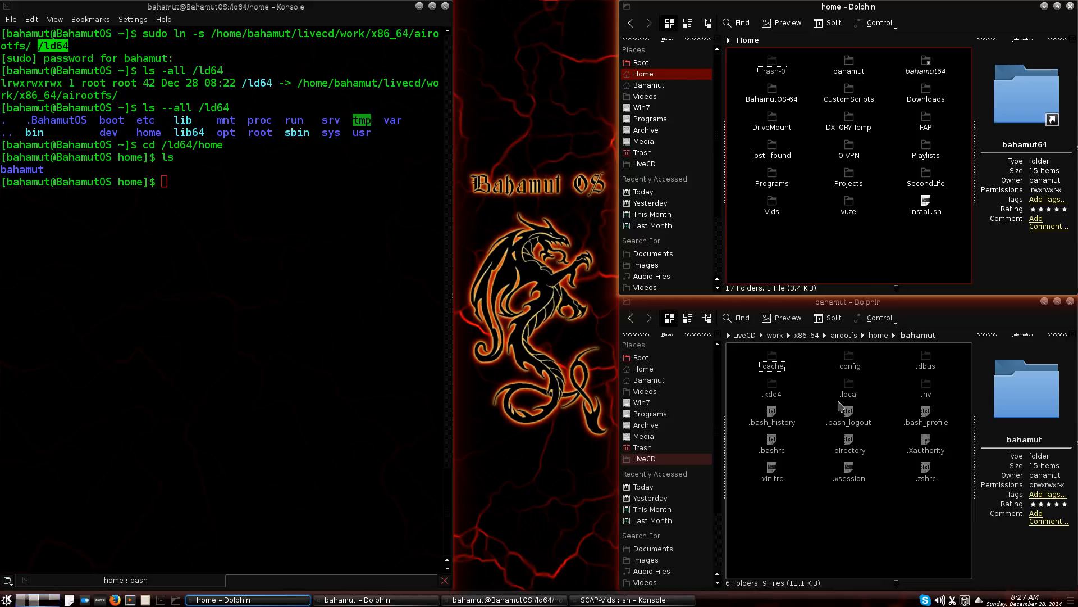
mouse_move(802, 468)
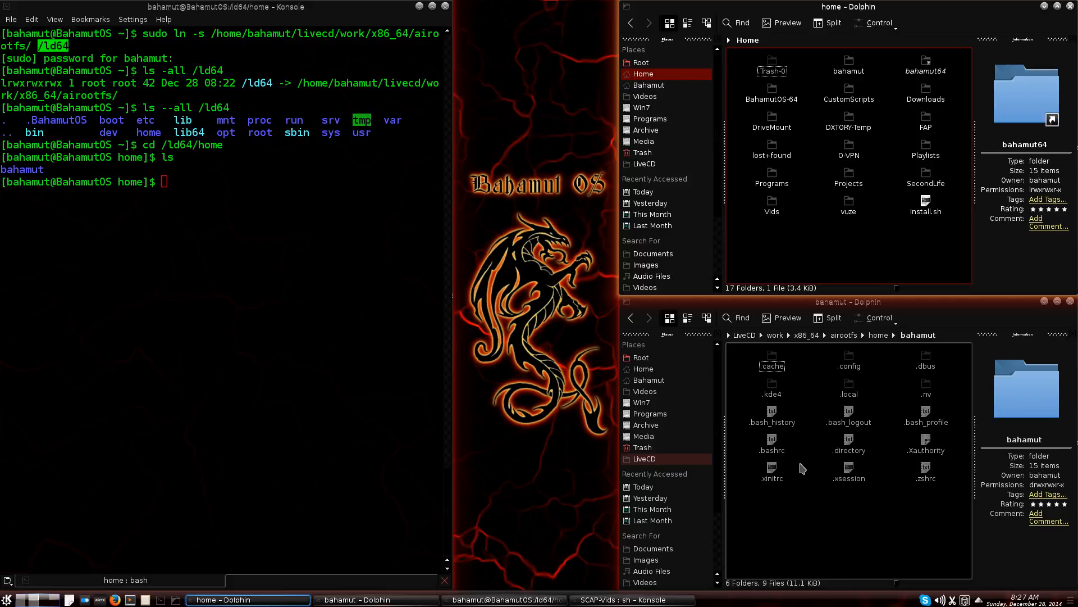
mouse_move(671, 159)
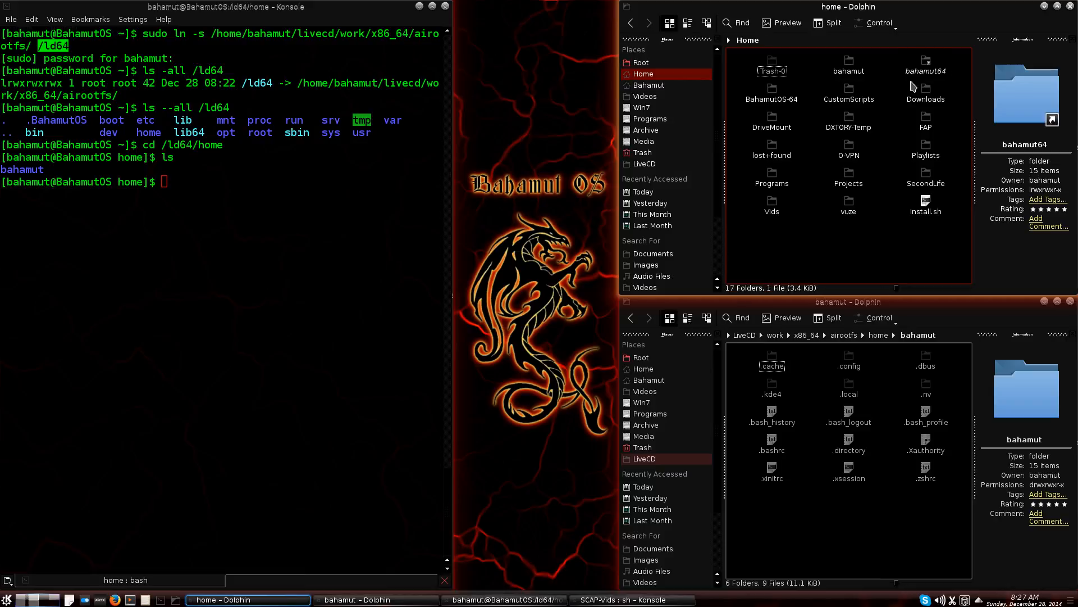
mouse_move(932, 385)
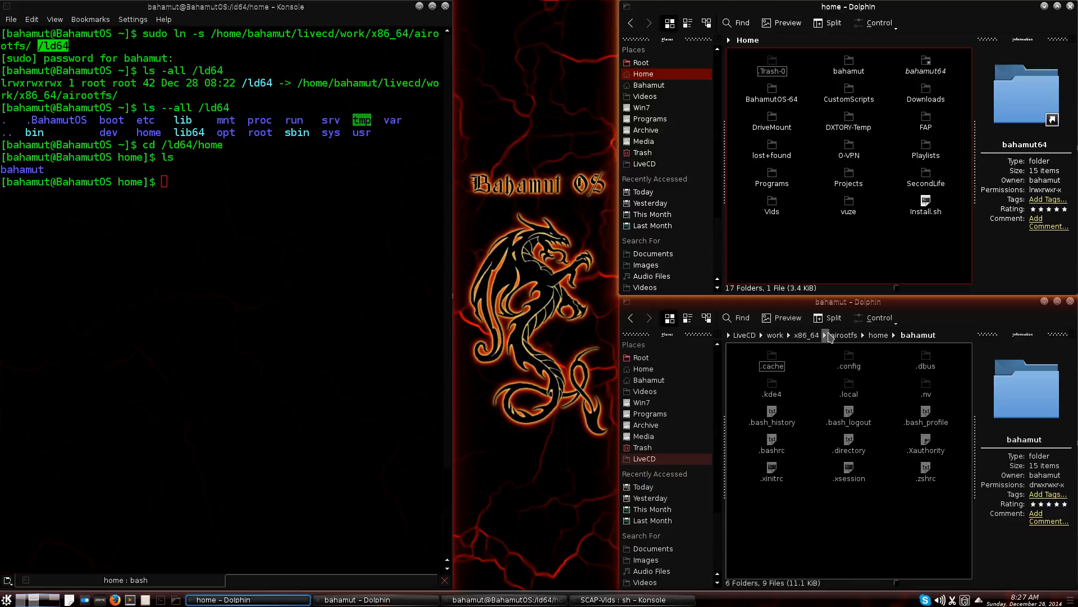
mouse_move(779, 338)
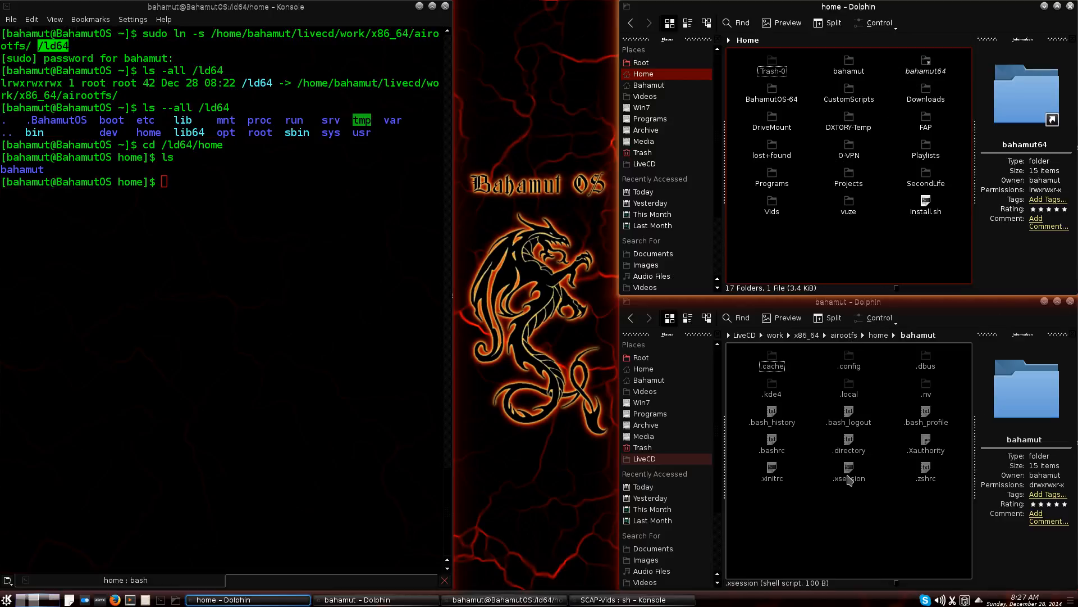
left_click(848, 475)
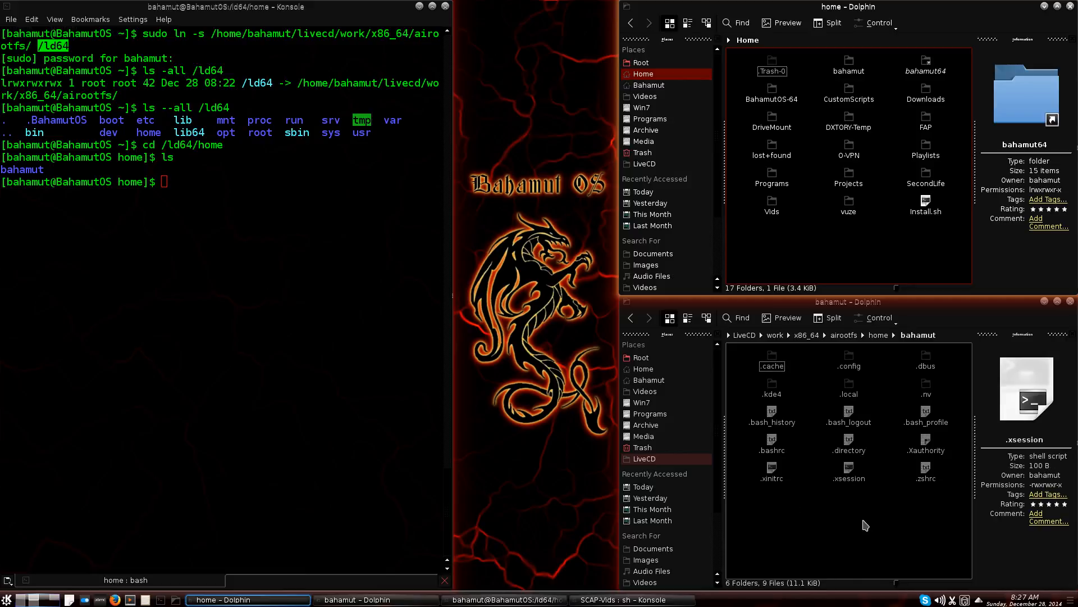
mouse_move(860, 495)
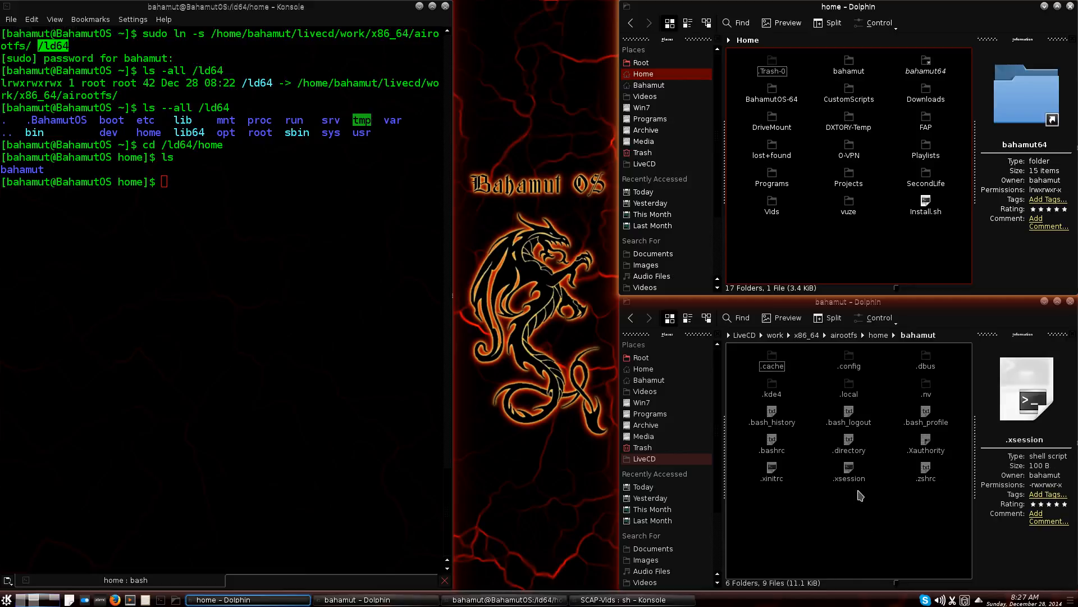
mouse_move(356, 55)
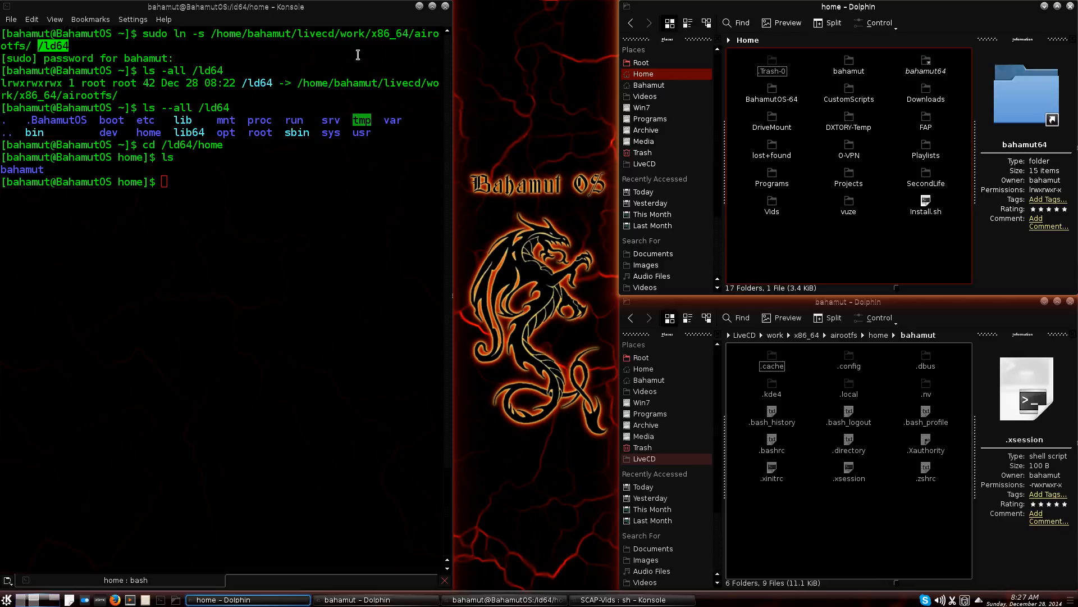
mouse_move(956, 392)
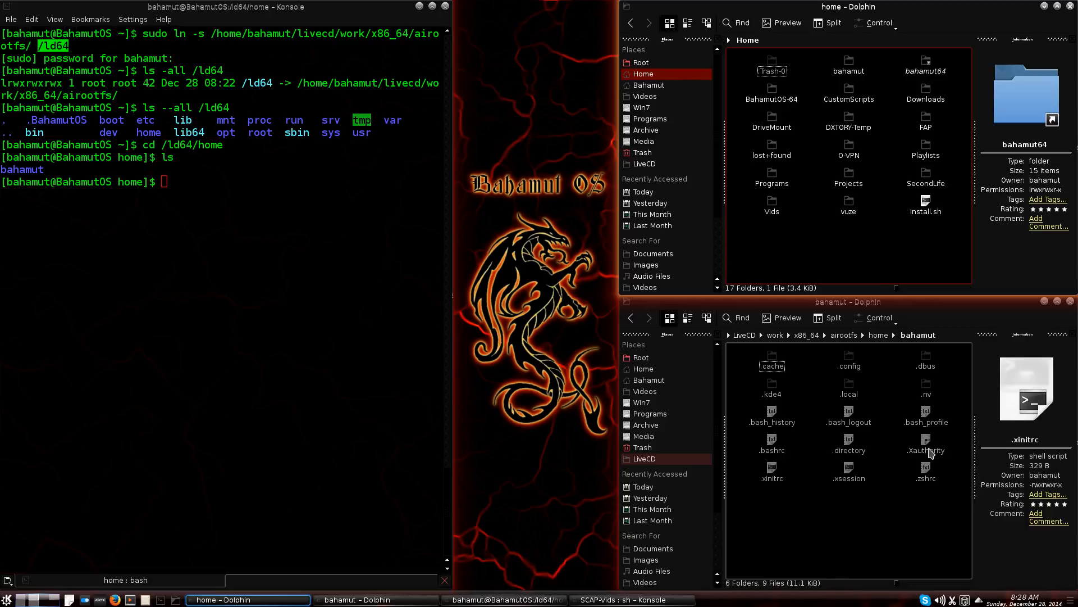
left_click(925, 355)
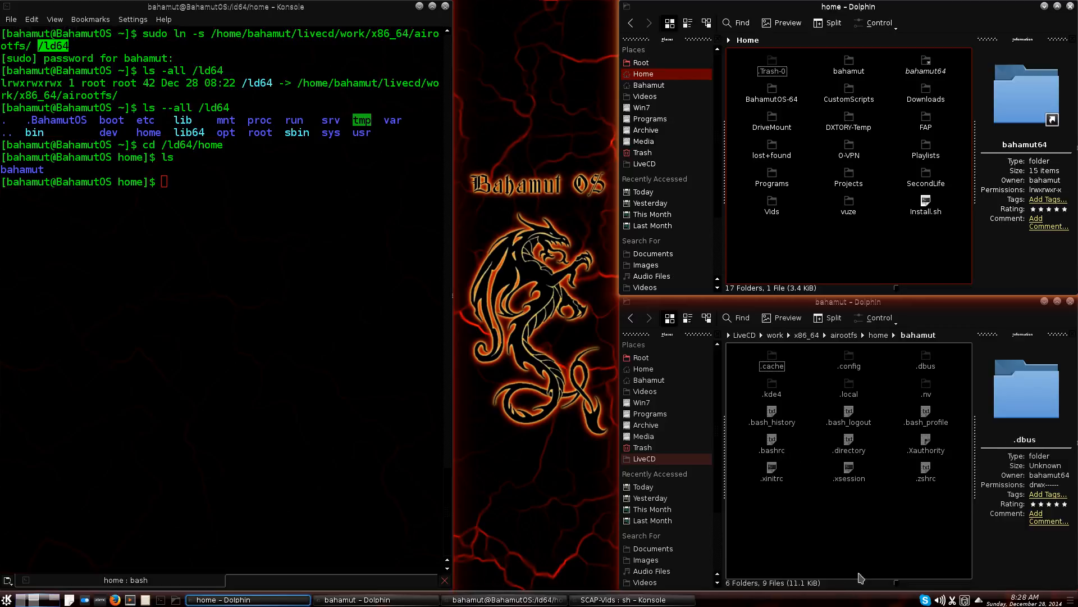
mouse_move(903, 232)
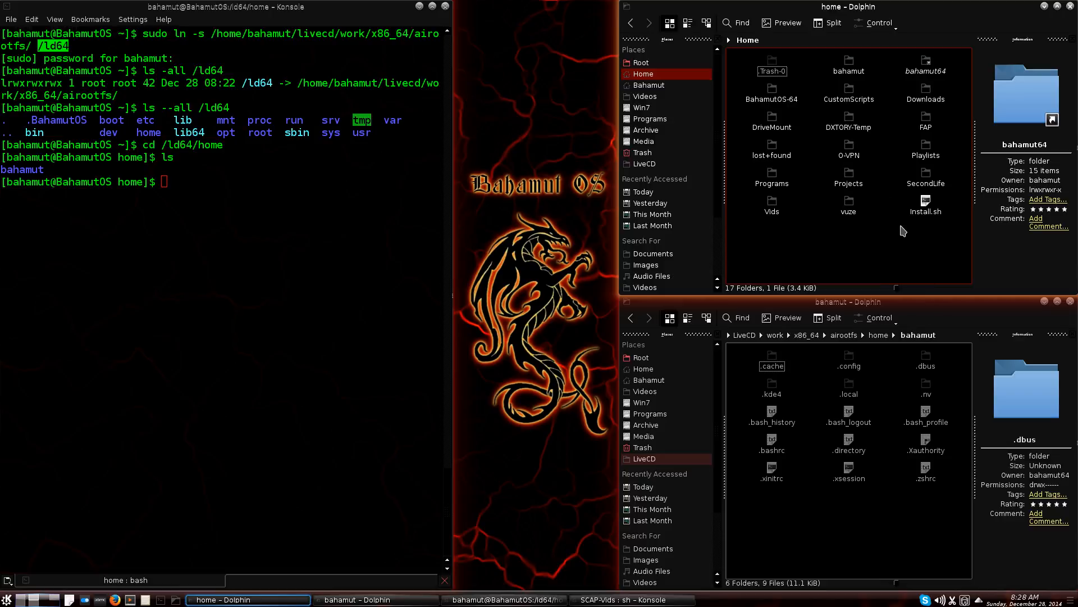
mouse_move(925, 93)
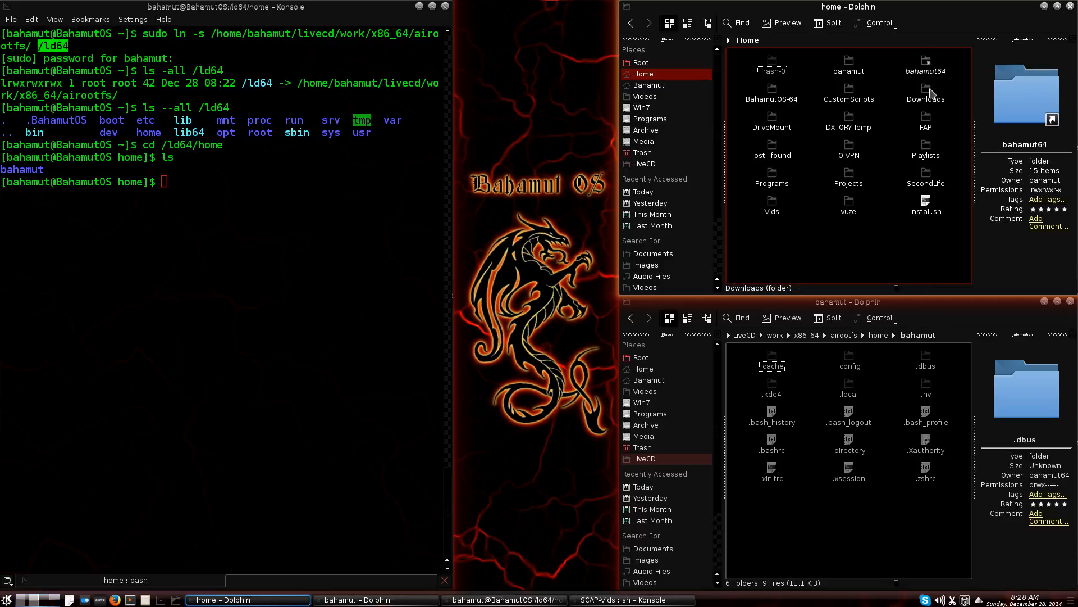
mouse_move(891, 237)
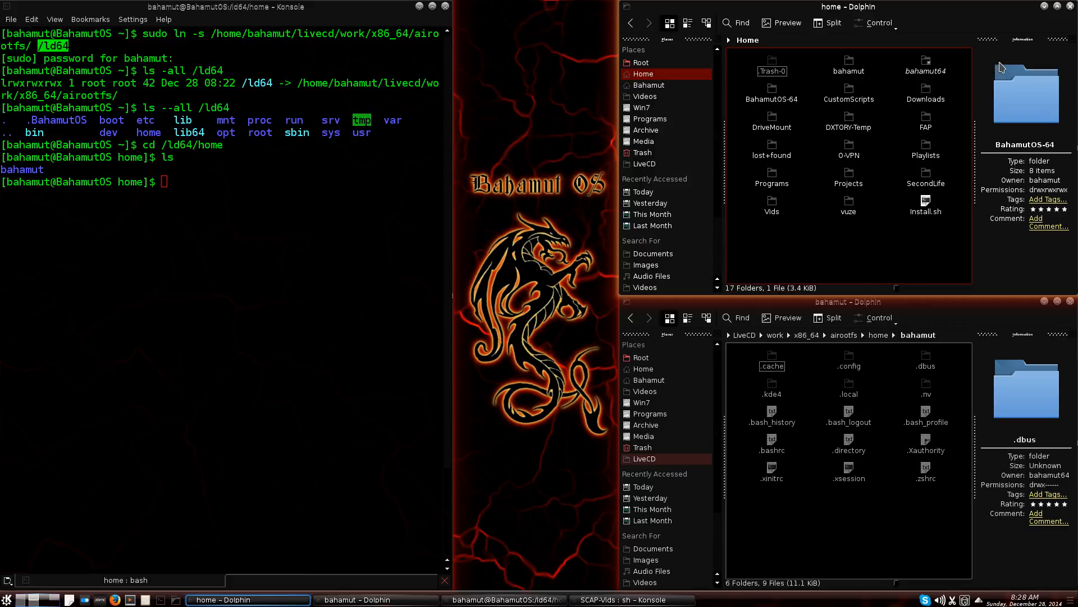
mouse_move(875, 292)
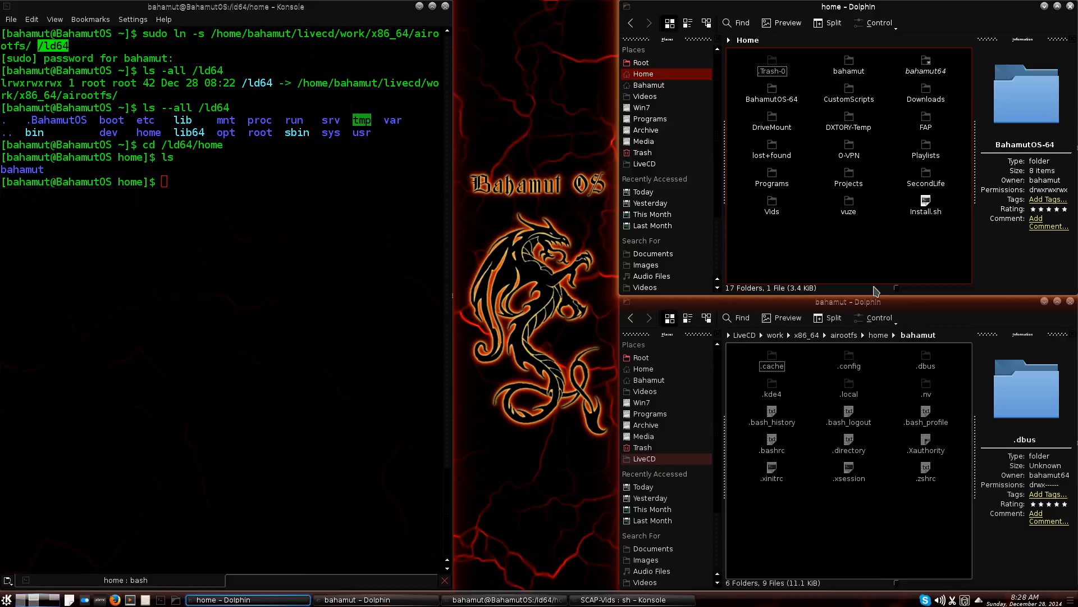
mouse_move(905, 381)
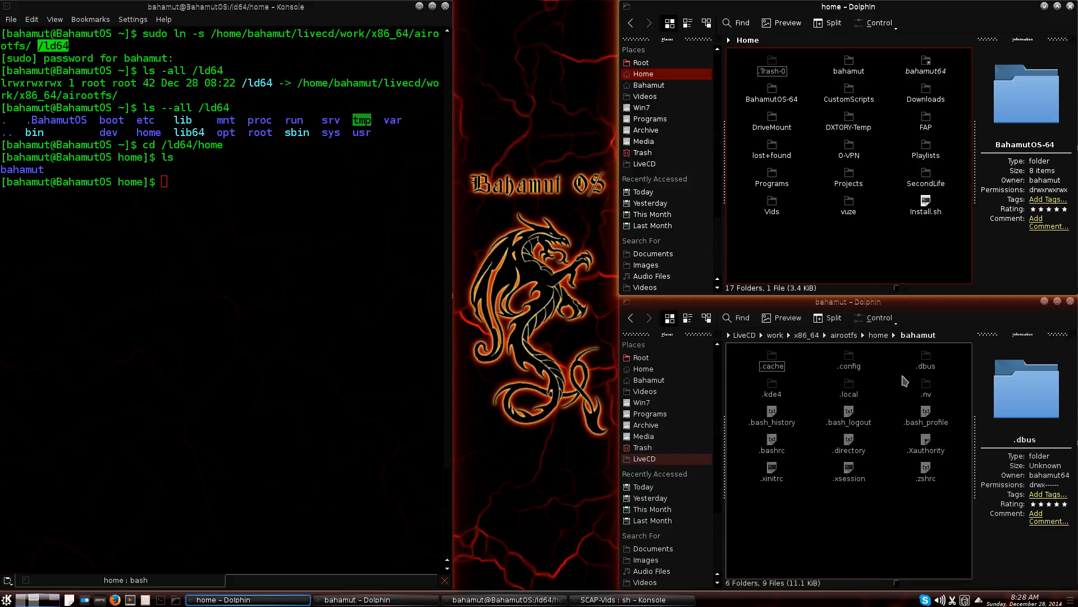
mouse_move(830, 519)
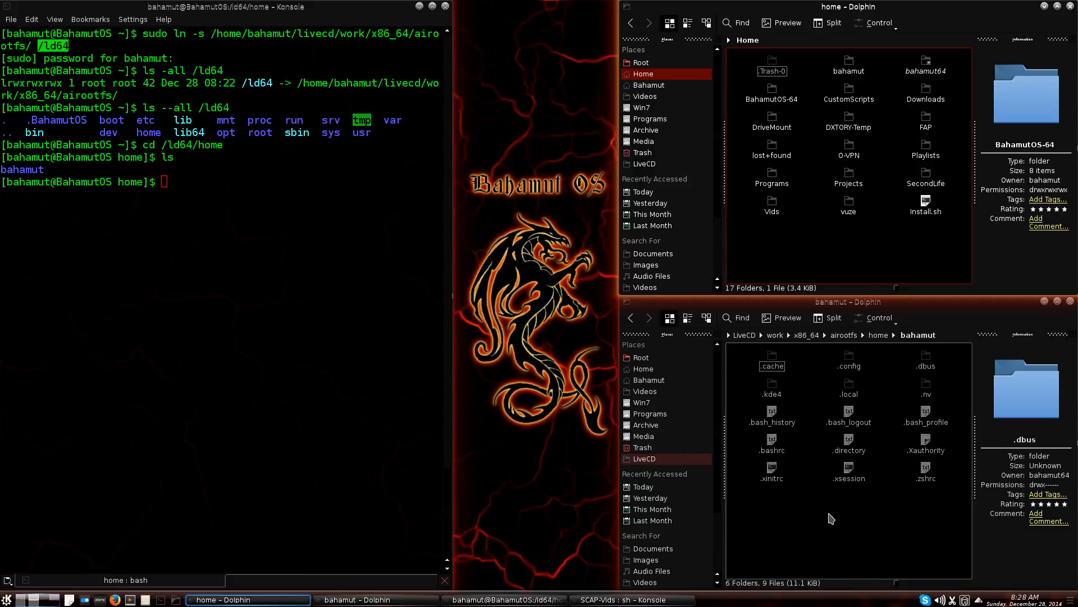
left_click(925, 65)
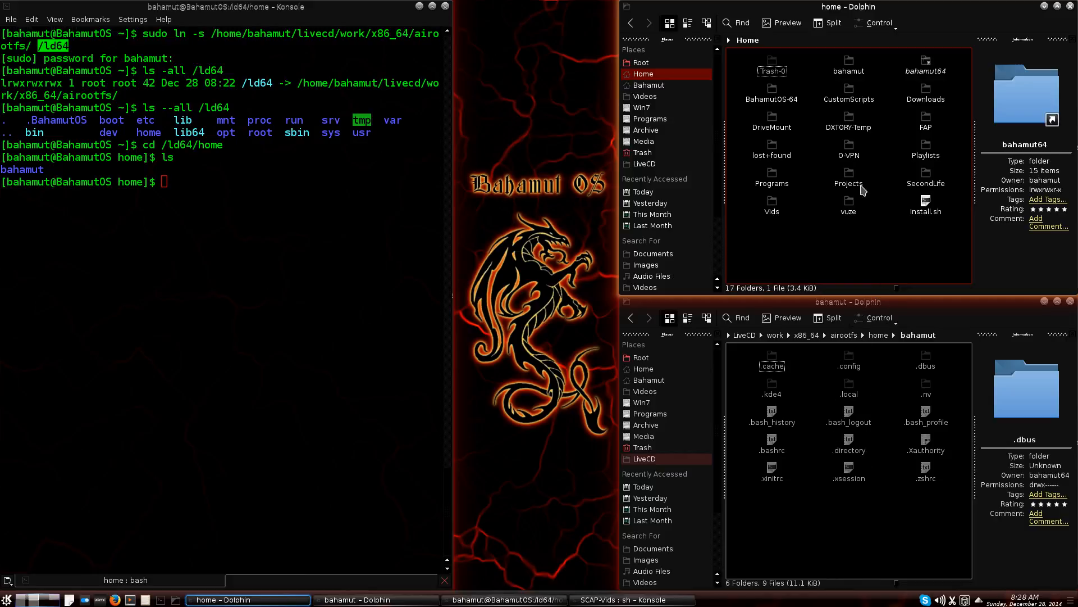
mouse_move(870, 418)
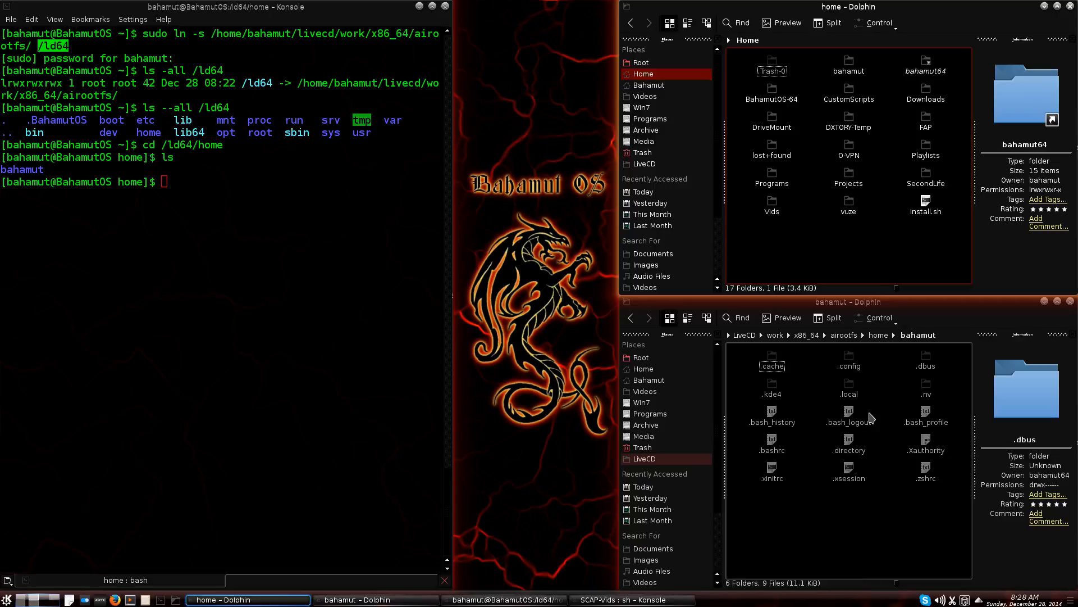
mouse_move(873, 435)
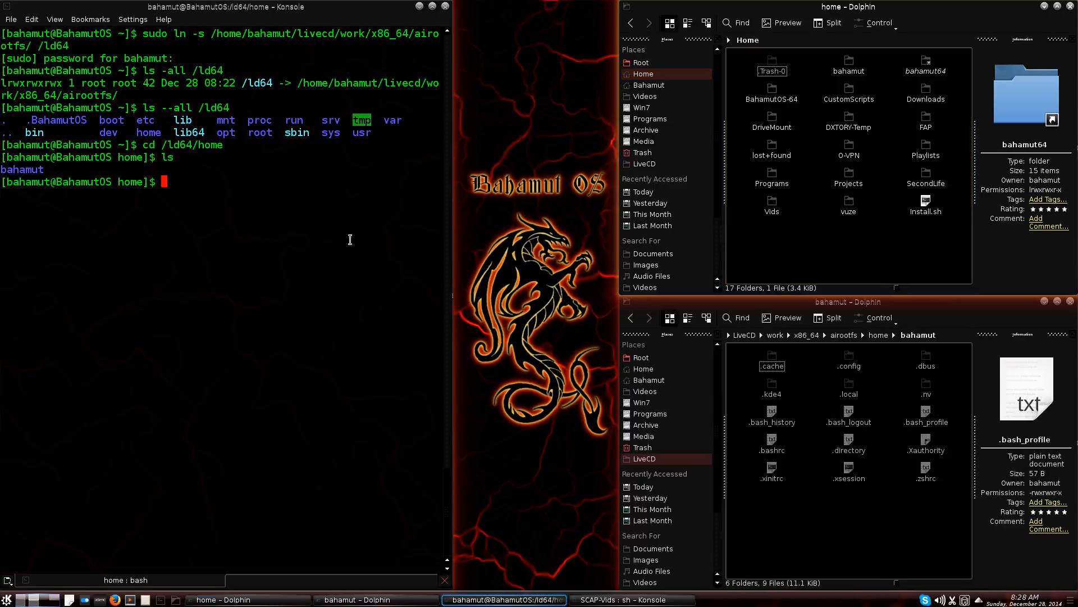
Step: List the bahamut home folder with ls --all, then change into bahamut/
type("ls -al")
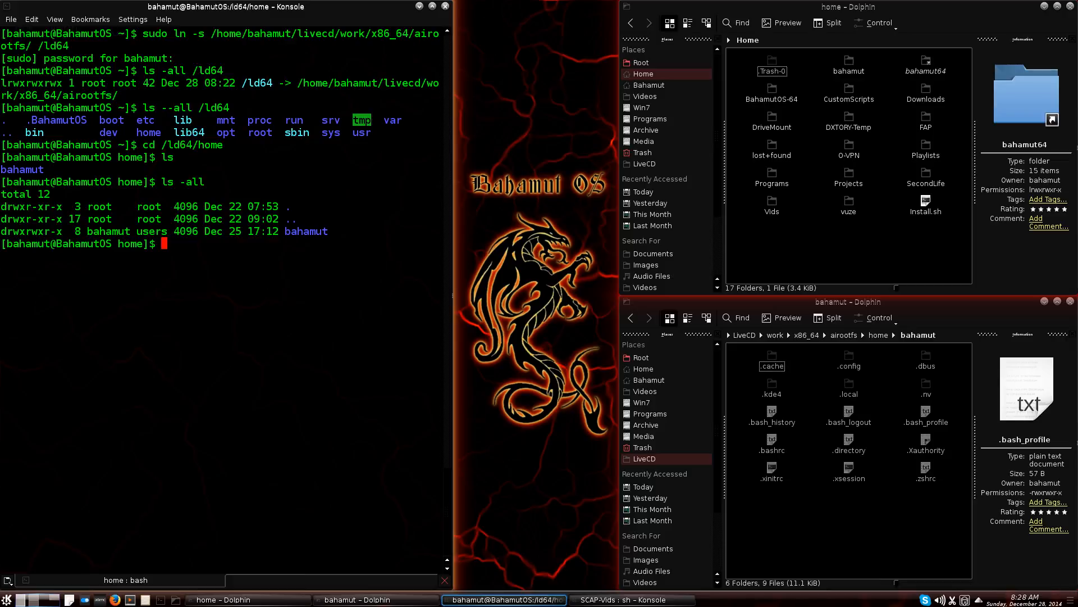
type("ls --")
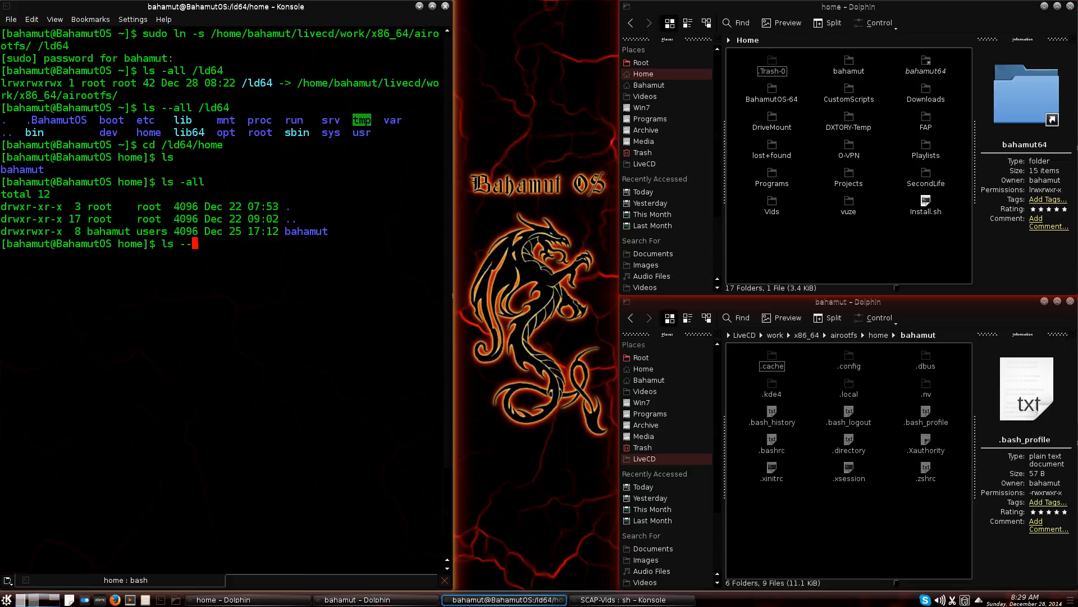
type("all /")
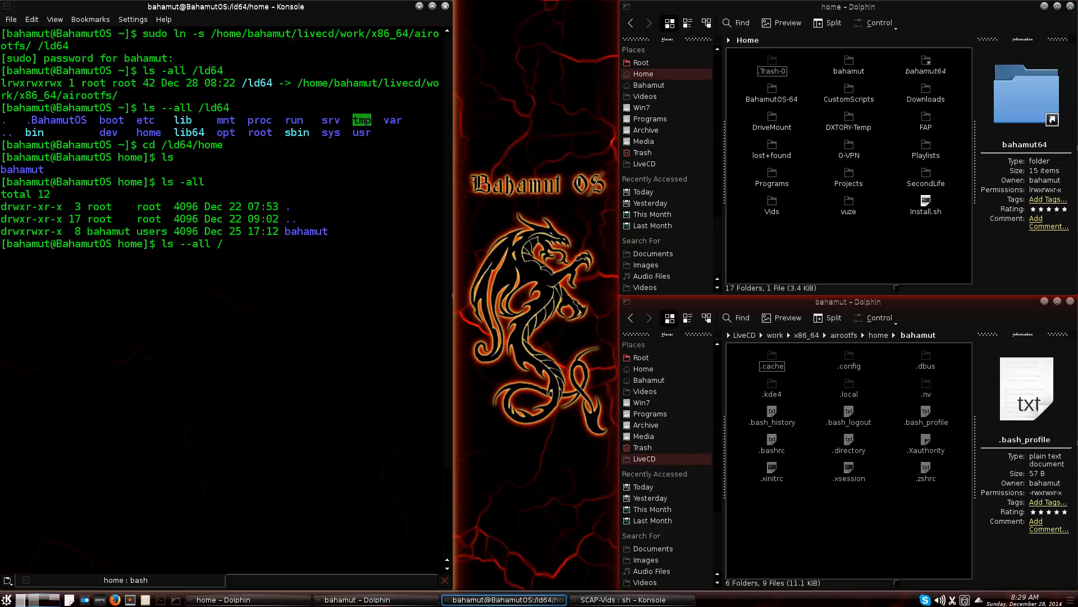
type("b")
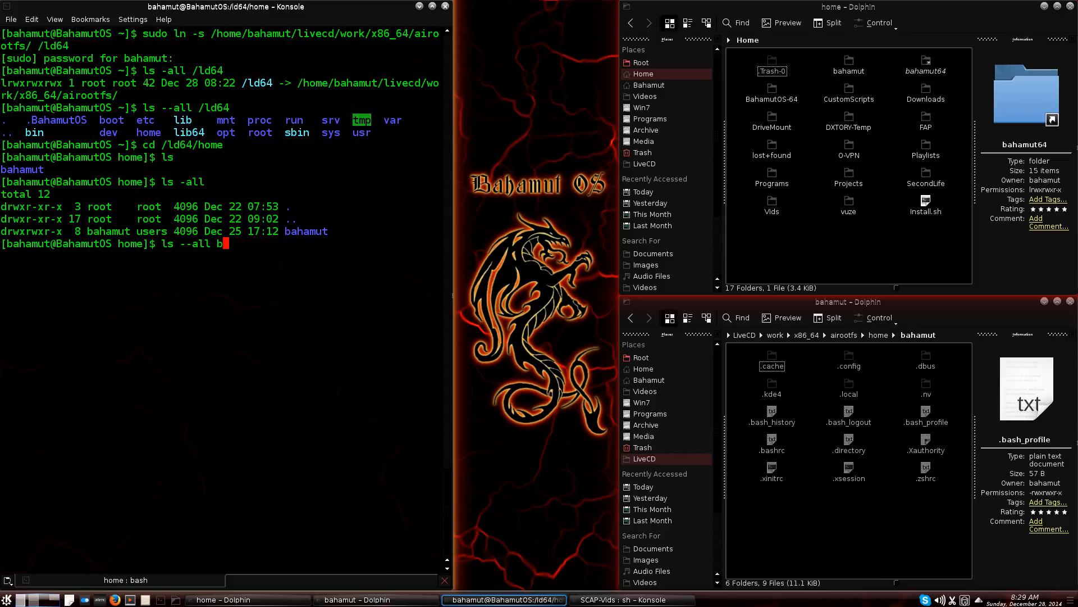
key("Return")
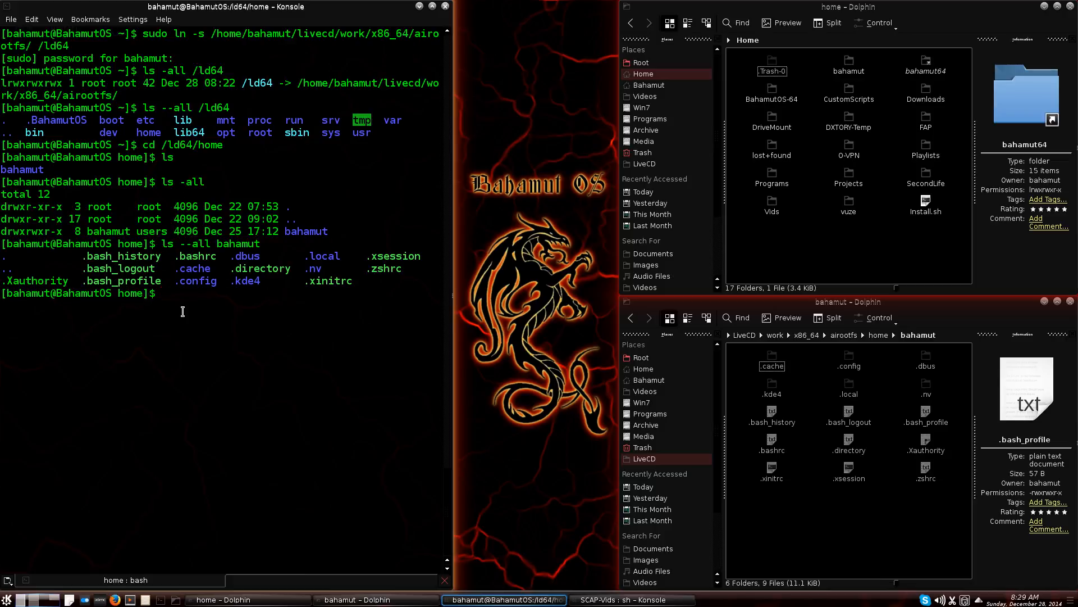
type("cd")
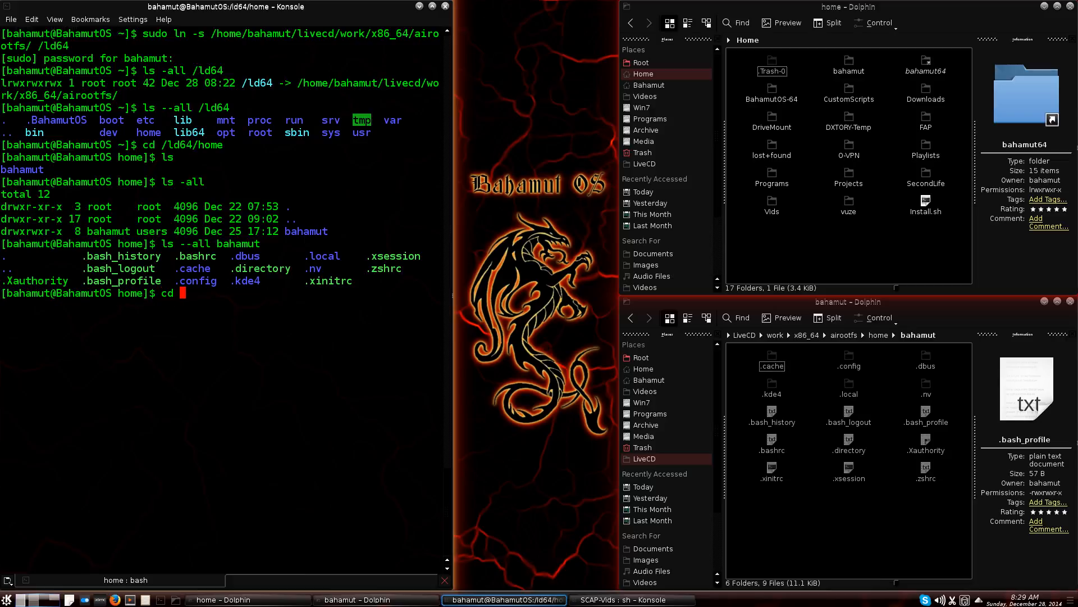
type("bahamut/")
type("ls -all")
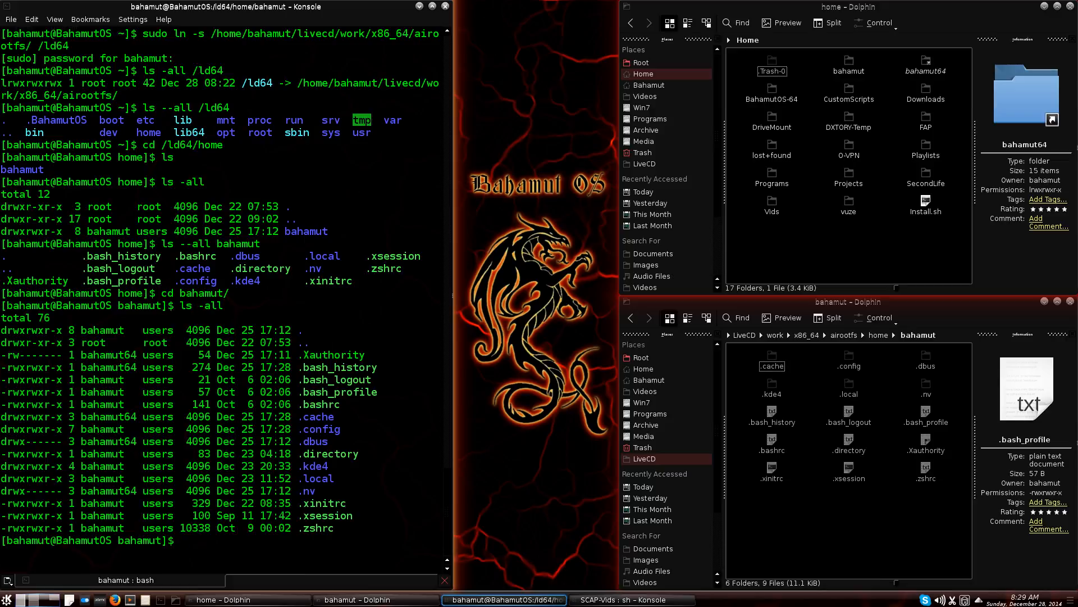
mouse_move(296, 402)
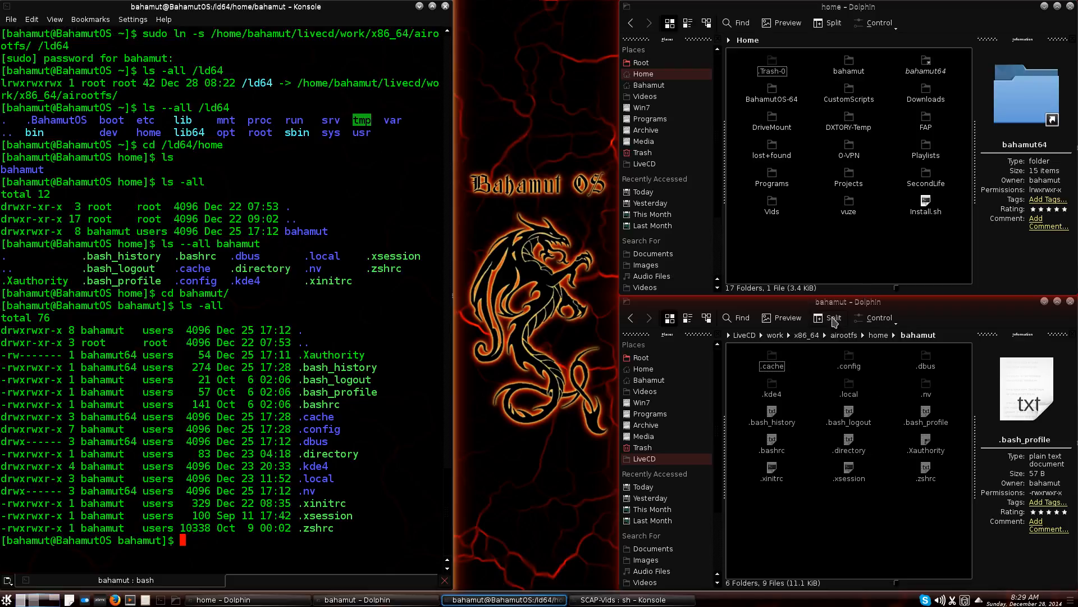
mouse_move(897, 347)
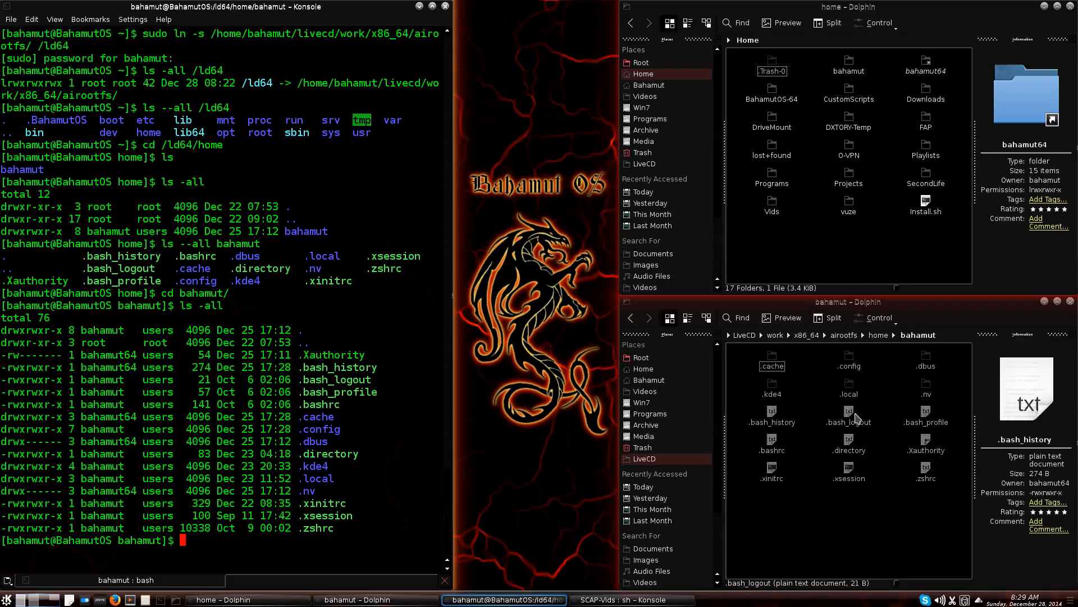
left_click(848, 420)
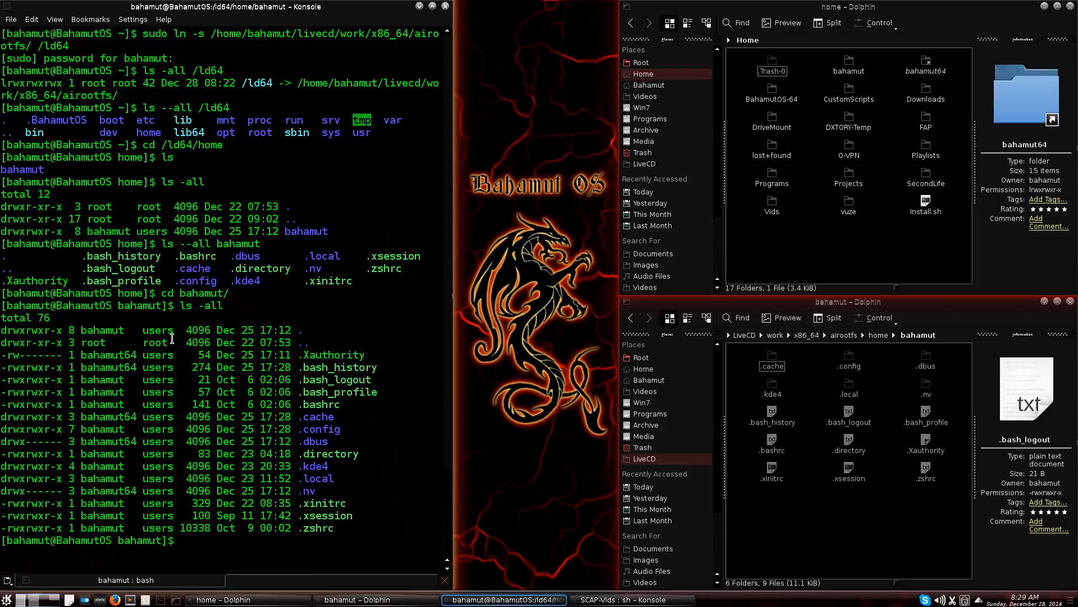
mouse_move(356, 352)
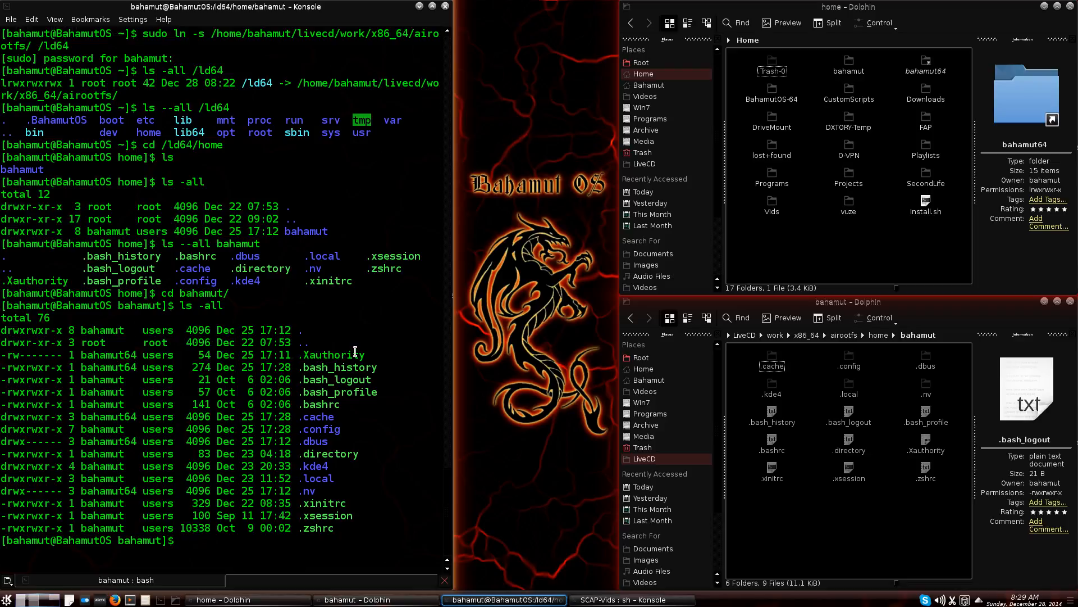
mouse_move(358, 511)
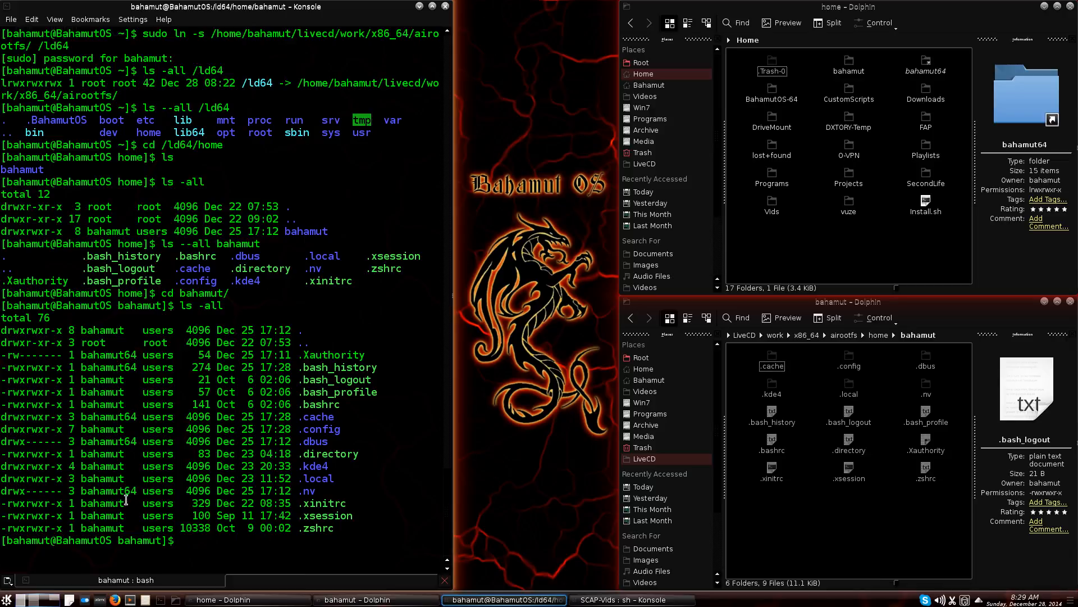
mouse_move(129, 414)
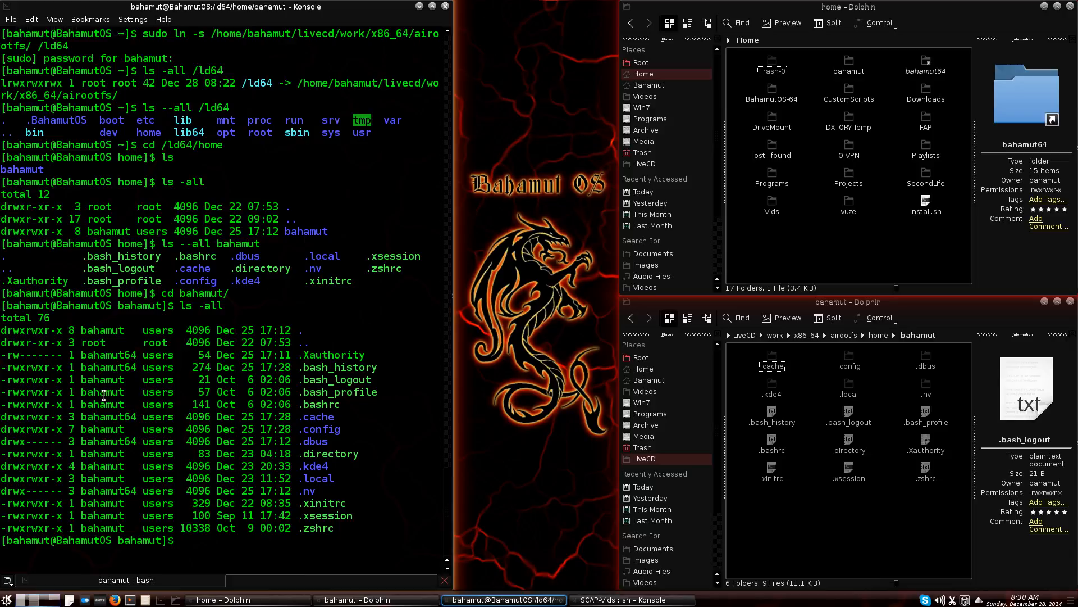
mouse_move(179, 445)
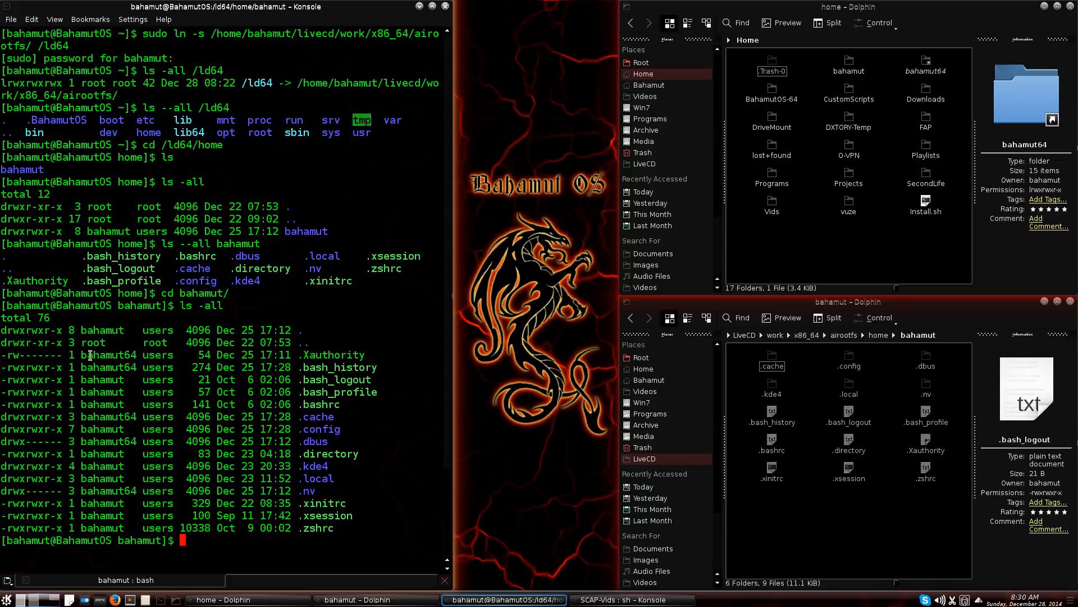
mouse_move(132, 476)
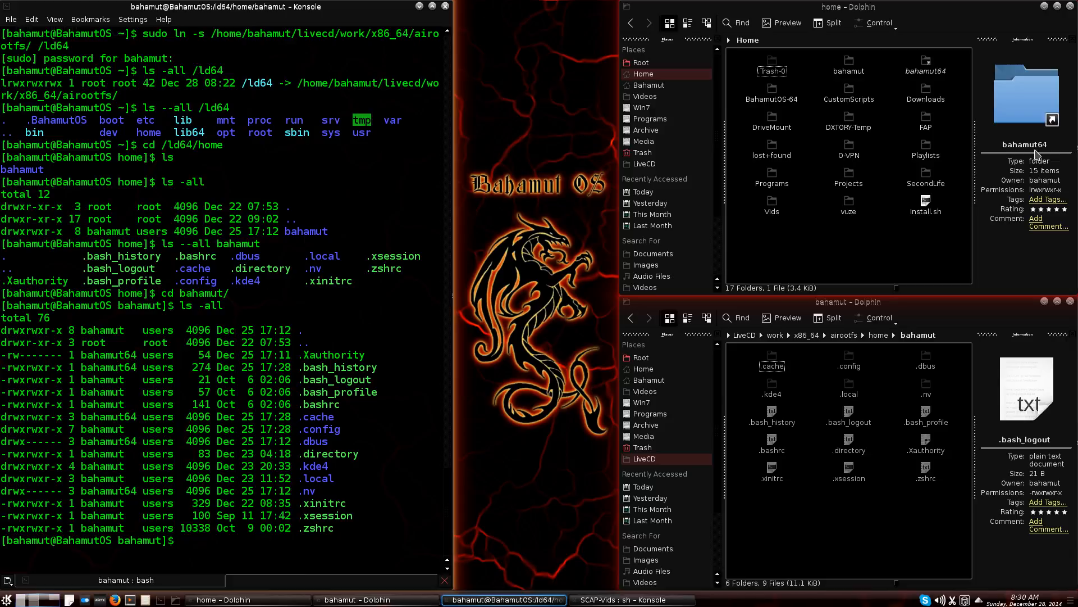
mouse_move(882, 282)
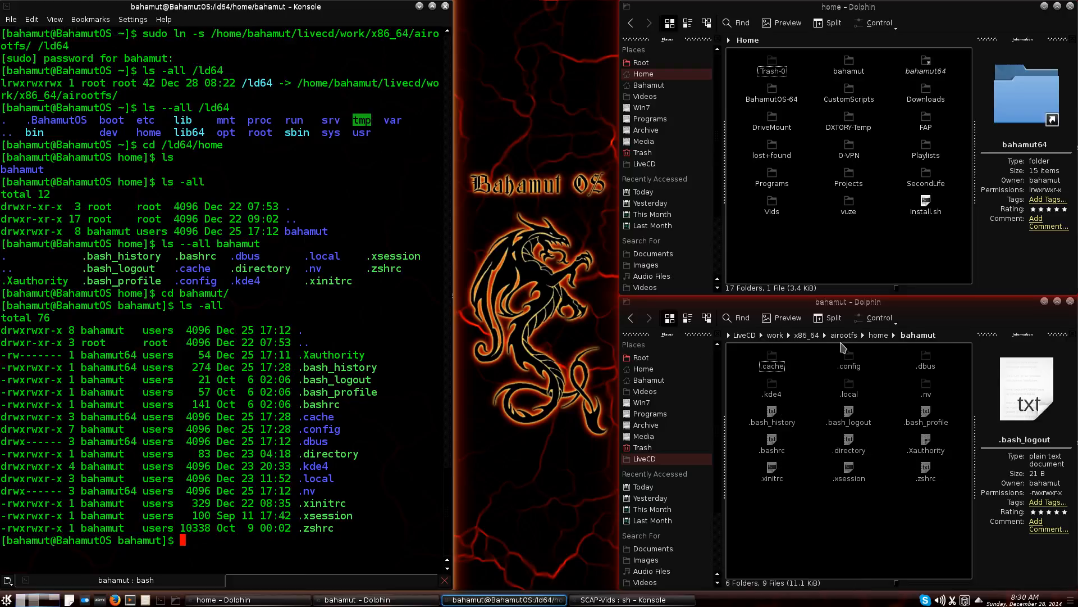
mouse_move(824, 430)
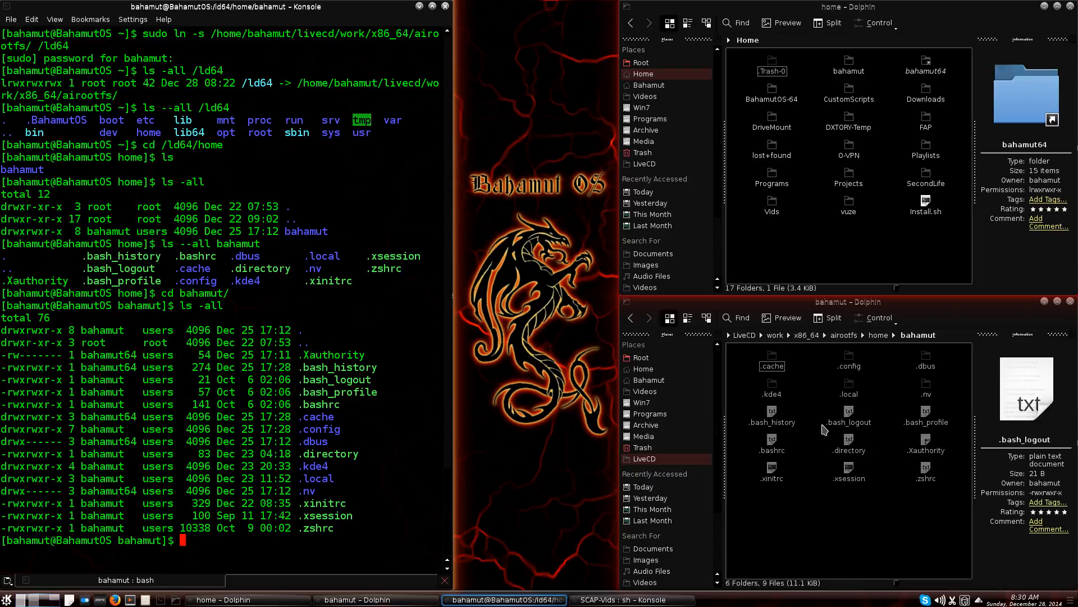
mouse_move(772, 413)
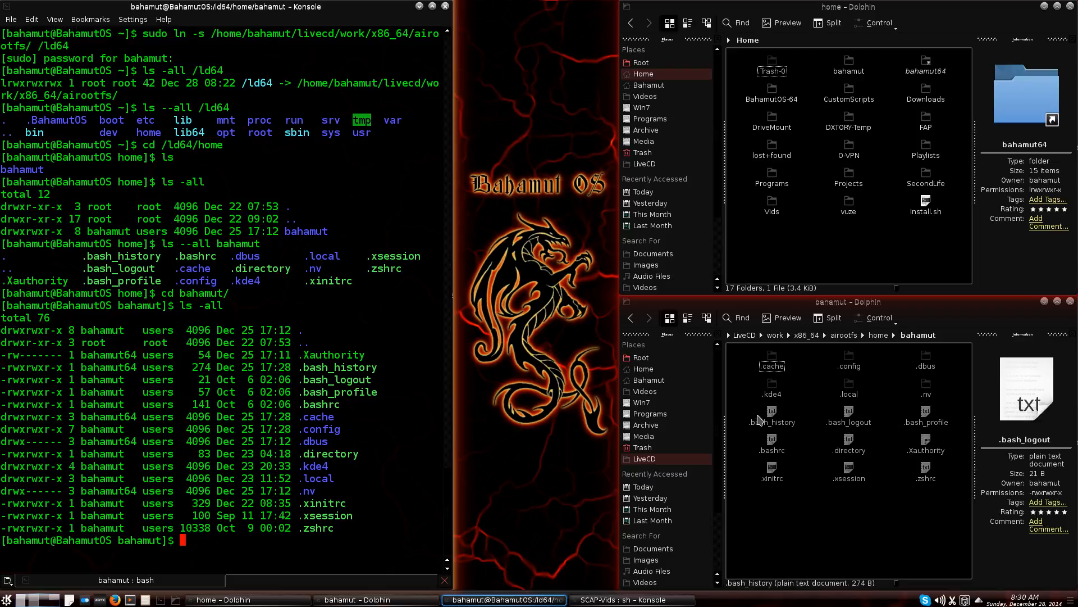
Step: Open the LiveCD bahamut .config folder and confirm ksmserverrc is owned by bahamut64
left_click(849, 365)
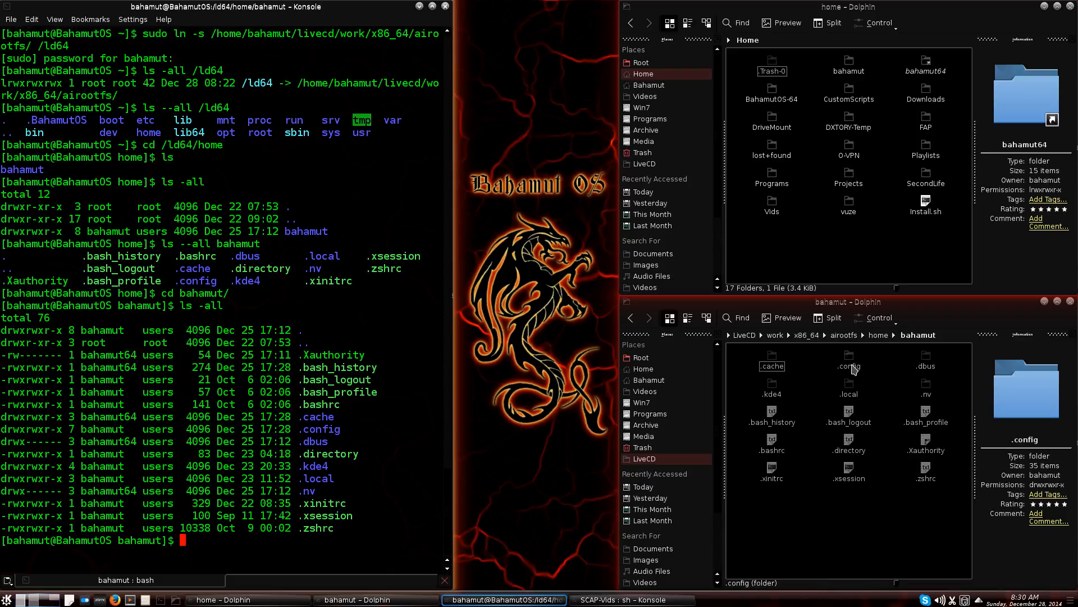
double_click(848, 366)
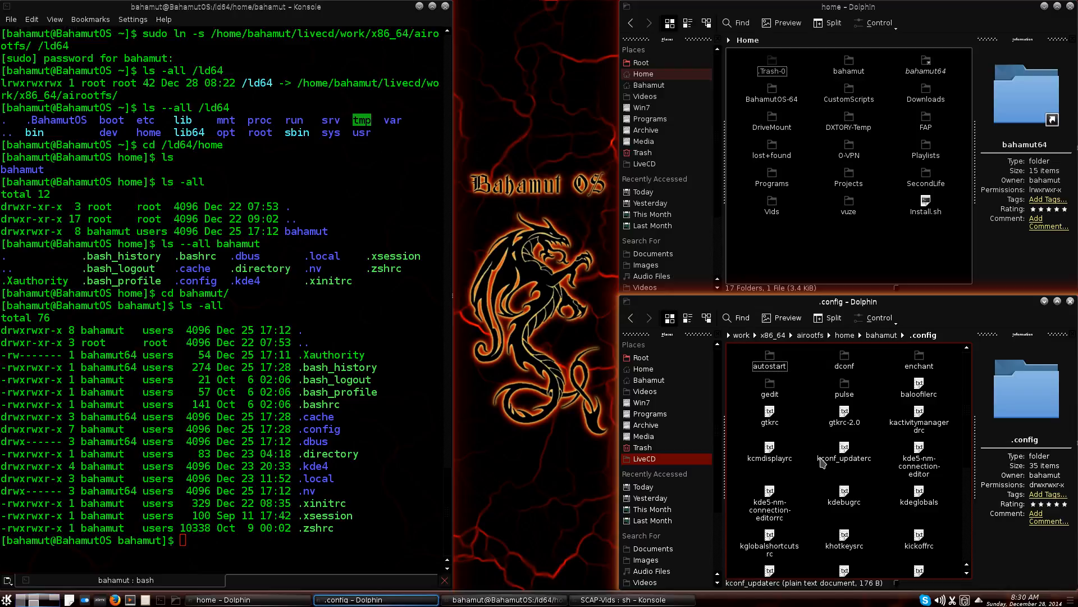
scroll("down", 3)
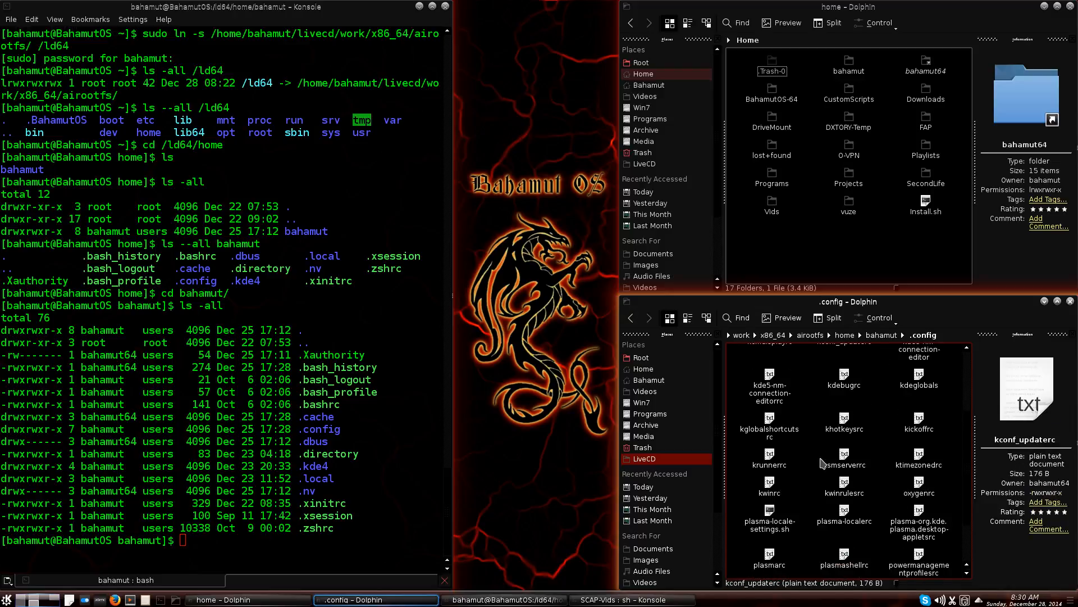
scroll("down", 3)
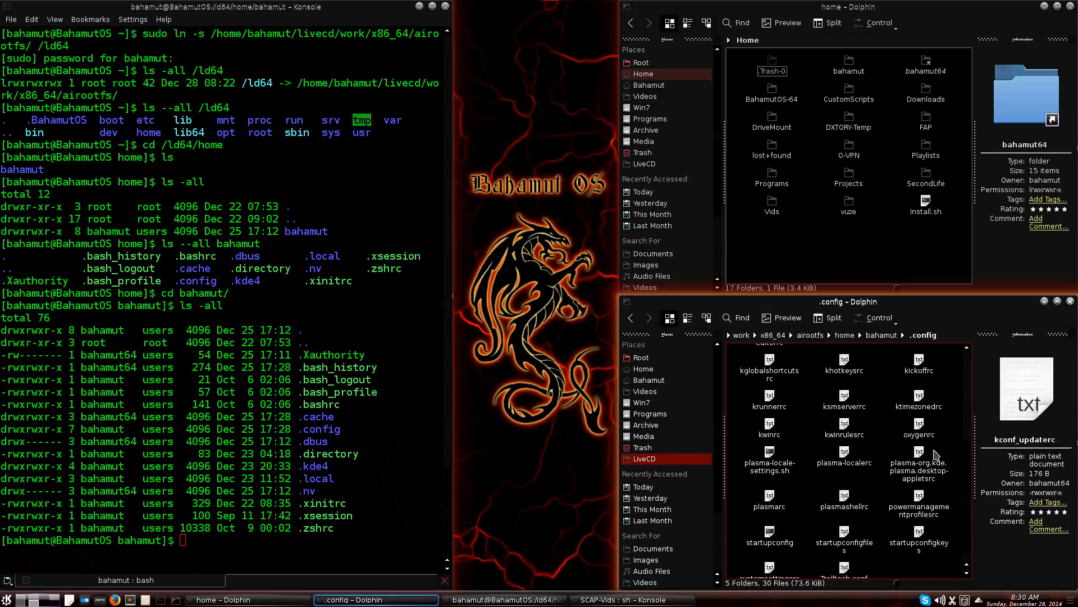
mouse_move(861, 411)
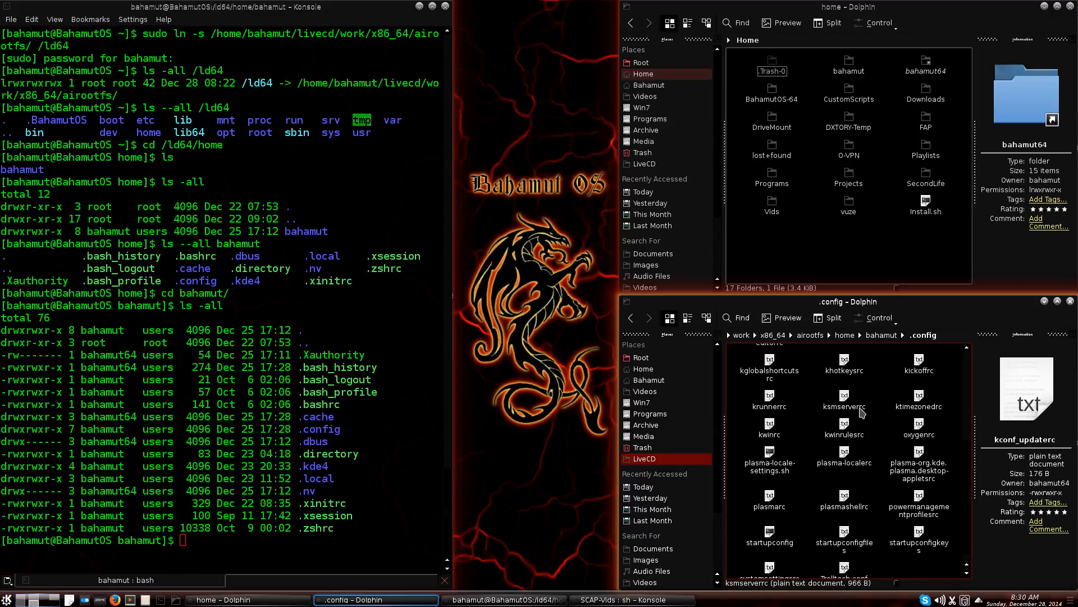
left_click(843, 405)
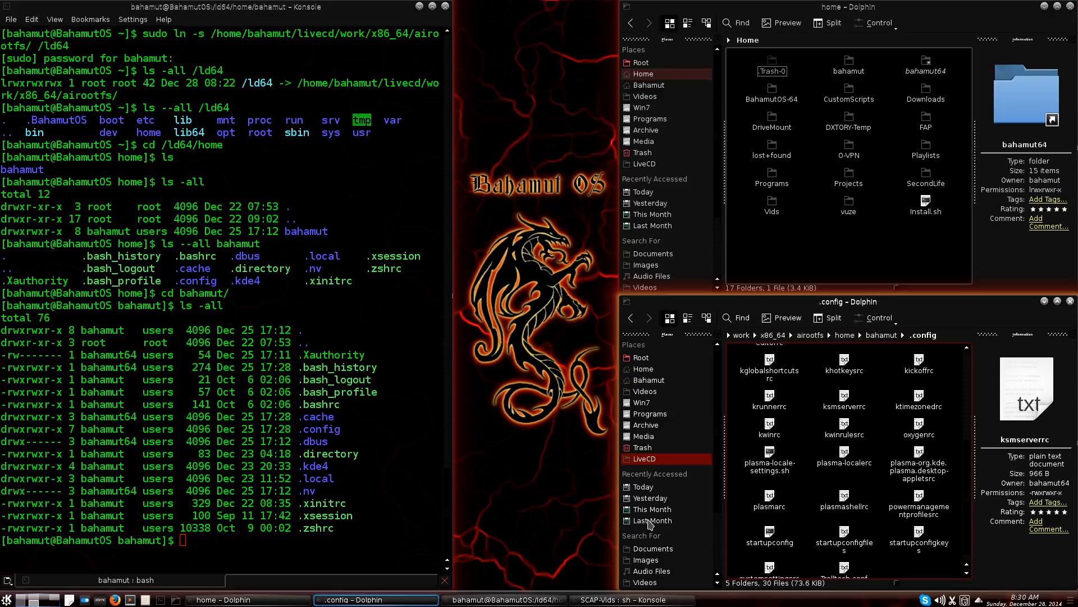
mouse_move(604, 523)
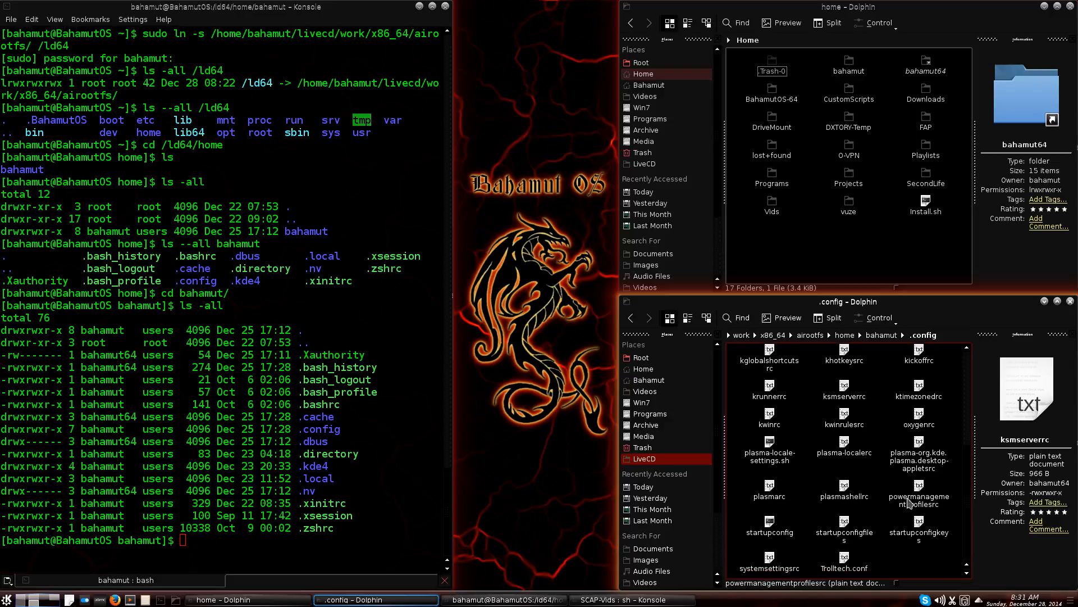
scroll("up", 3)
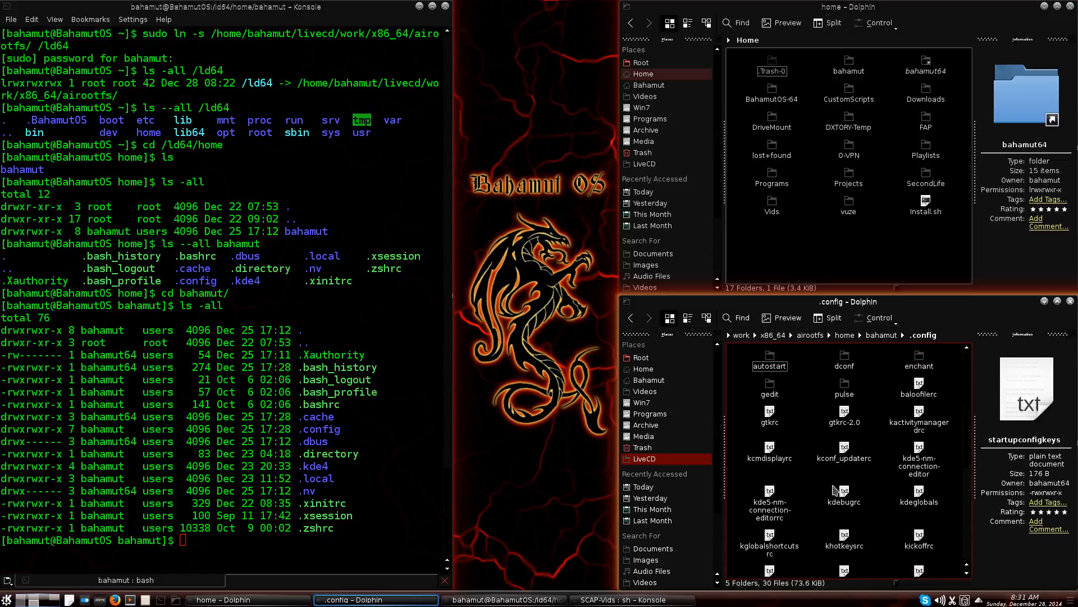
mouse_move(885, 391)
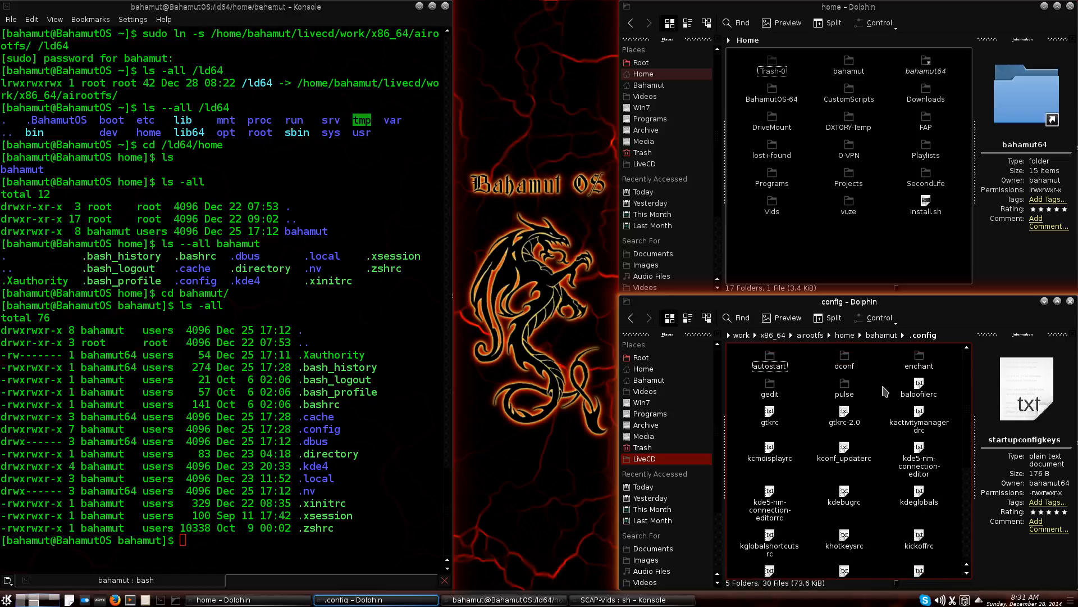
mouse_move(883, 342)
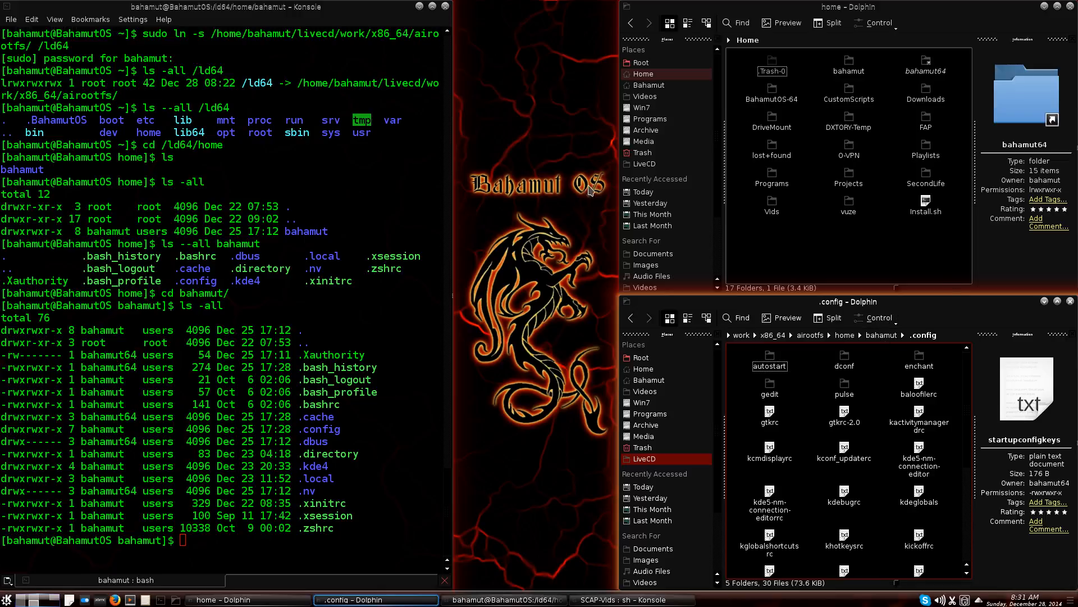
mouse_move(229, 36)
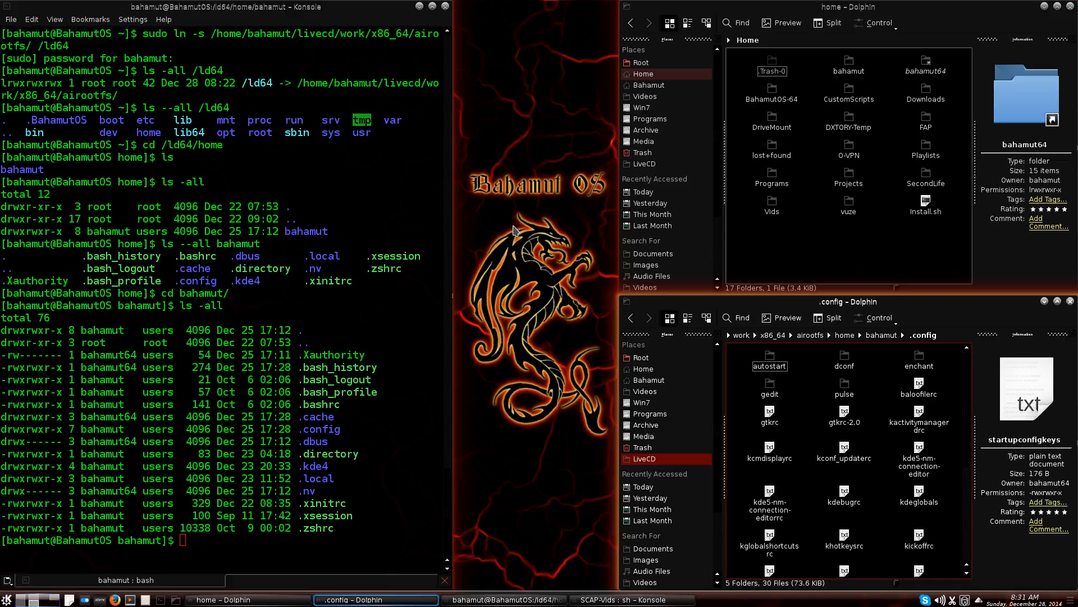
mouse_move(542, 465)
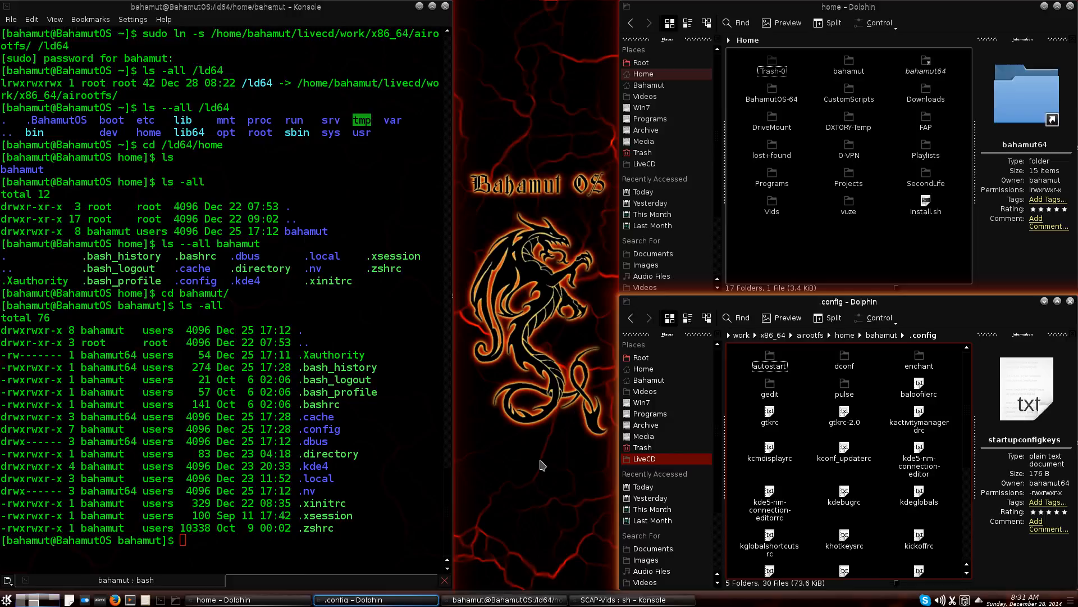
mouse_move(574, 402)
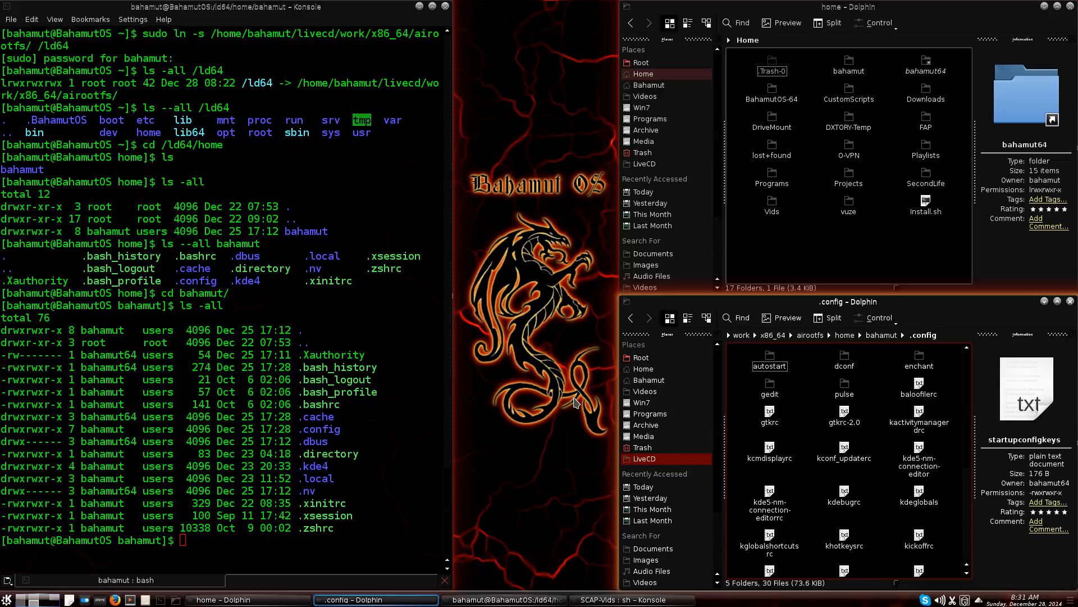
mouse_move(693, 370)
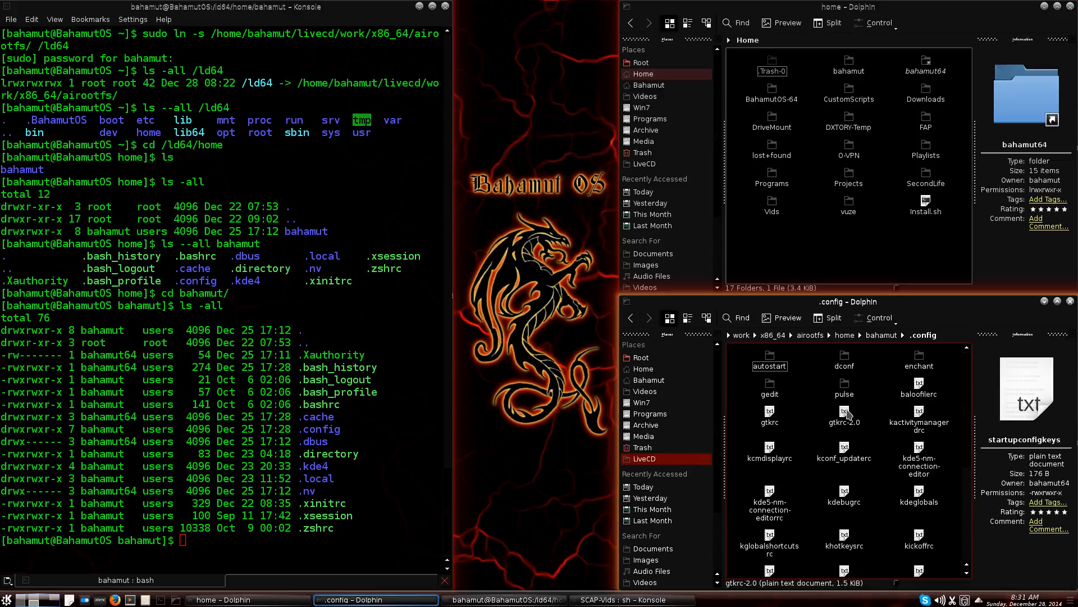
left_click(844, 414)
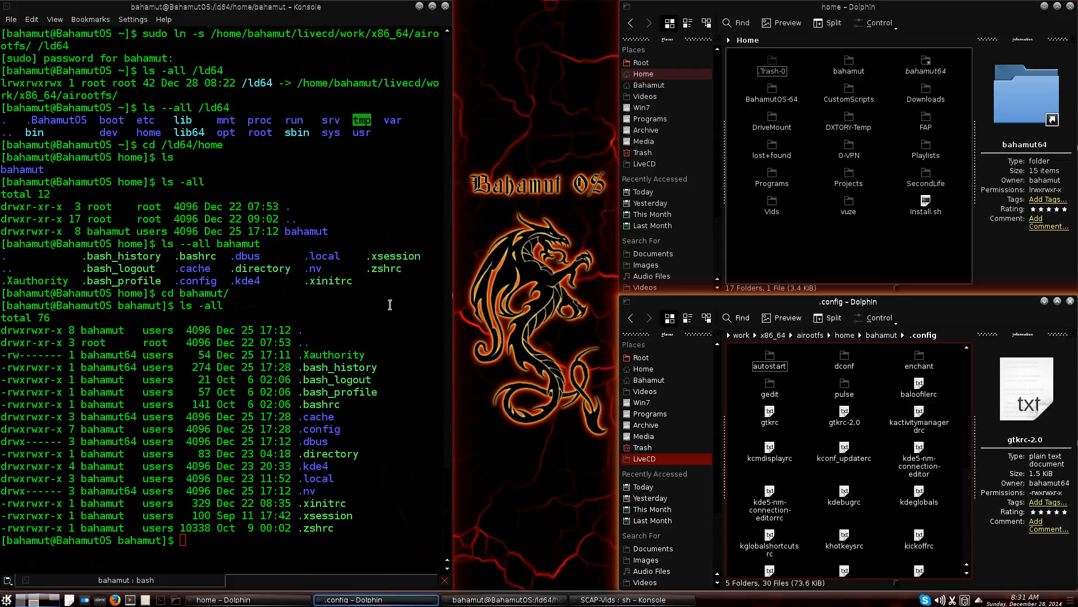
mouse_move(996, 327)
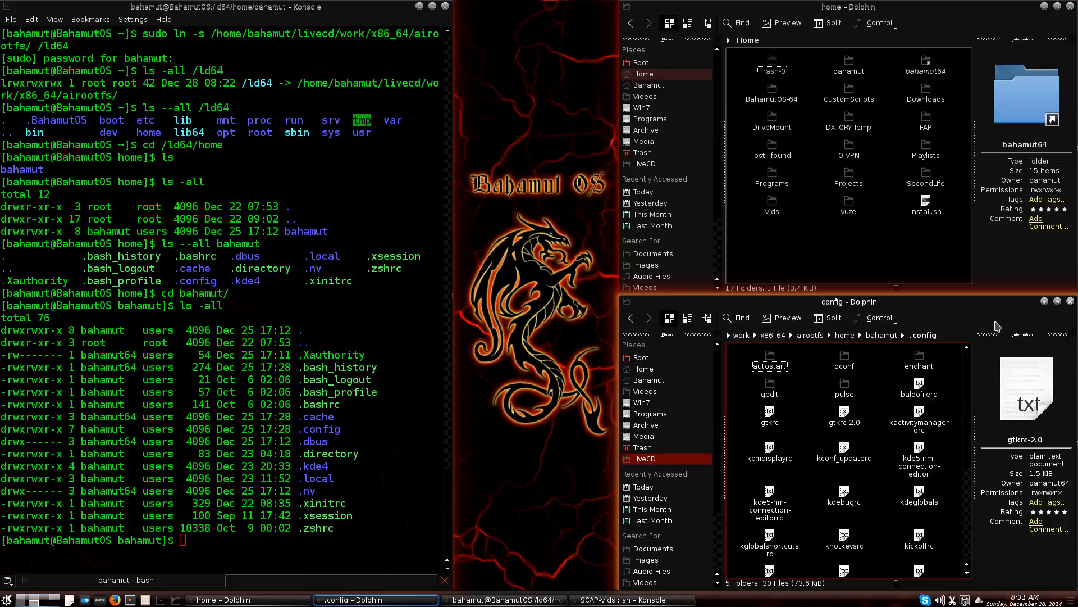
left_click(917, 416)
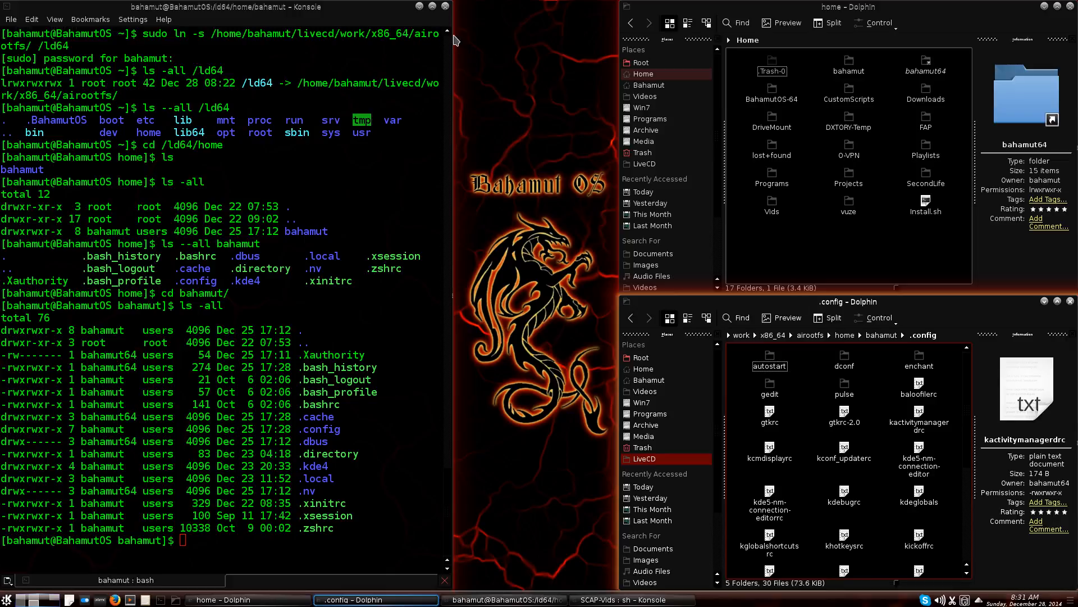
mouse_move(444, 9)
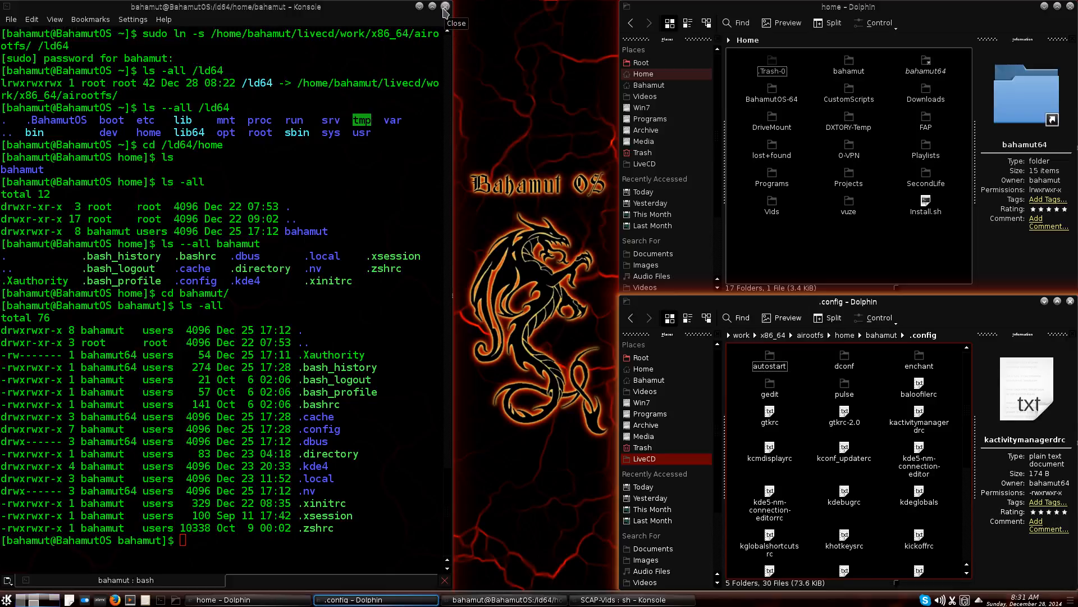
mouse_move(377, 224)
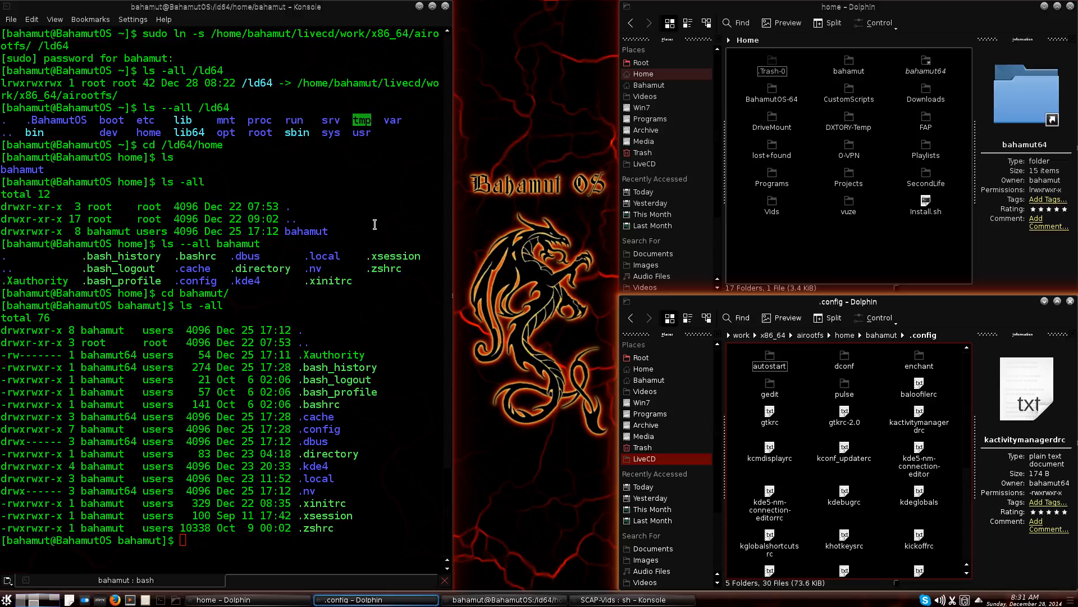
mouse_move(453, 54)
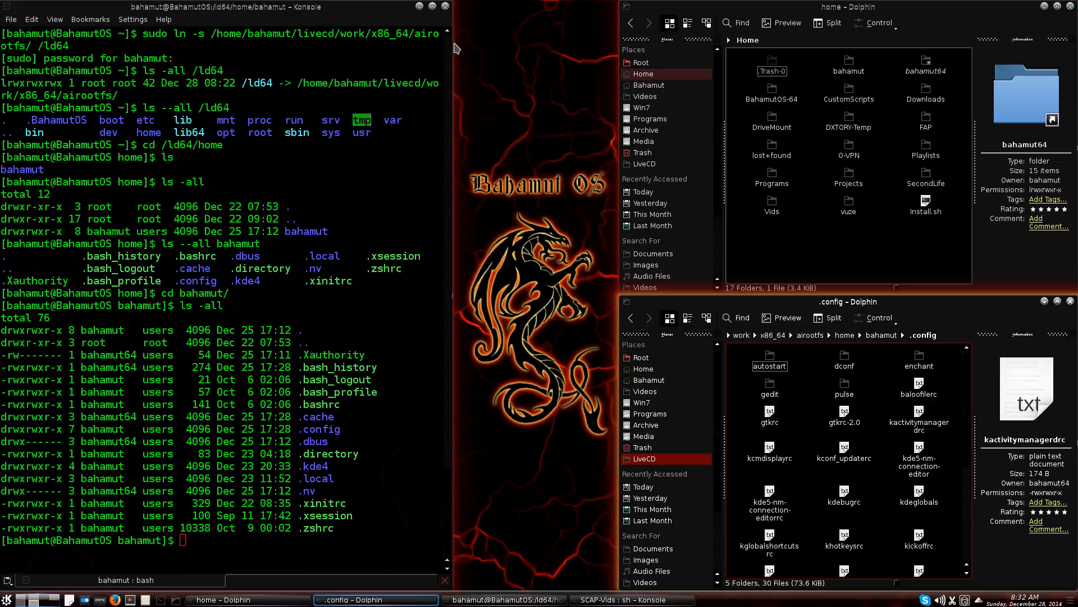
mouse_move(843, 213)
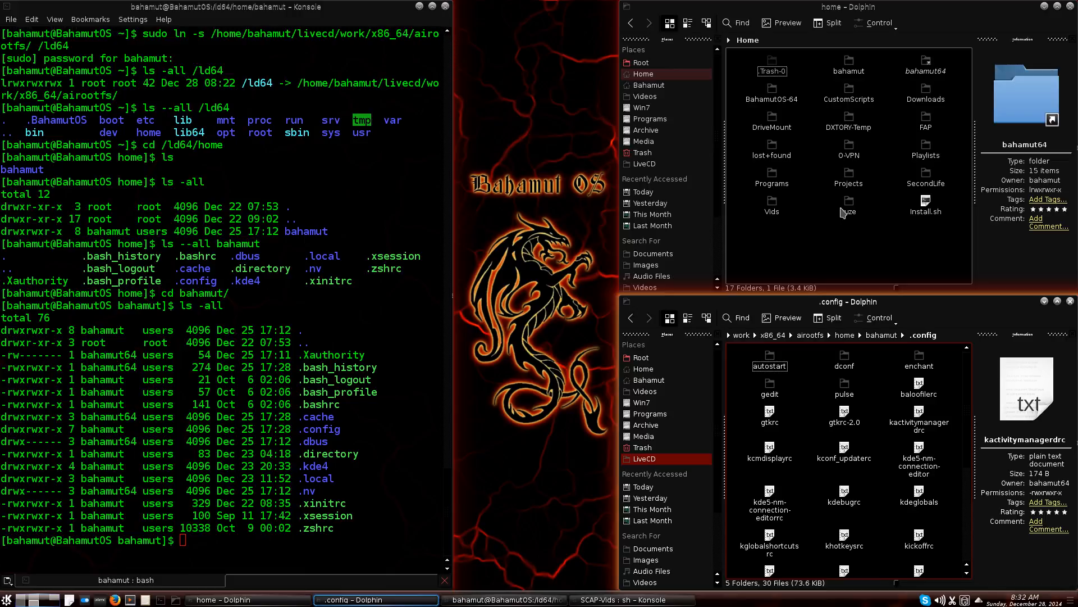